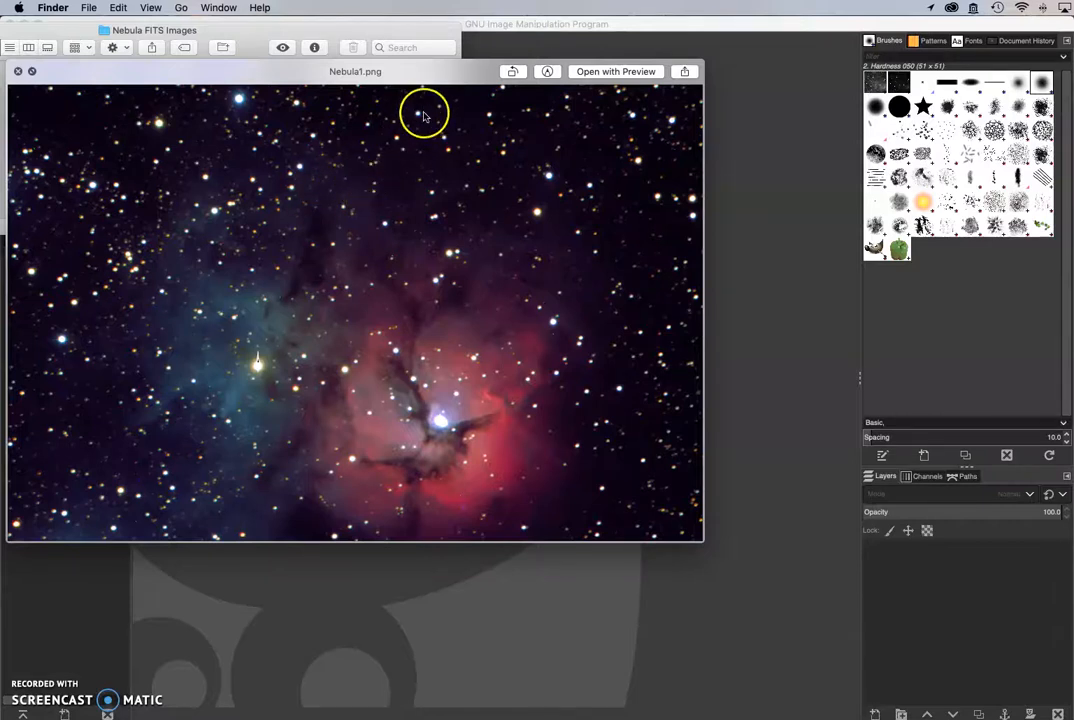
{"action": "mouse_move", "coordinate": [393, 42]}
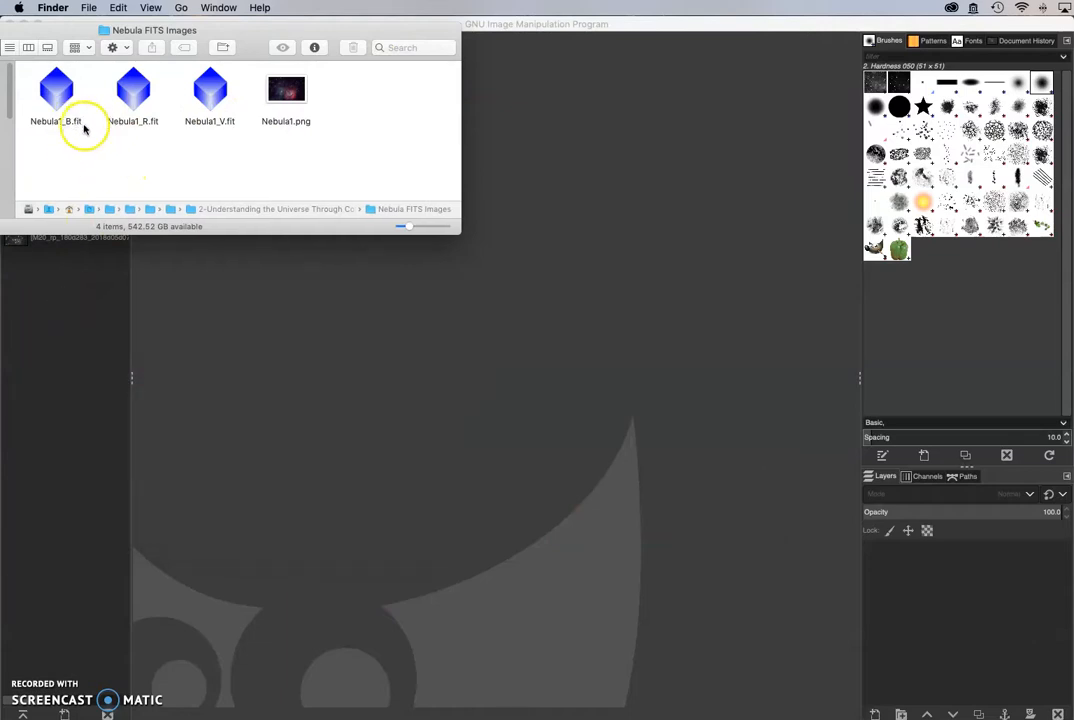
{"action": "mouse_move", "coordinate": [126, 147]}
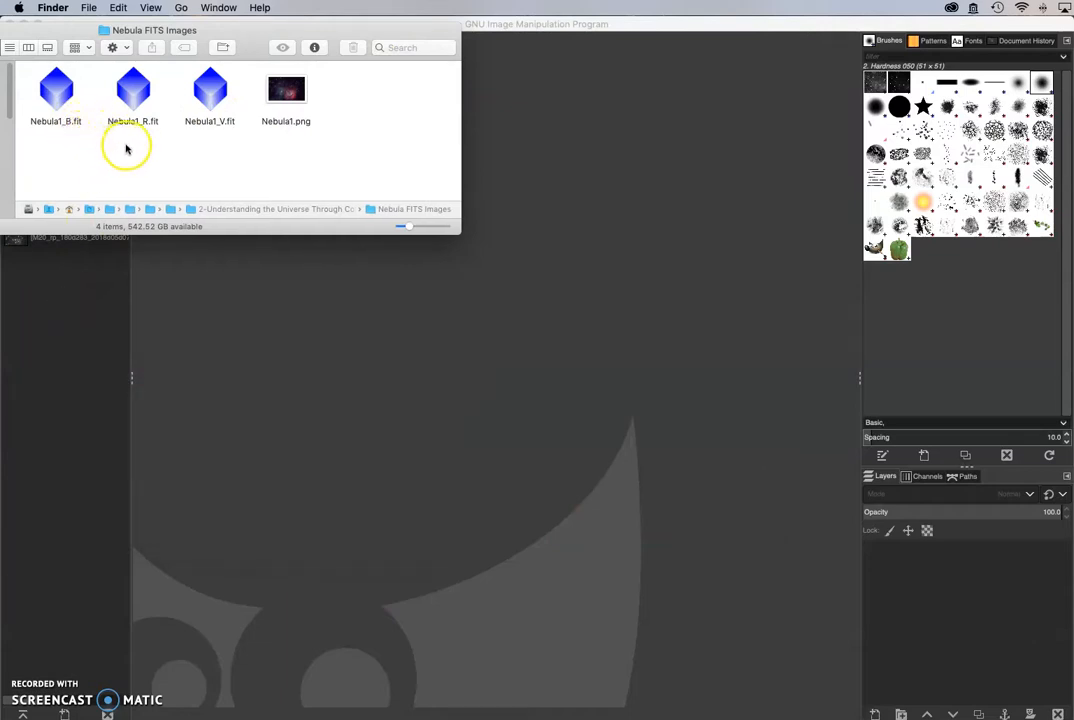
{"action": "mouse_move", "coordinate": [307, 187]}
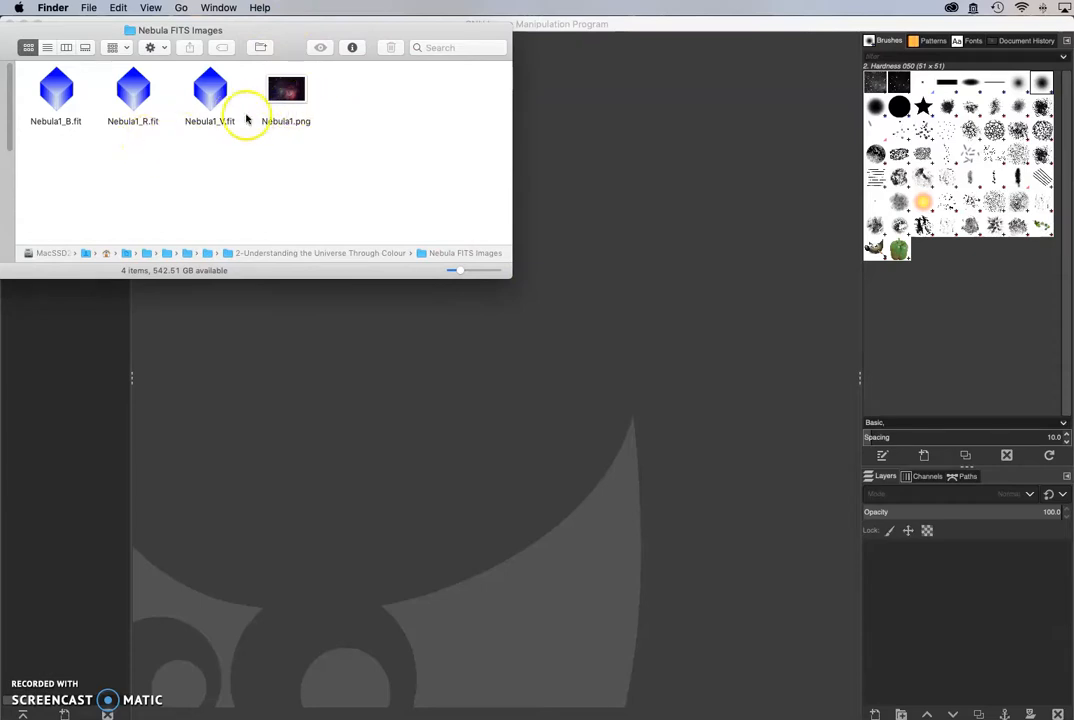
{"action": "mouse_move", "coordinate": [153, 130]}
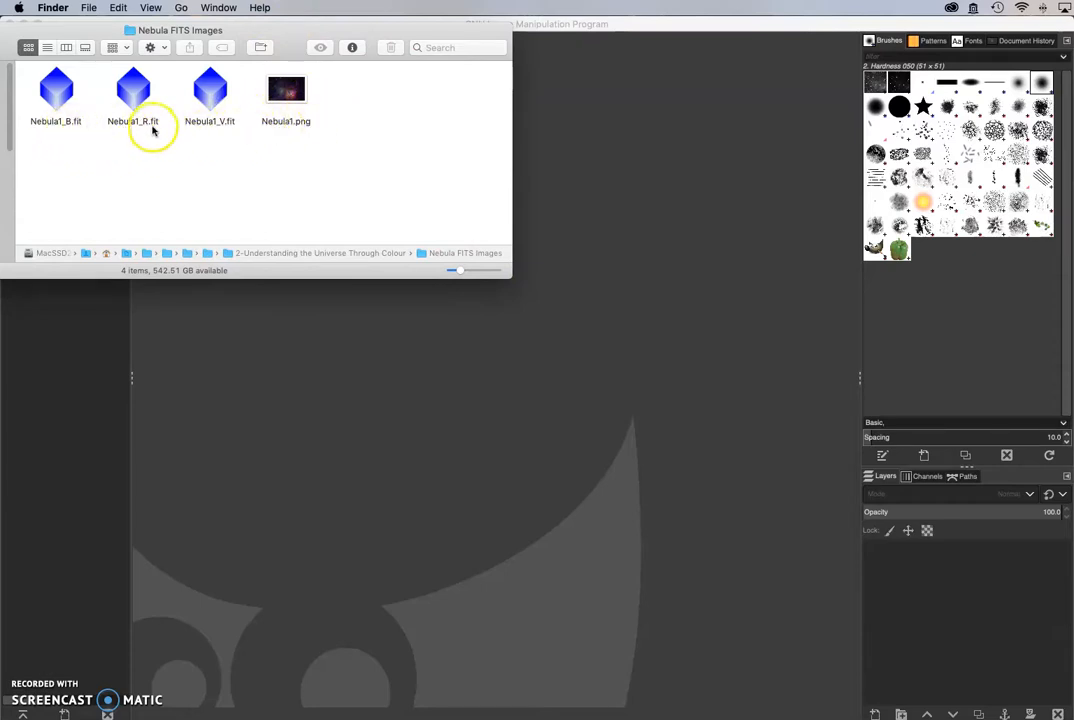
{"action": "mouse_move", "coordinate": [211, 131]}
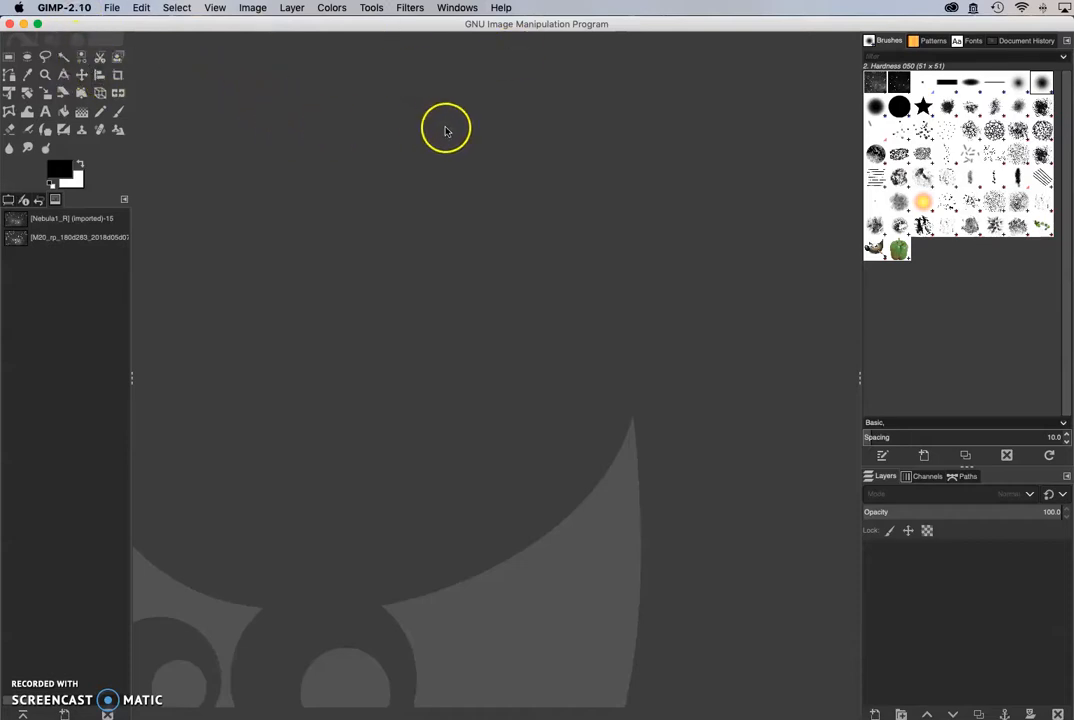
{"action": "mouse_move", "coordinate": [525, 173]}
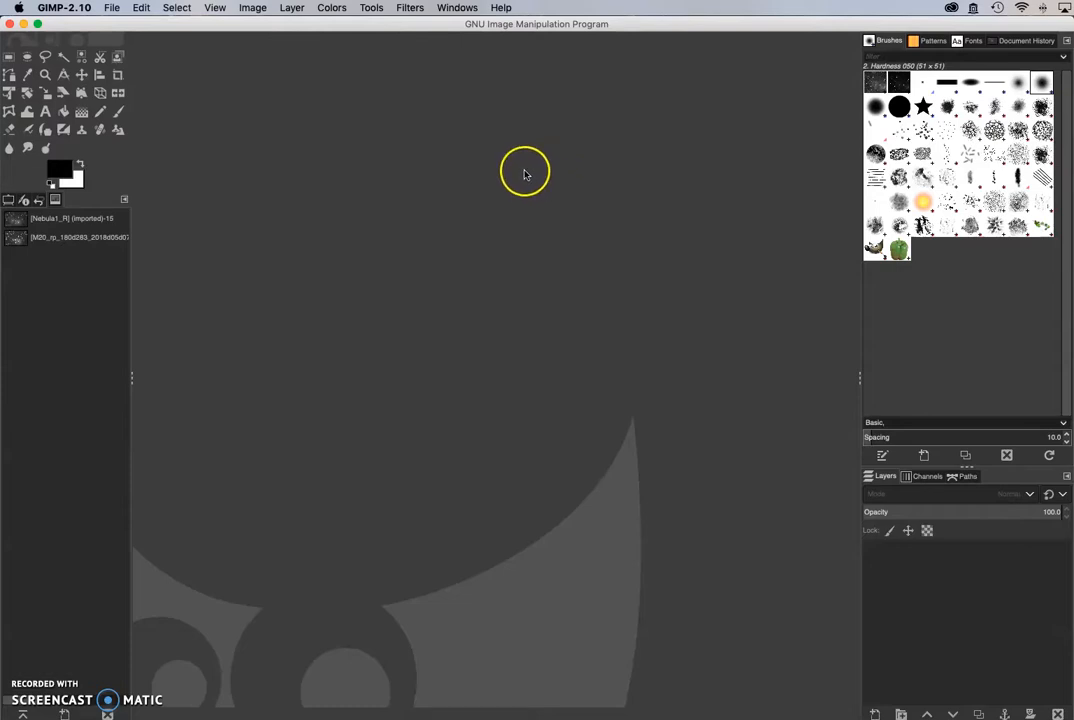
{"action": "mouse_move", "coordinate": [480, 172]}
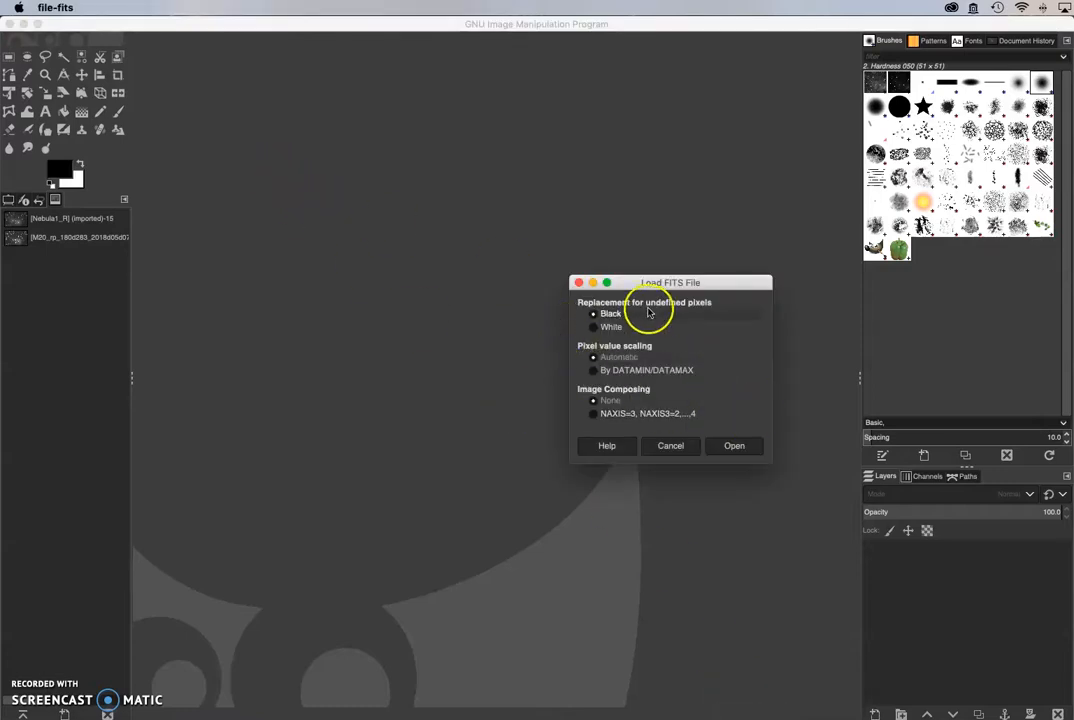
Step: Load Nebula1_R.fit into GIMP through the Load FITS File dialog
{"action": "left_click_drag", "start_coordinate": [670, 282], "coordinate": [374, 105]}
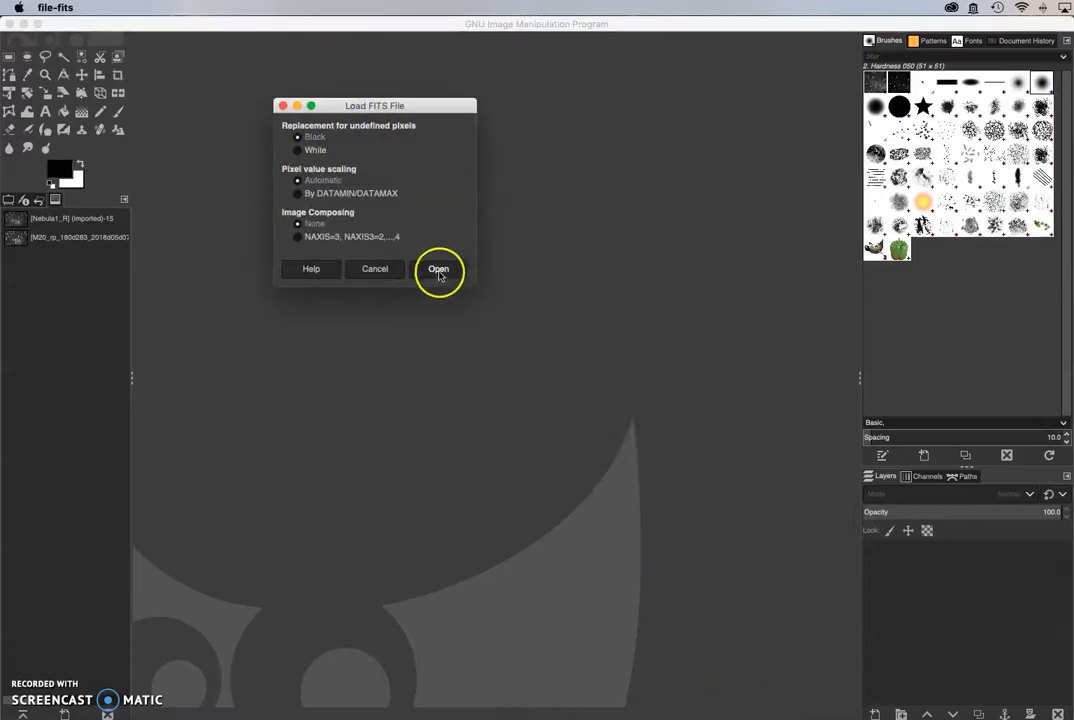
{"action": "left_click", "coordinate": [439, 268]}
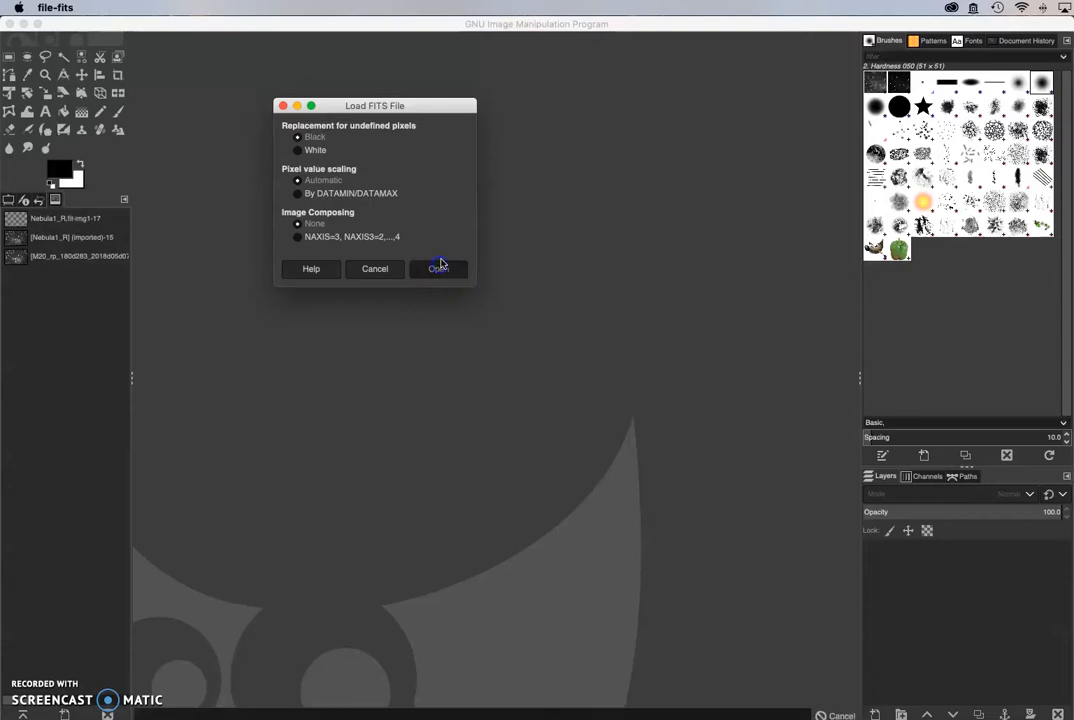
{"action": "left_click", "coordinate": [438, 268]}
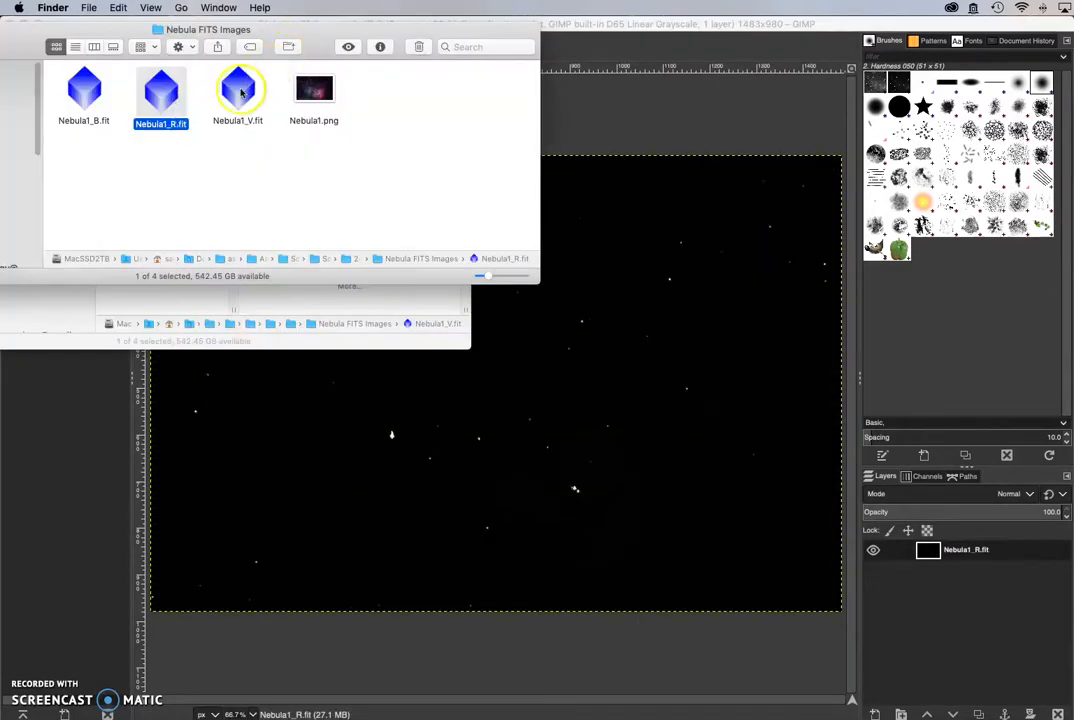
Step: Open Nebula1_V.fit and Nebula1_B.fit as separate greyscale images
{"action": "left_click", "coordinate": [237, 90]}
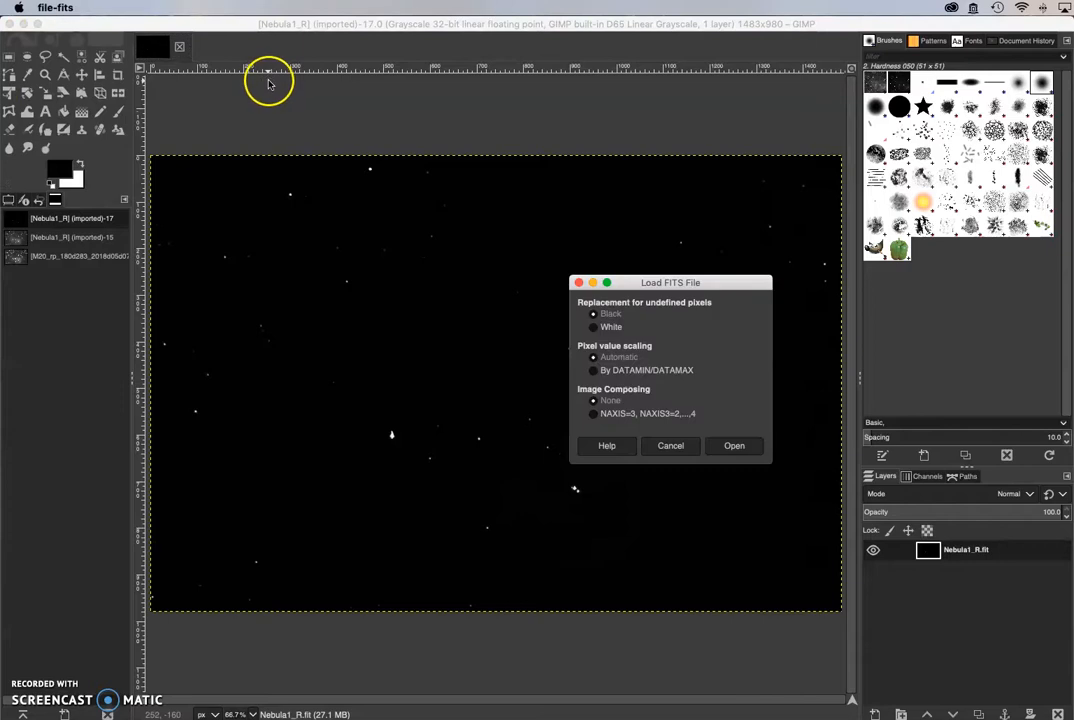
{"action": "left_click", "coordinate": [734, 445]}
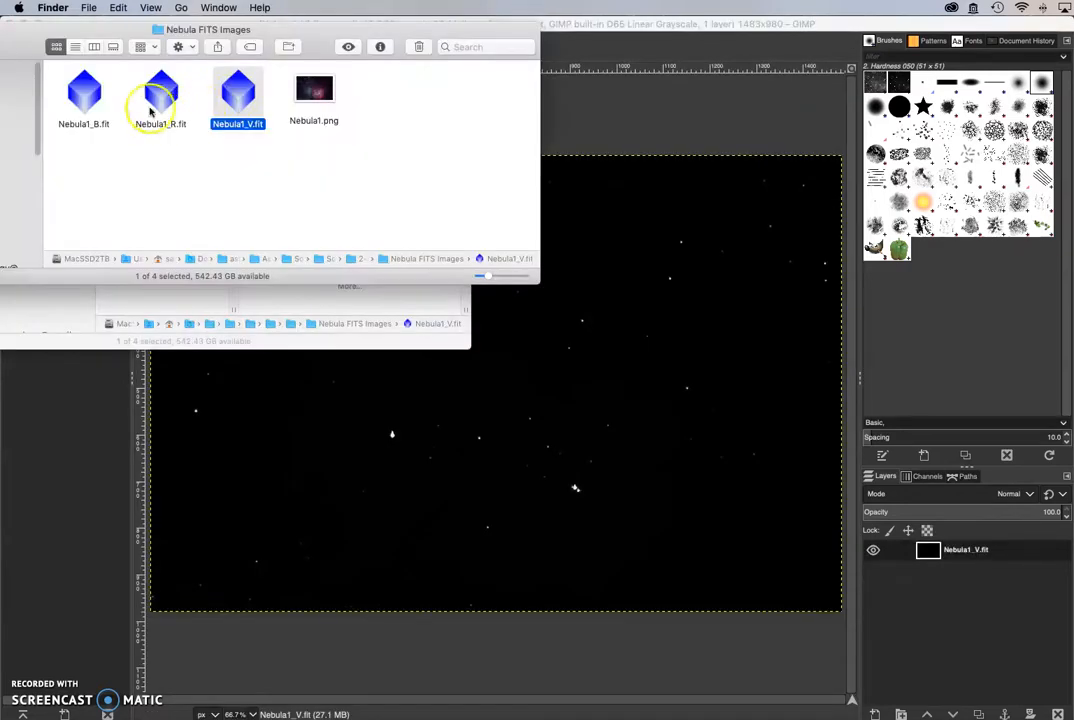
{"action": "left_click", "coordinate": [84, 95]}
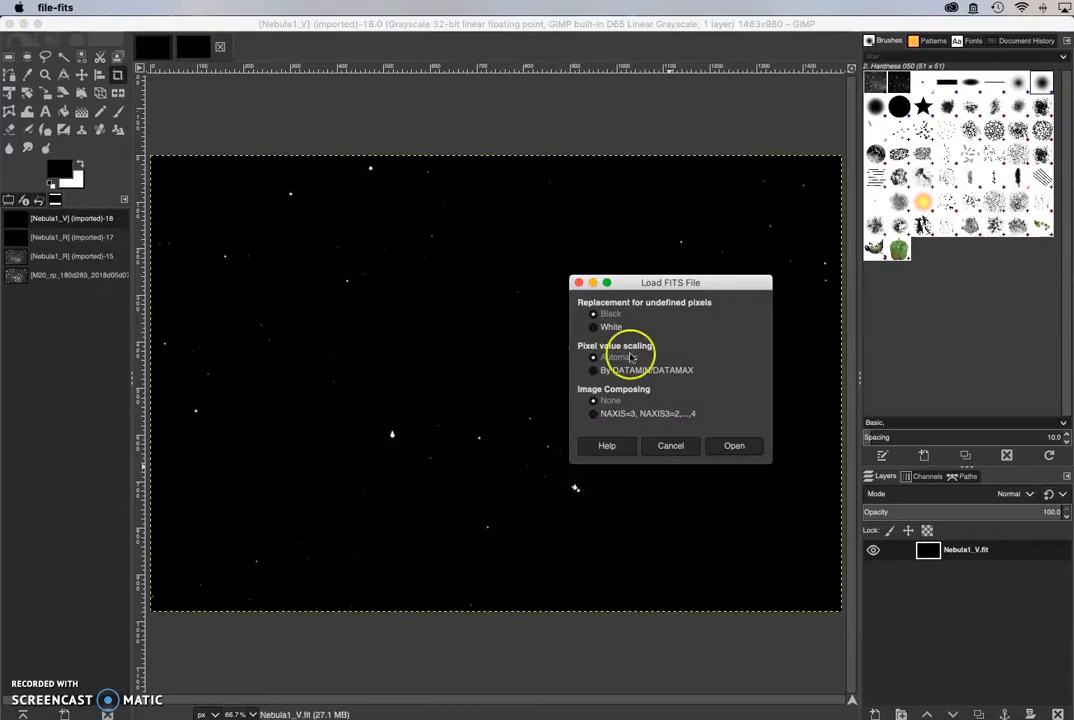
{"action": "left_click", "coordinate": [734, 445]}
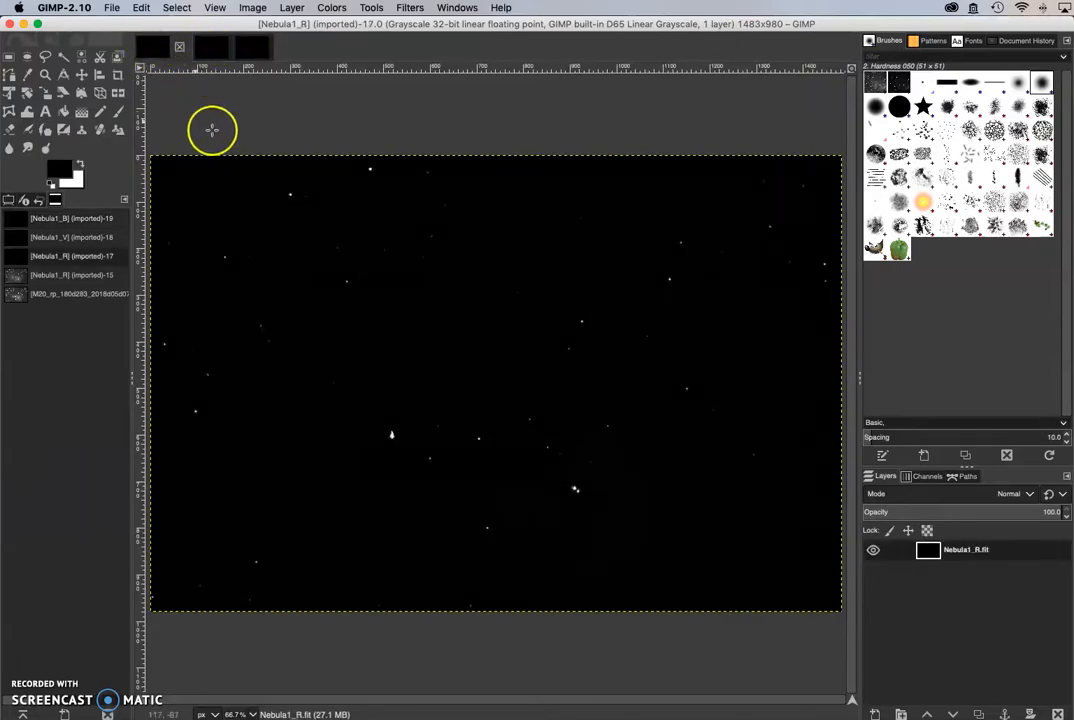
{"action": "mouse_move", "coordinate": [285, 194]}
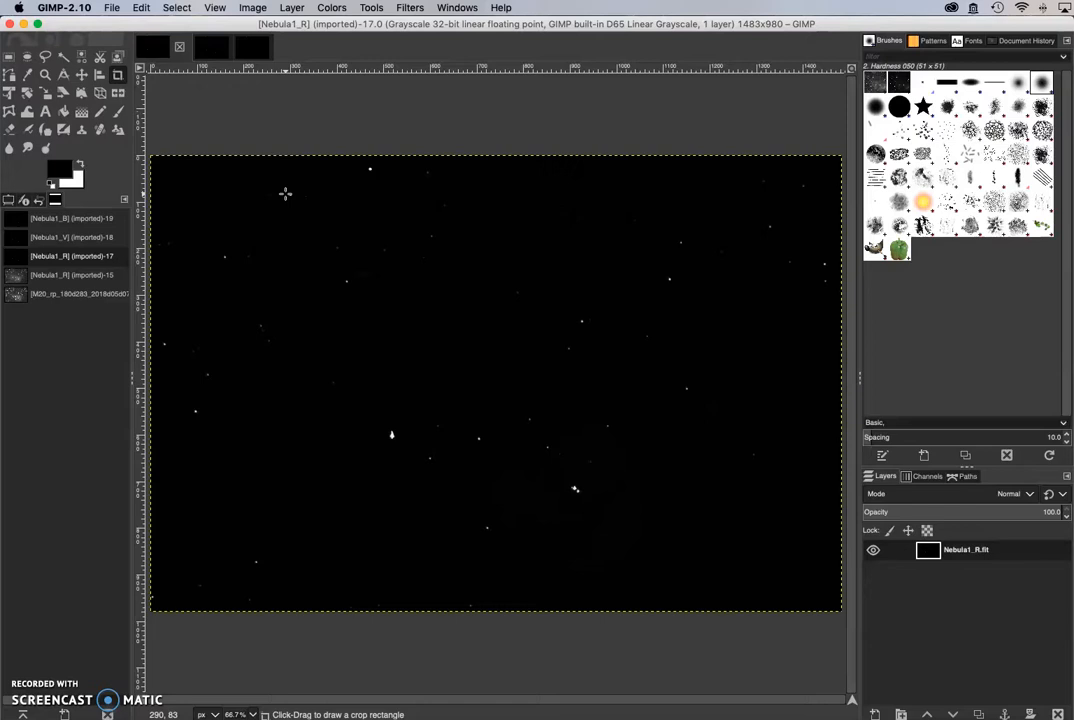
{"action": "mouse_move", "coordinate": [218, 95]}
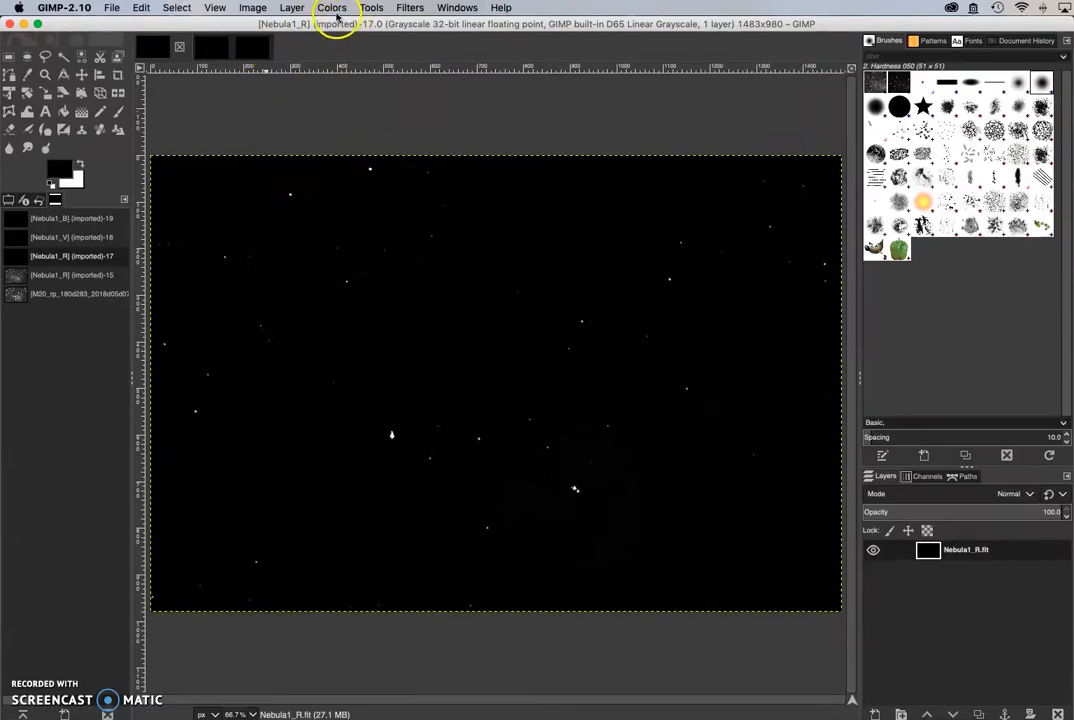
{"action": "left_click", "coordinate": [331, 7]}
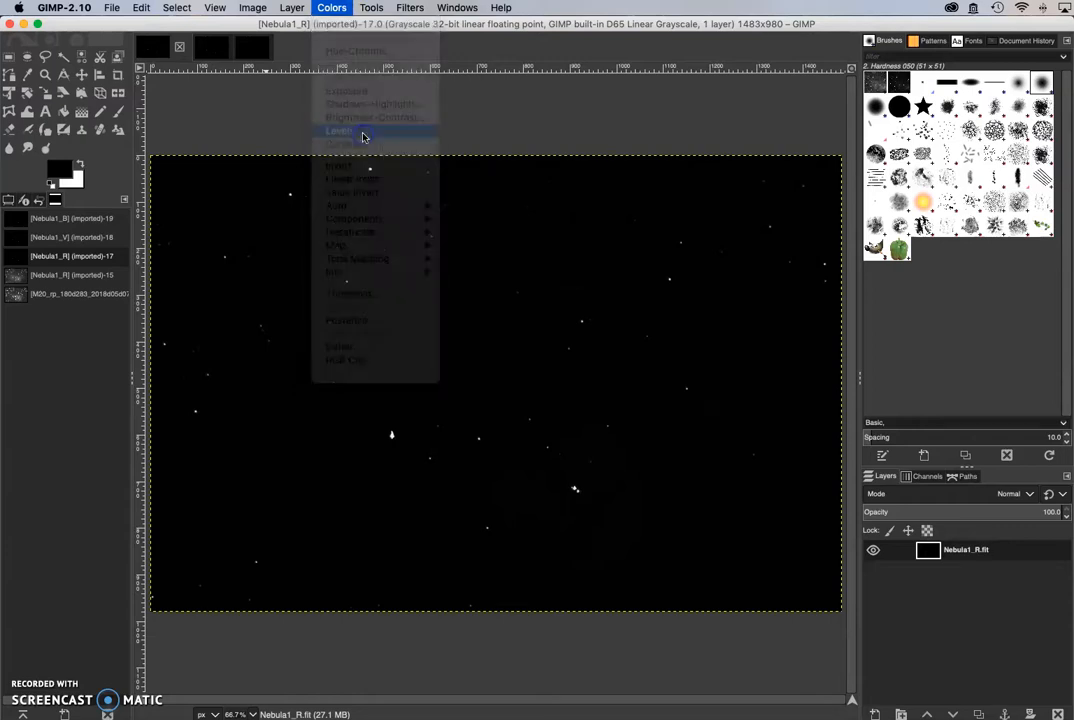
{"action": "left_click", "coordinate": [338, 131]}
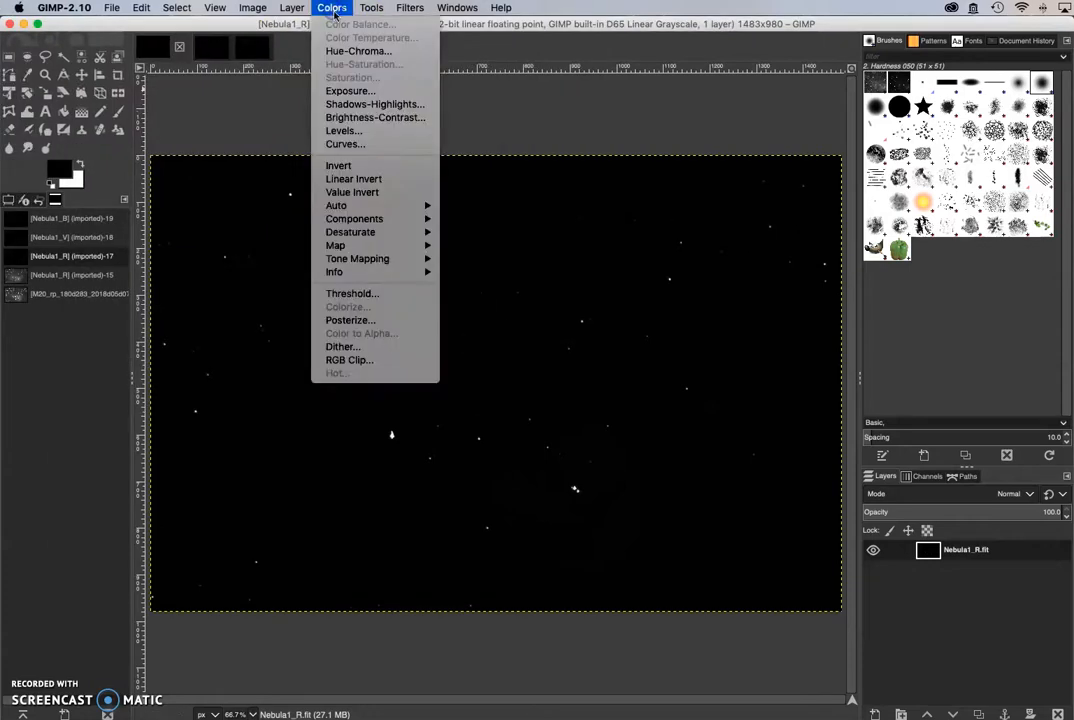
{"action": "left_click", "coordinate": [343, 130]}
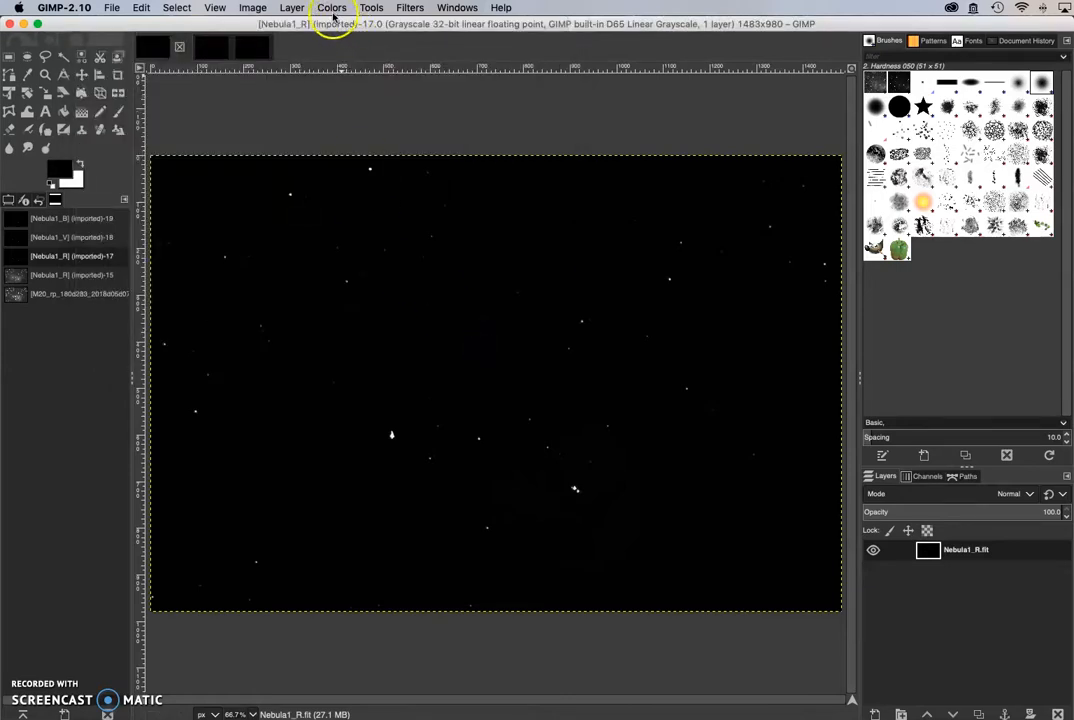
Step: Boost the Nebula1_R image's exposure to about 8.9
{"action": "left_click", "coordinate": [331, 8]}
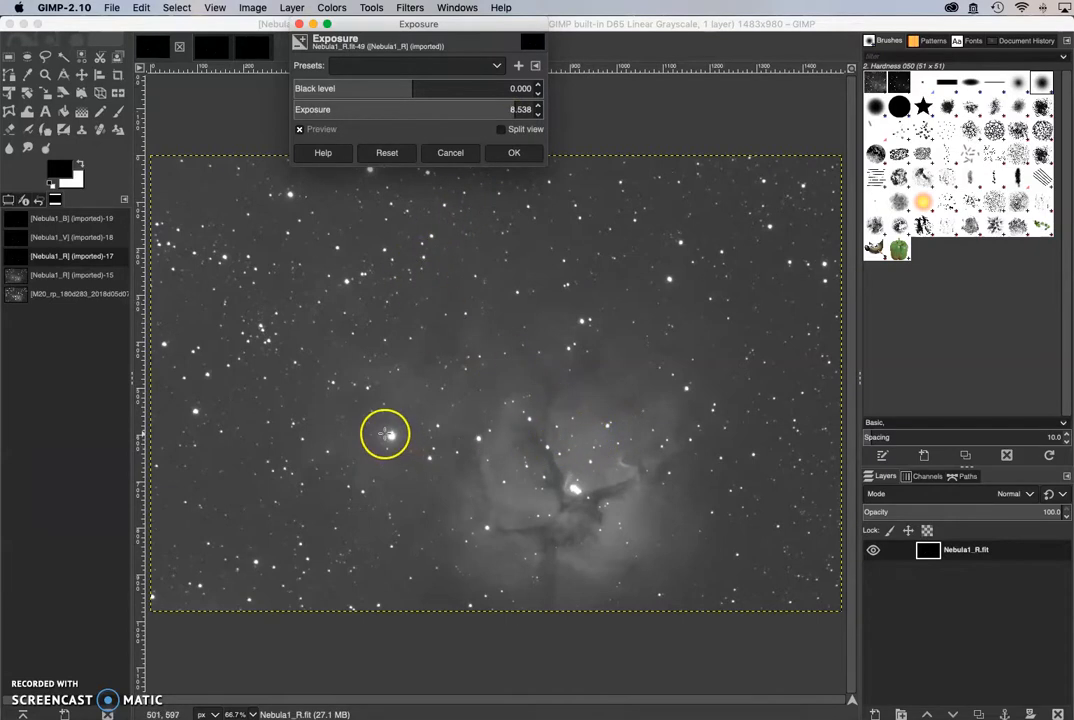
{"action": "mouse_move", "coordinate": [273, 230]}
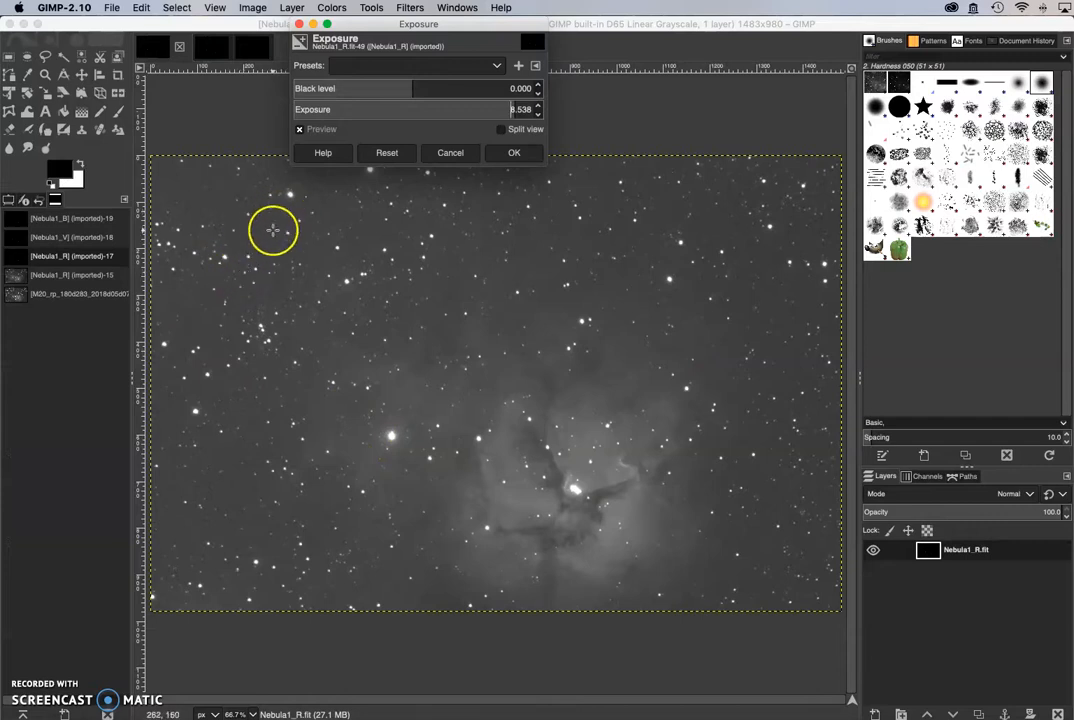
{"action": "left_click", "coordinate": [514, 152]}
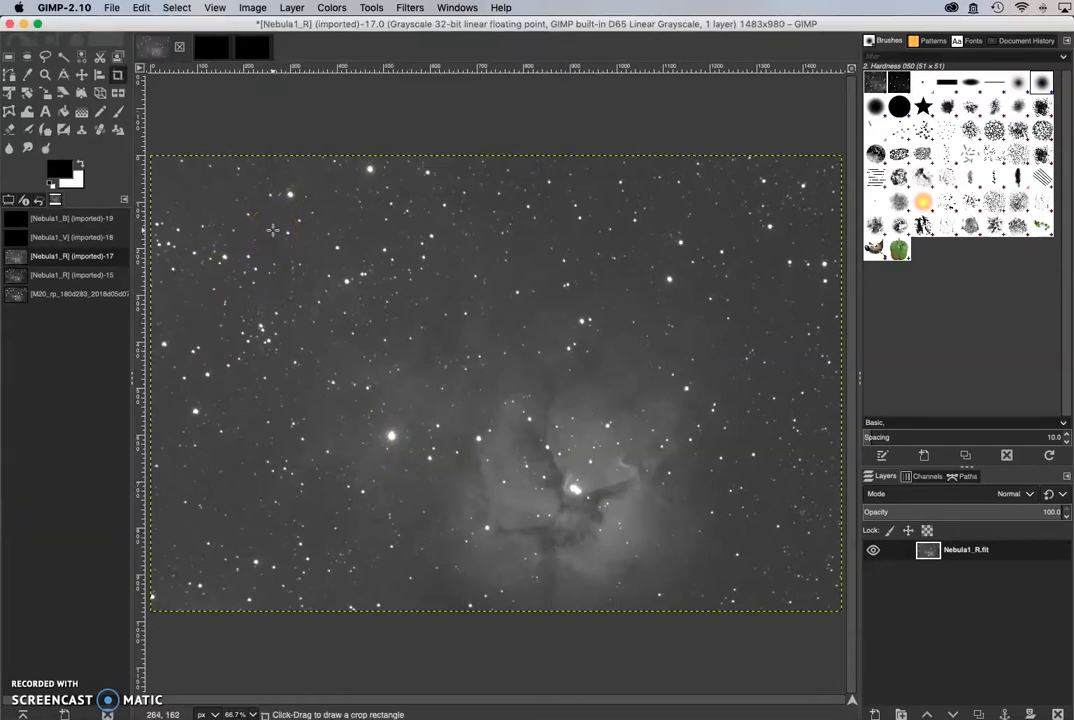
{"action": "mouse_move", "coordinate": [479, 121]}
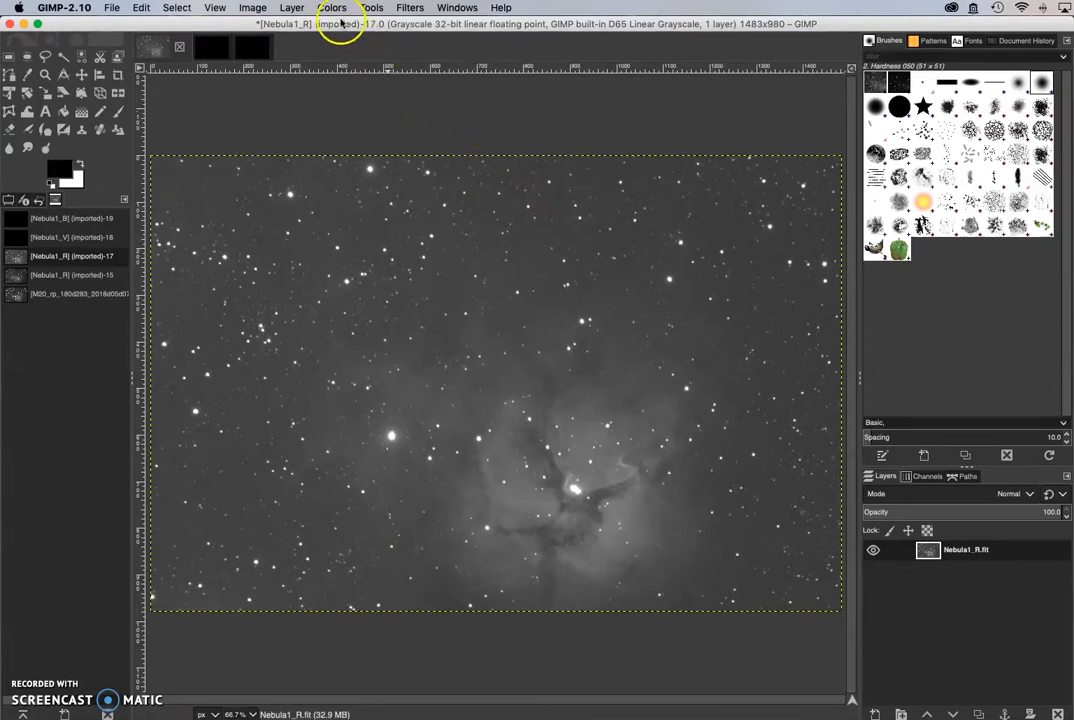
{"action": "left_click", "coordinate": [291, 8]}
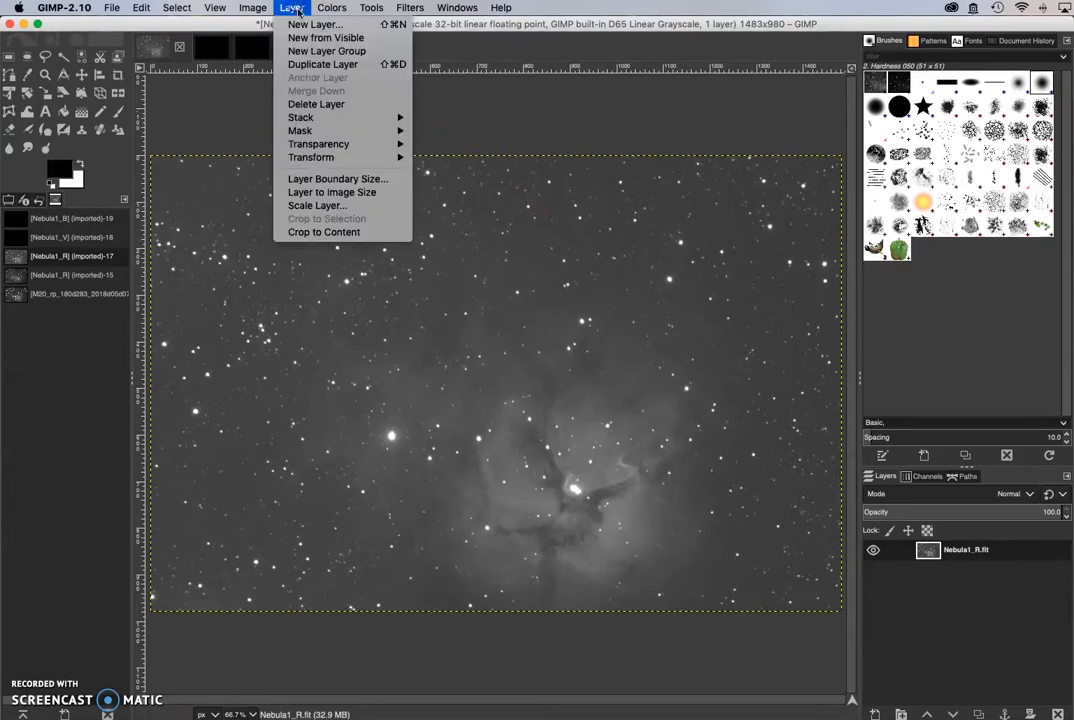
{"action": "left_click", "coordinate": [497, 135]}
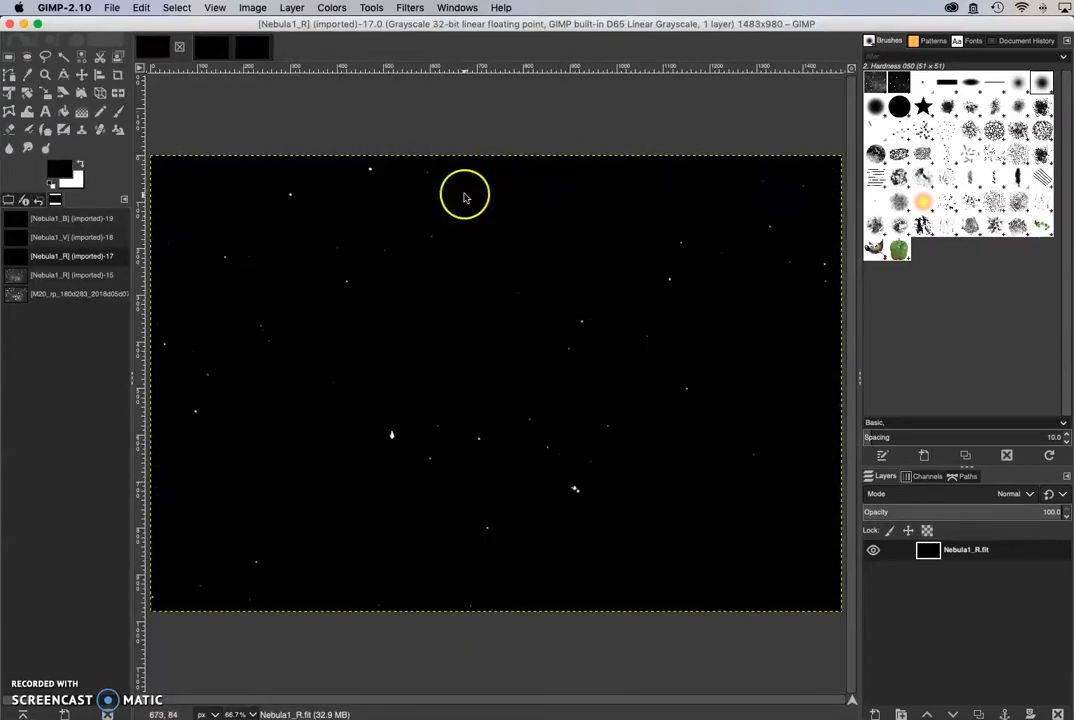
{"action": "left_click", "coordinate": [331, 7]}
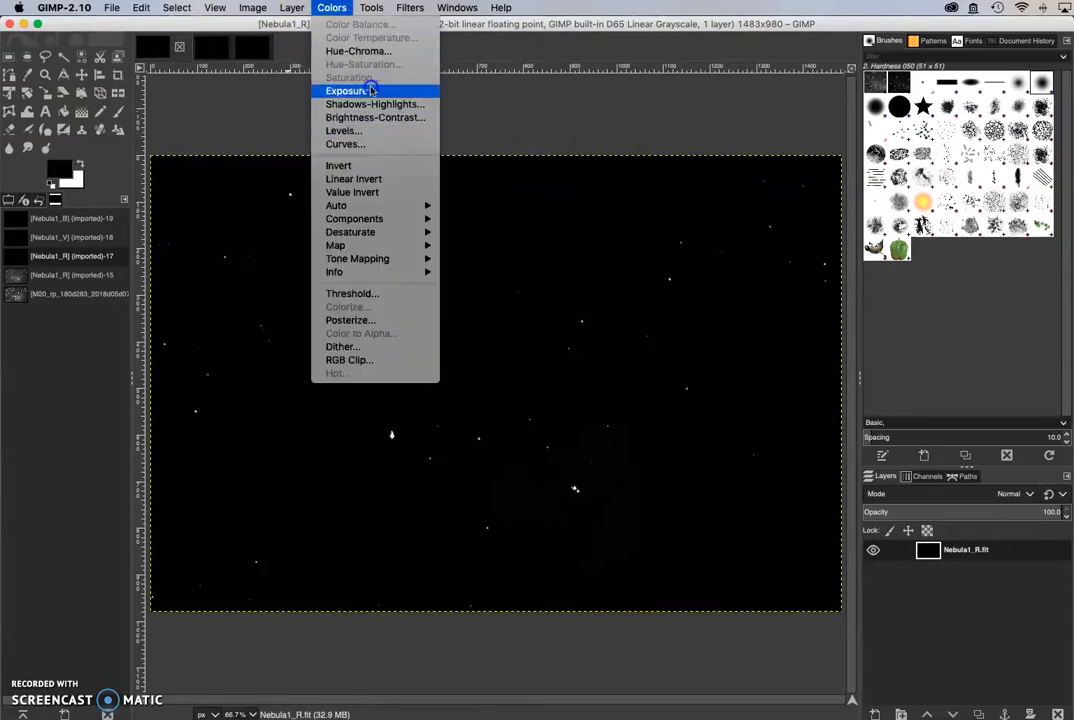
{"action": "left_click", "coordinate": [349, 90]}
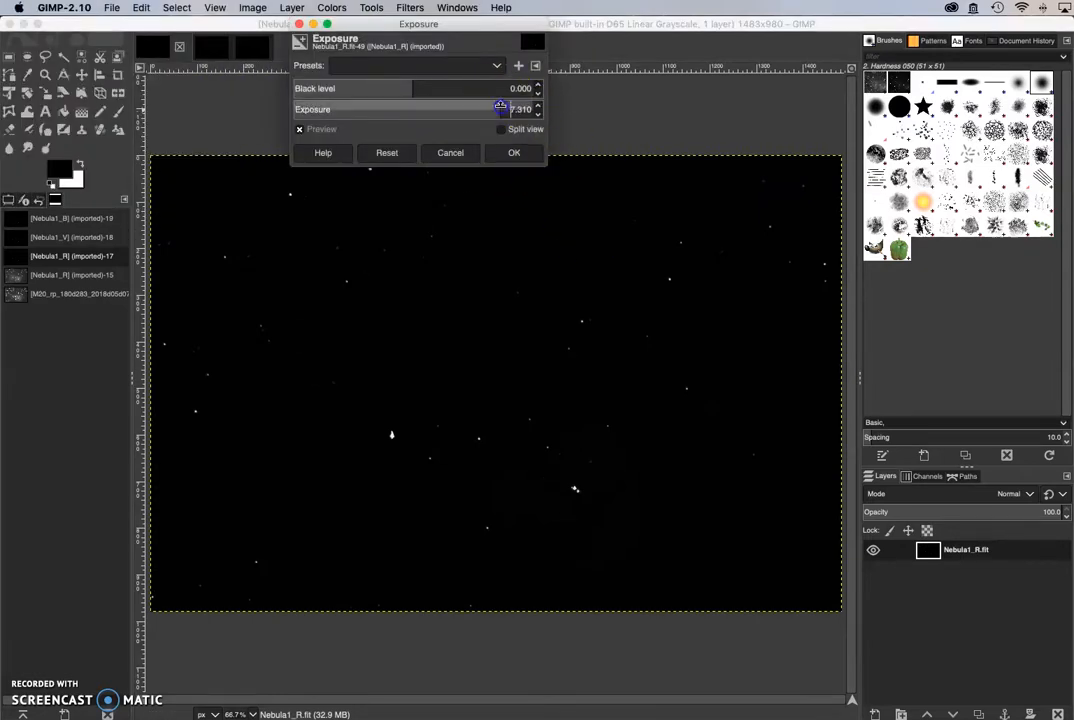
{"action": "left_click_drag", "start_coordinate": [502, 109], "coordinate": [518, 109]}
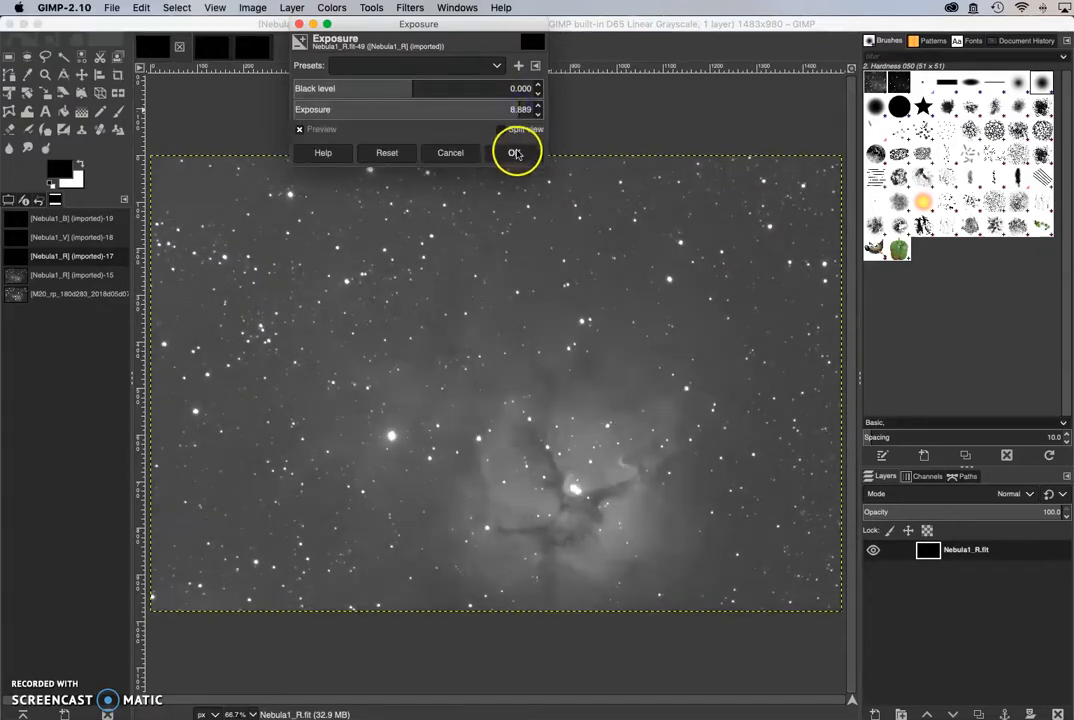
{"action": "left_click", "coordinate": [514, 152]}
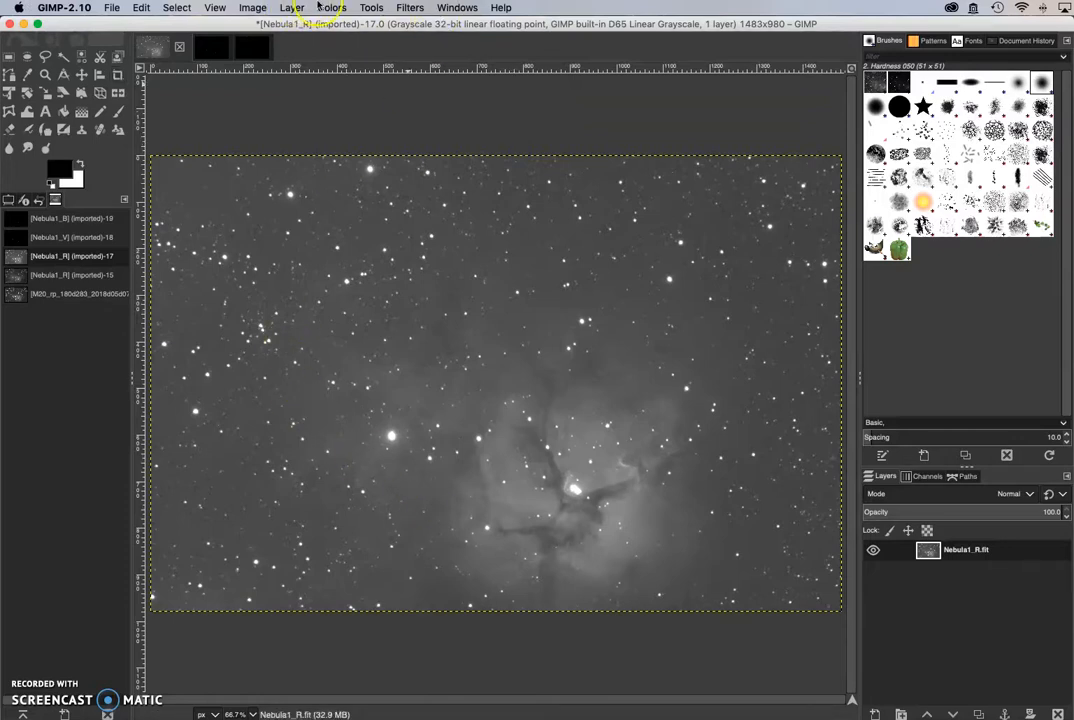
Step: In Levels for Nebula1_R, raise the input black point to about 15.9
{"action": "left_click", "coordinate": [331, 8]}
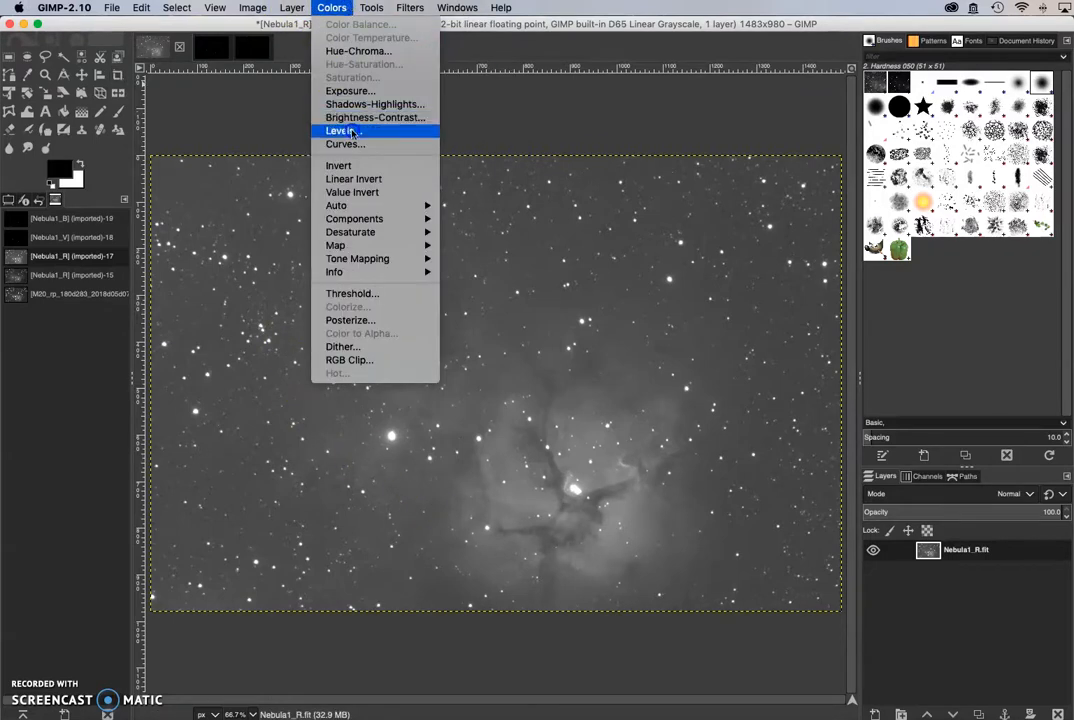
{"action": "left_click", "coordinate": [342, 130]}
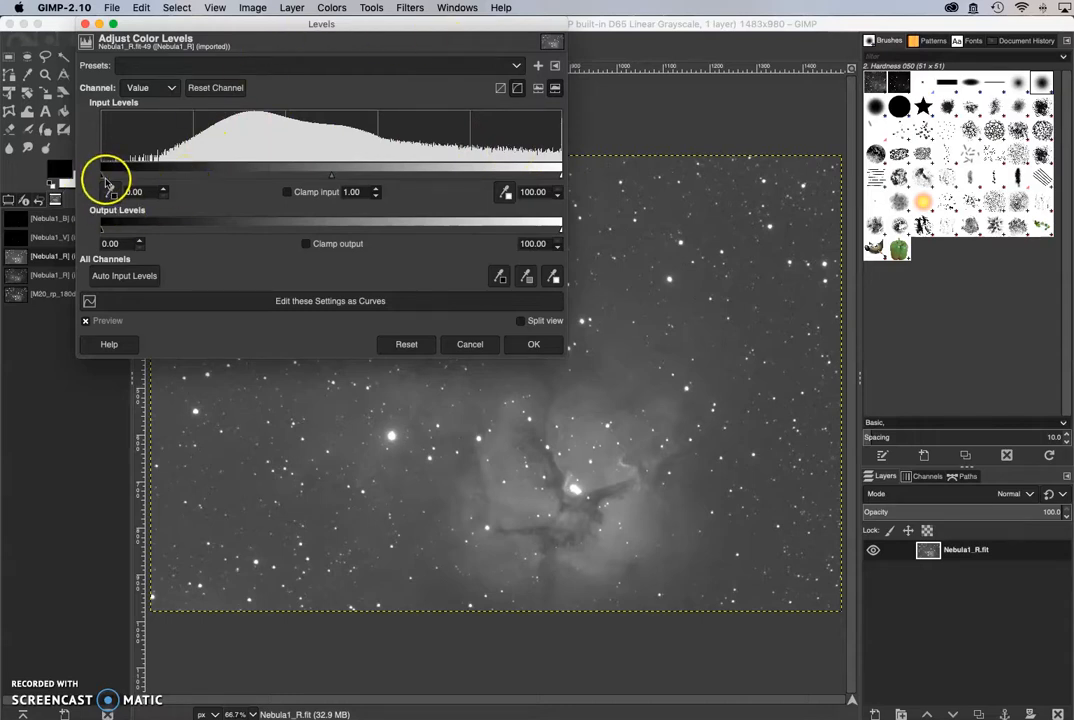
{"action": "left_click_drag", "start_coordinate": [103, 175], "coordinate": [177, 175]}
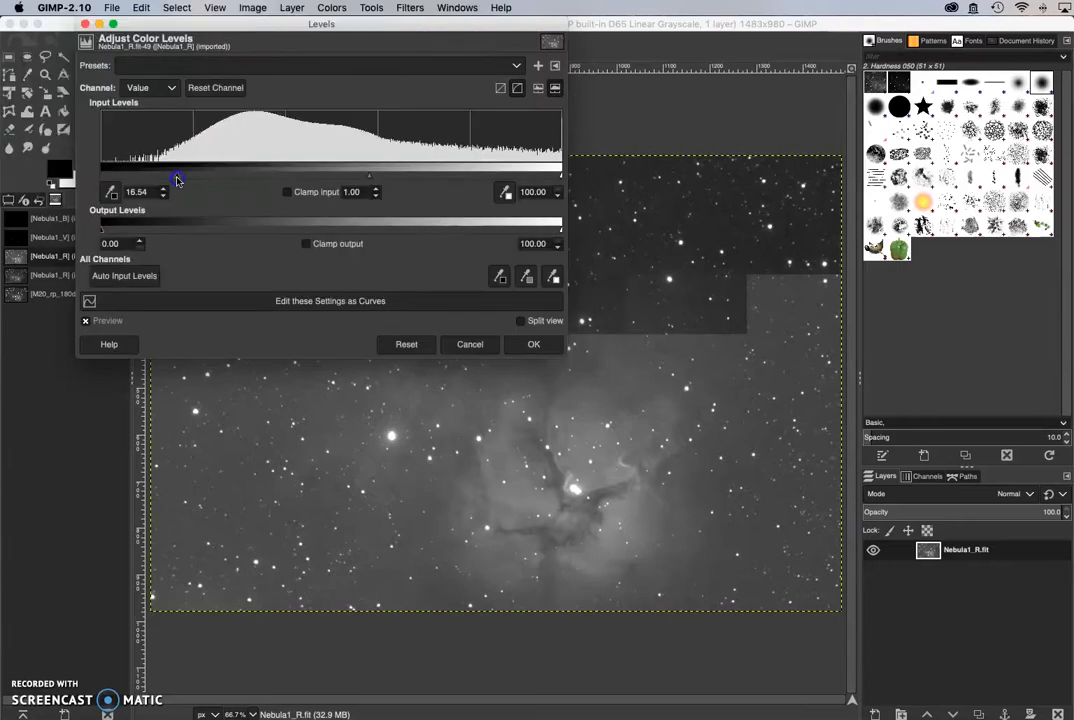
{"action": "left_click_drag", "start_coordinate": [177, 180], "coordinate": [195, 180]}
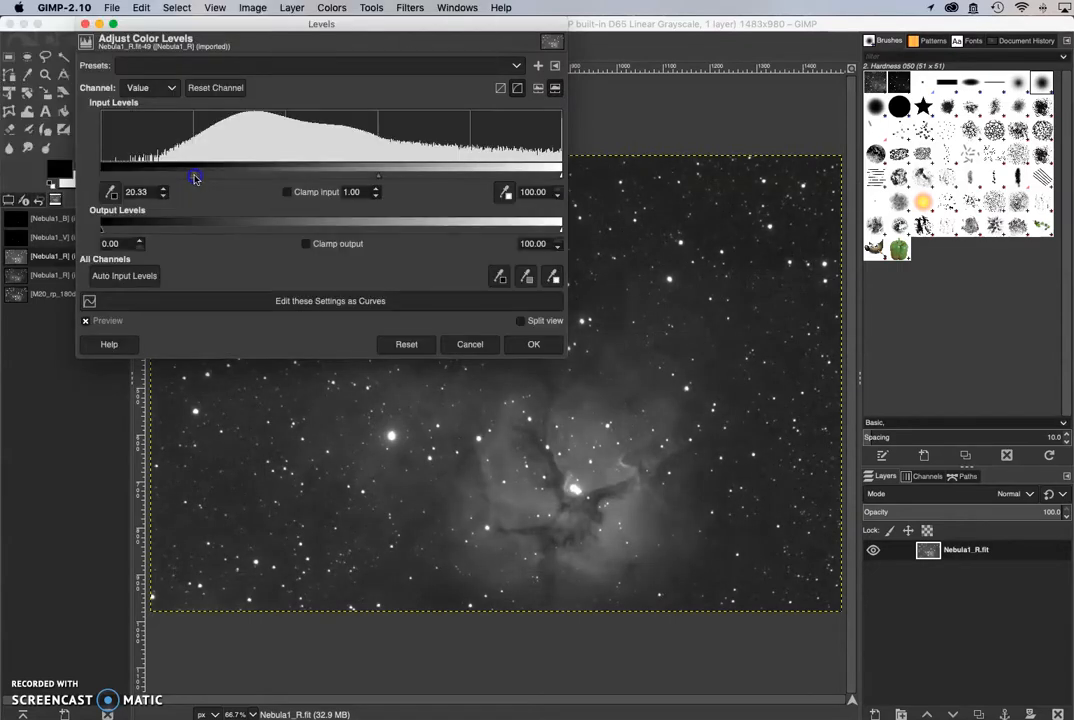
{"action": "left_click_drag", "start_coordinate": [196, 178], "coordinate": [200, 178]}
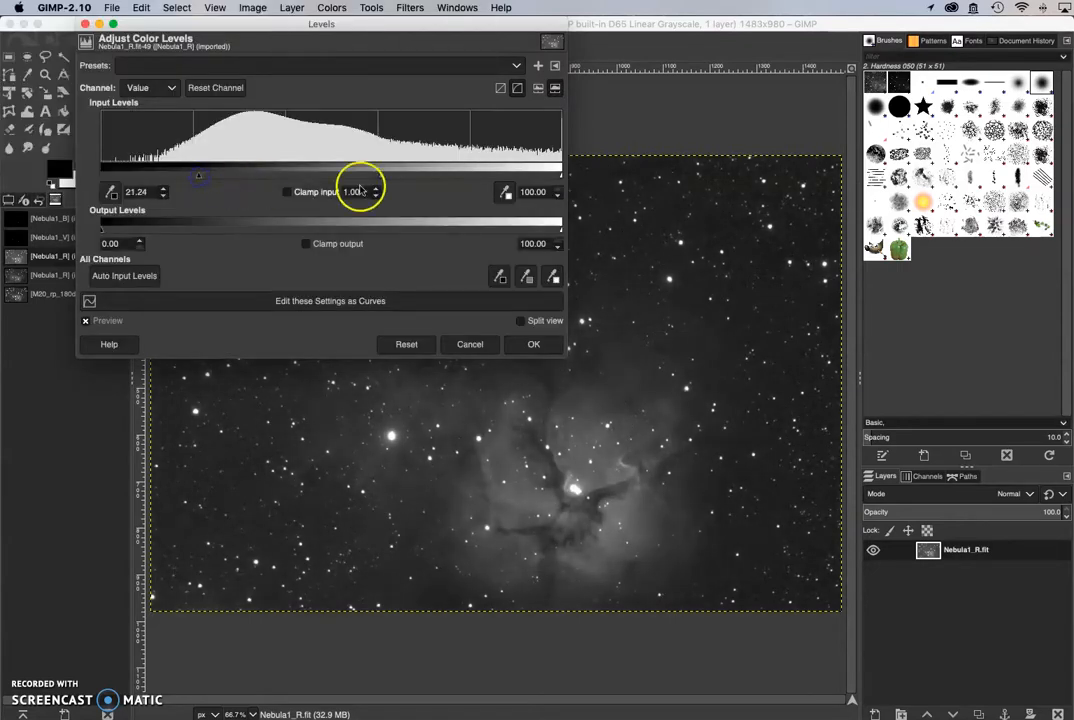
{"action": "left_click_drag", "start_coordinate": [200, 177], "coordinate": [558, 177]}
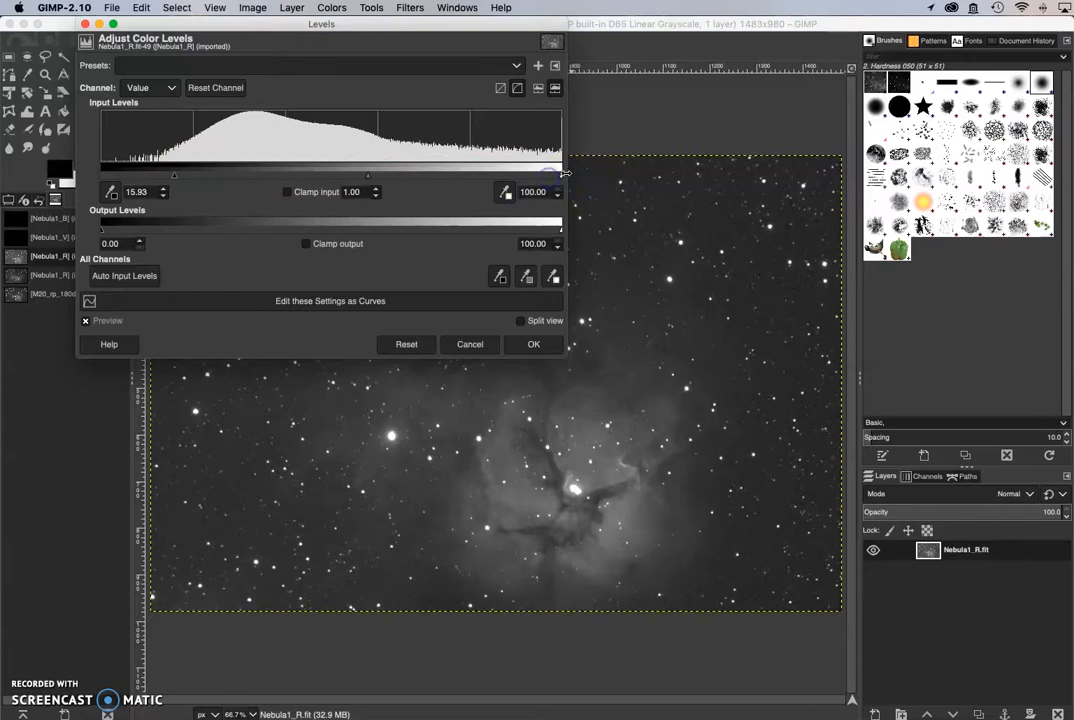
Step: Set the levels white point near 88.2 and gamma about 0.79, then apply
{"action": "left_click_drag", "start_coordinate": [563, 174], "coordinate": [530, 174]}
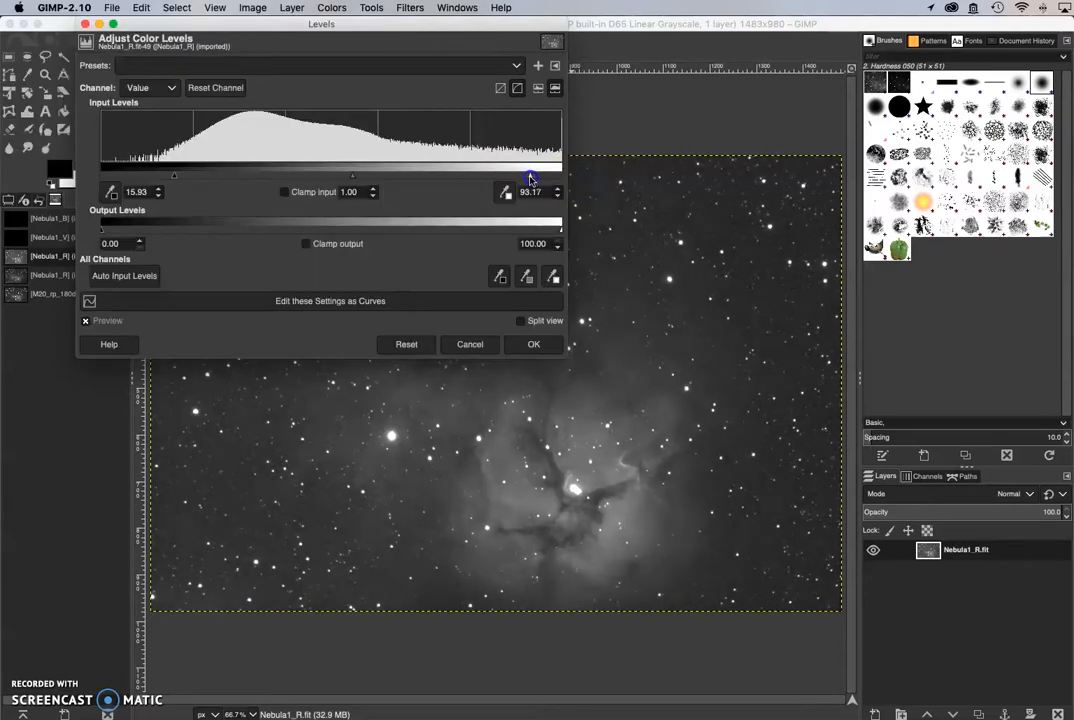
{"action": "left_click_drag", "start_coordinate": [531, 178], "coordinate": [455, 181]}
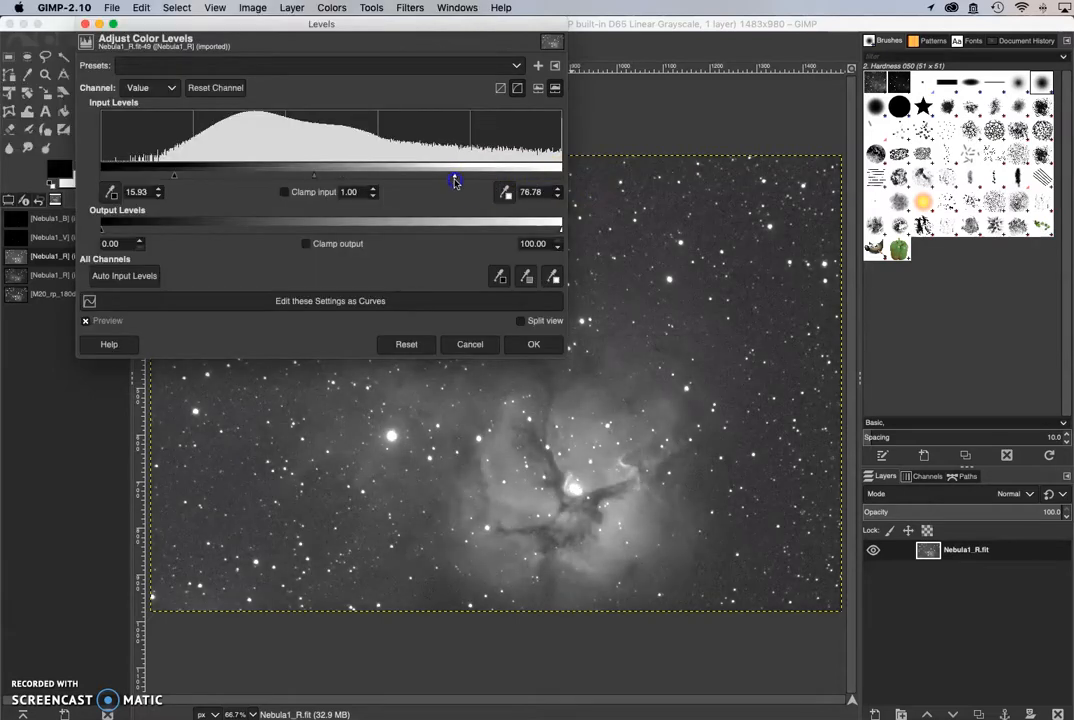
{"action": "left_click_drag", "start_coordinate": [455, 182], "coordinate": [393, 182]}
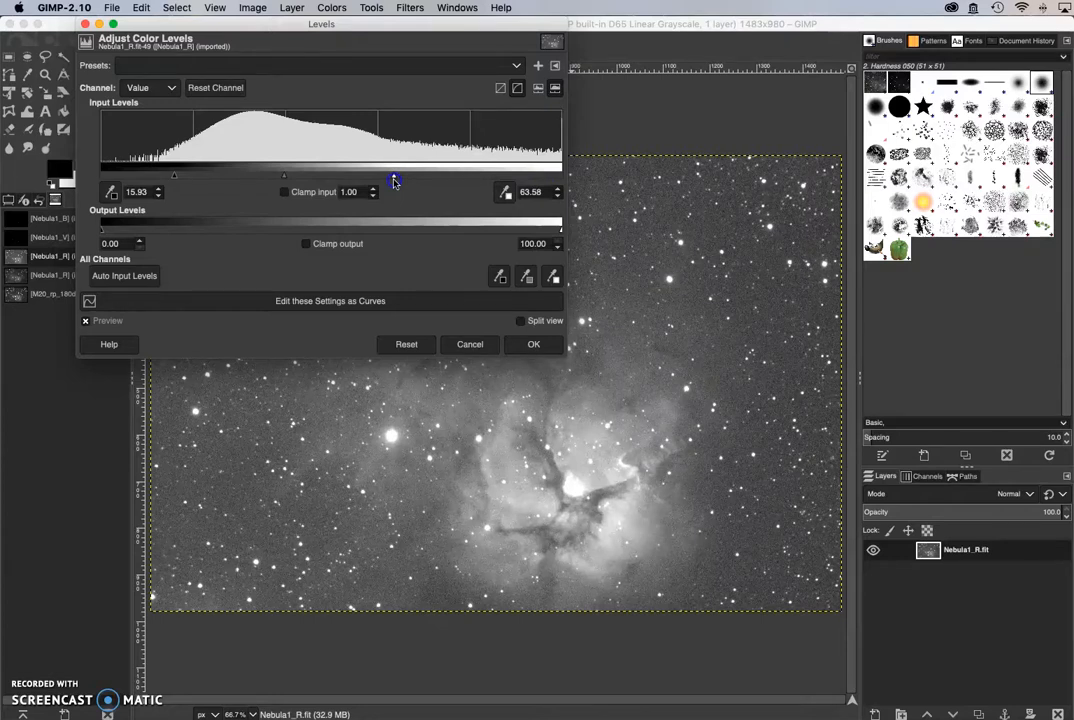
{"action": "left_click_drag", "start_coordinate": [393, 180], "coordinate": [525, 184]}
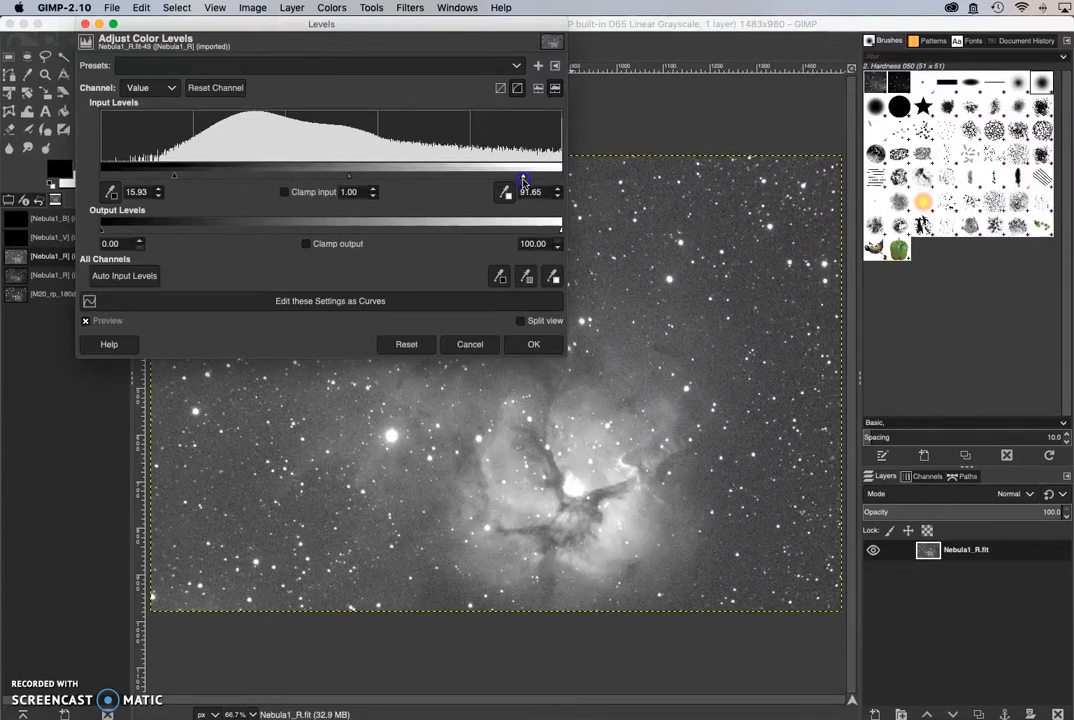
{"action": "left_click_drag", "start_coordinate": [523, 177], "coordinate": [509, 177]}
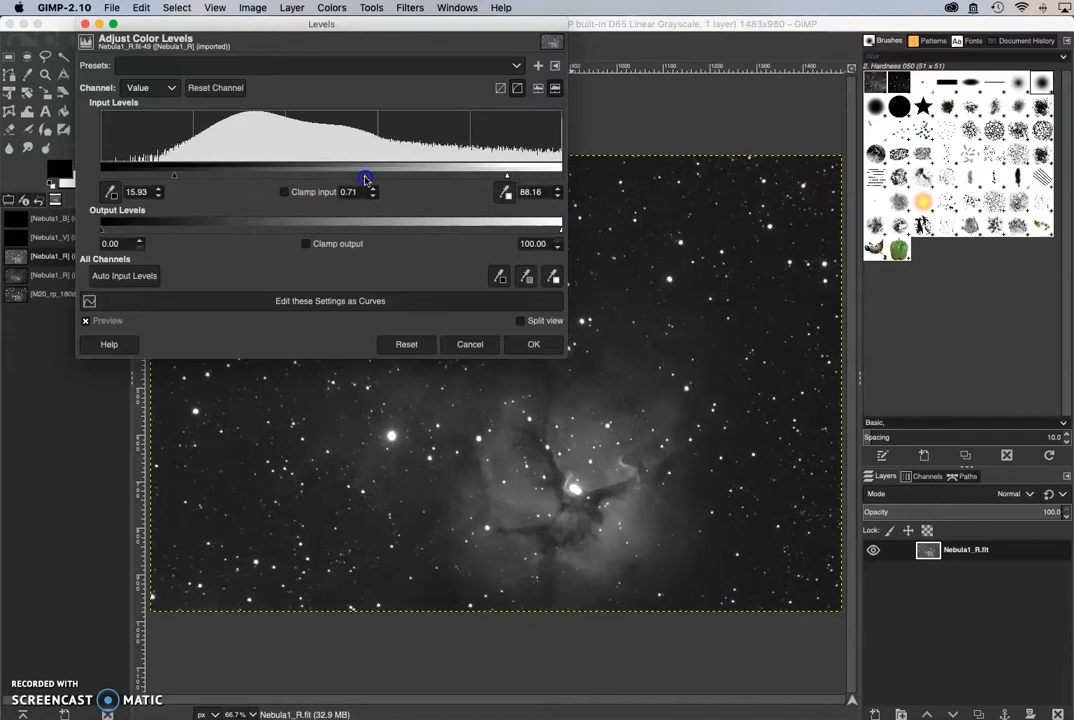
{"action": "left_click_drag", "start_coordinate": [366, 175], "coordinate": [358, 175]}
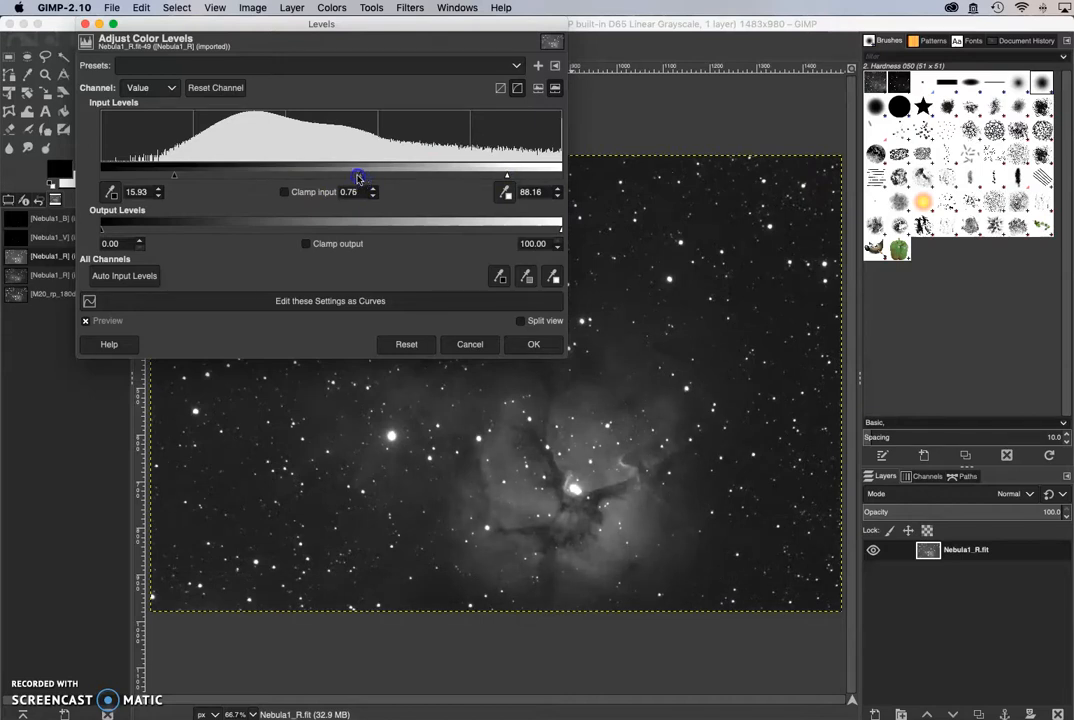
{"action": "left_click_drag", "start_coordinate": [358, 175], "coordinate": [365, 175]}
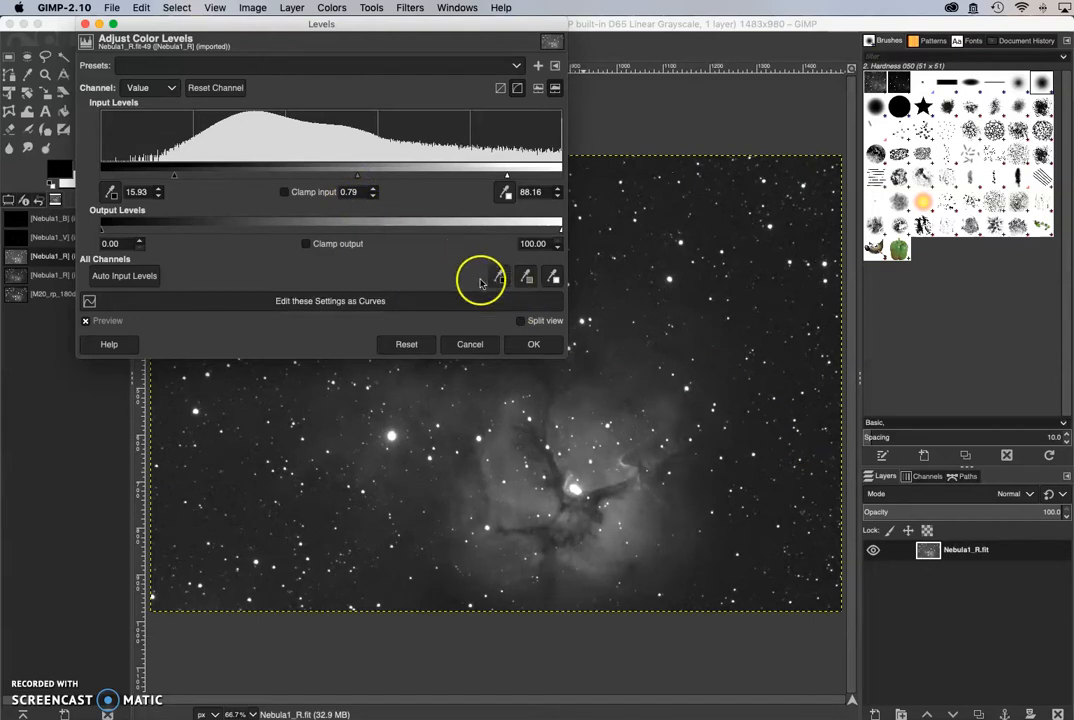
{"action": "left_click", "coordinate": [533, 344]}
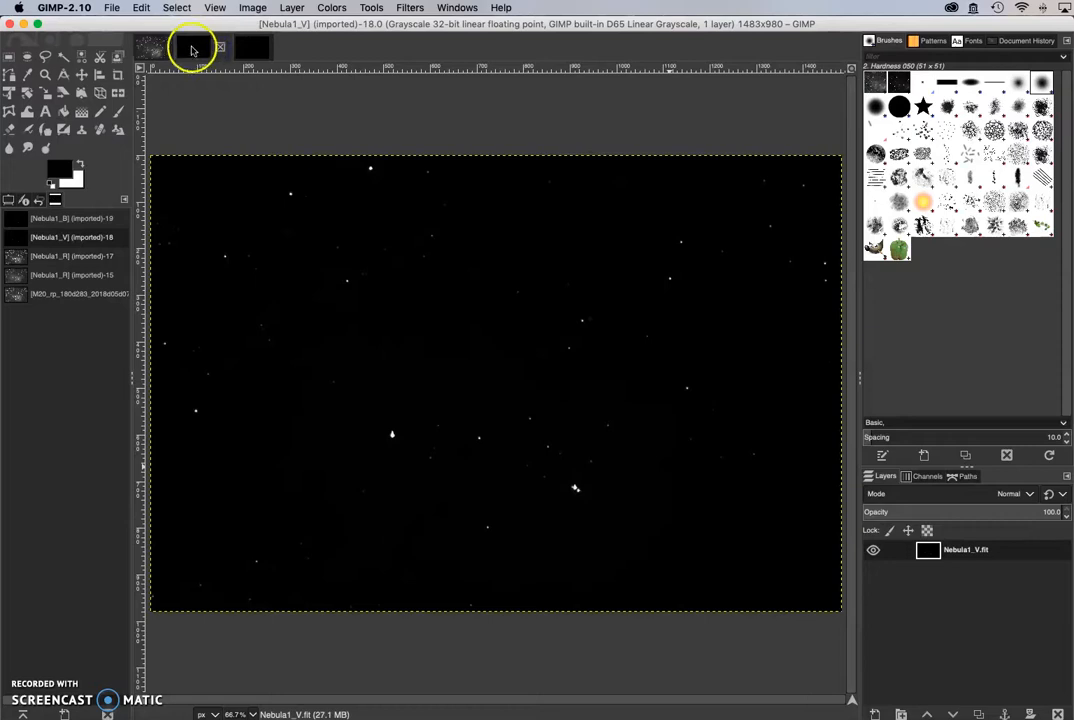
Step: Boost the Nebula1_V image's exposure to about 8.0
{"action": "left_click", "coordinate": [332, 7]}
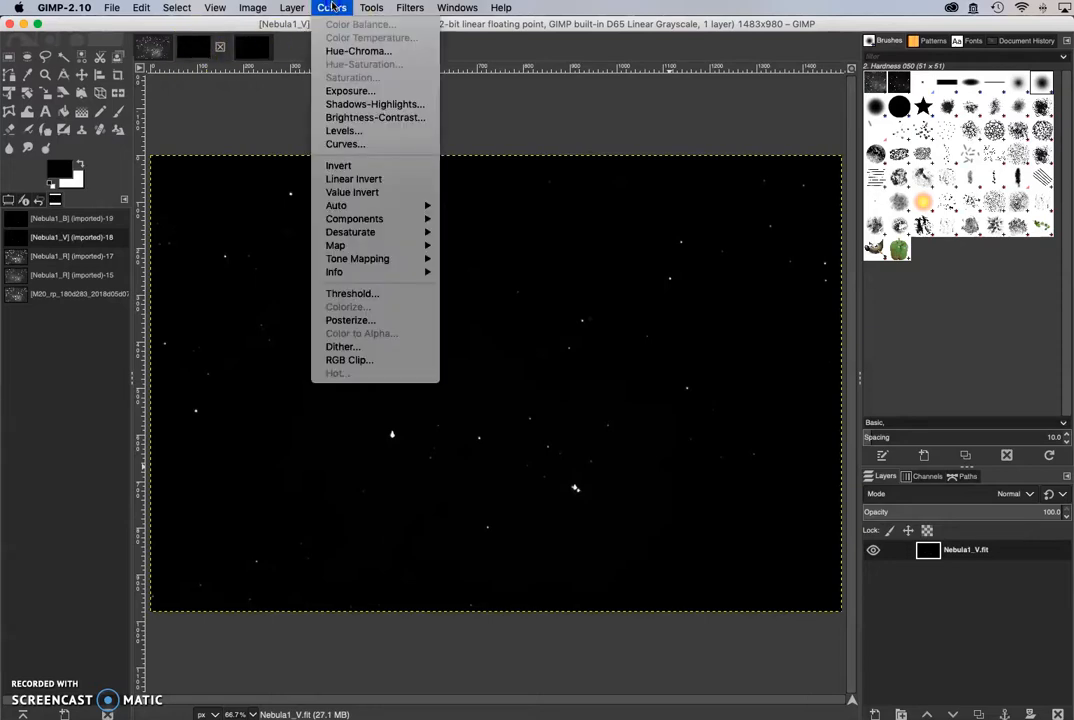
{"action": "mouse_move", "coordinate": [350, 91]}
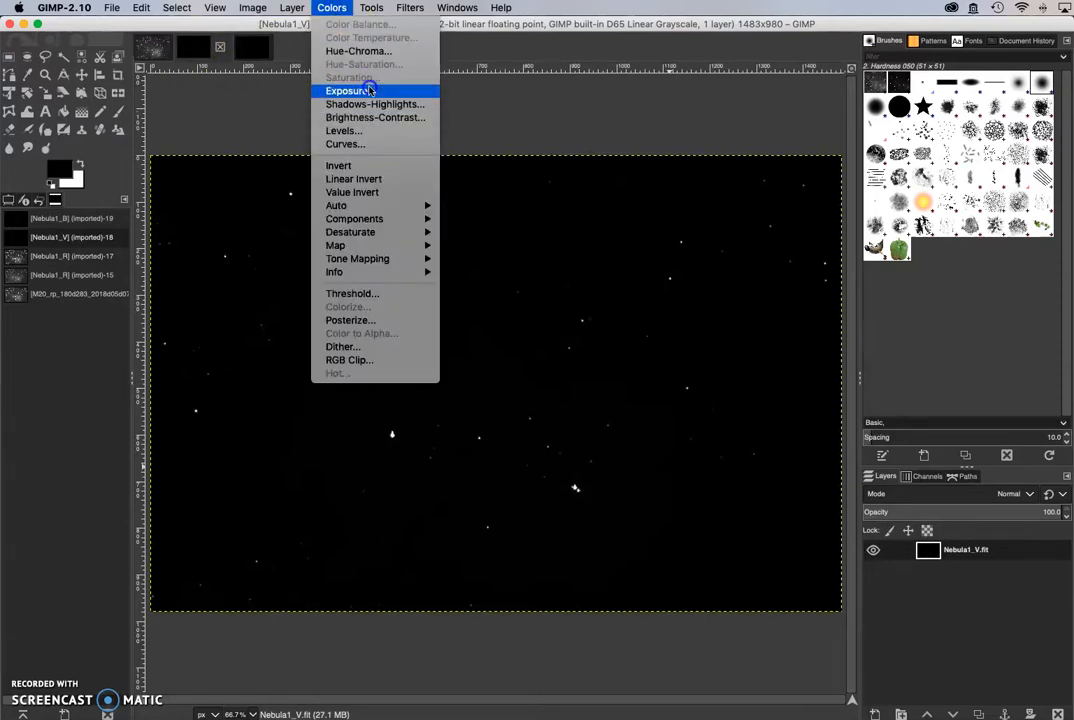
{"action": "left_click", "coordinate": [349, 91]}
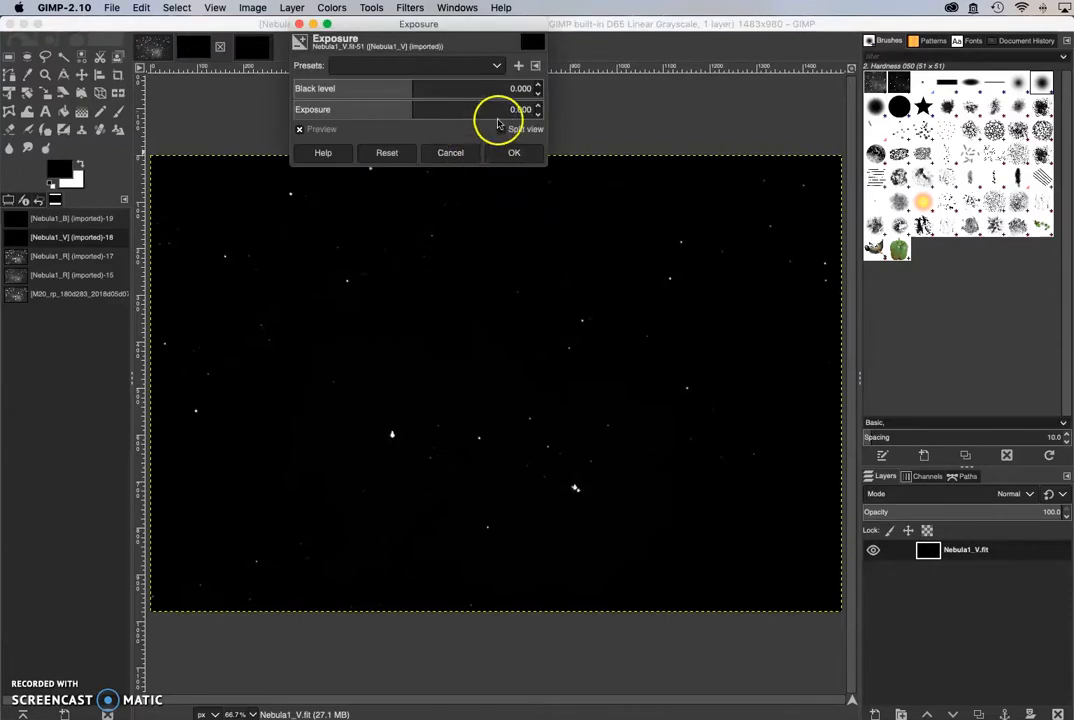
{"action": "left_click_drag", "start_coordinate": [420, 109], "coordinate": [510, 109]}
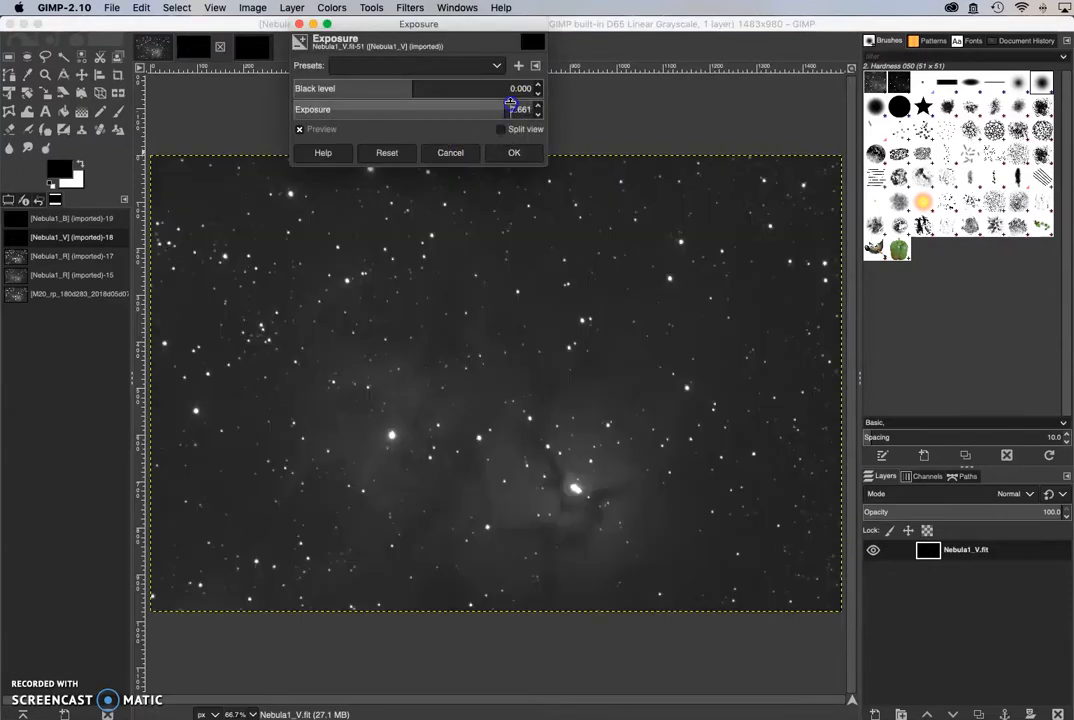
{"action": "left_click_drag", "start_coordinate": [510, 108], "coordinate": [518, 108]}
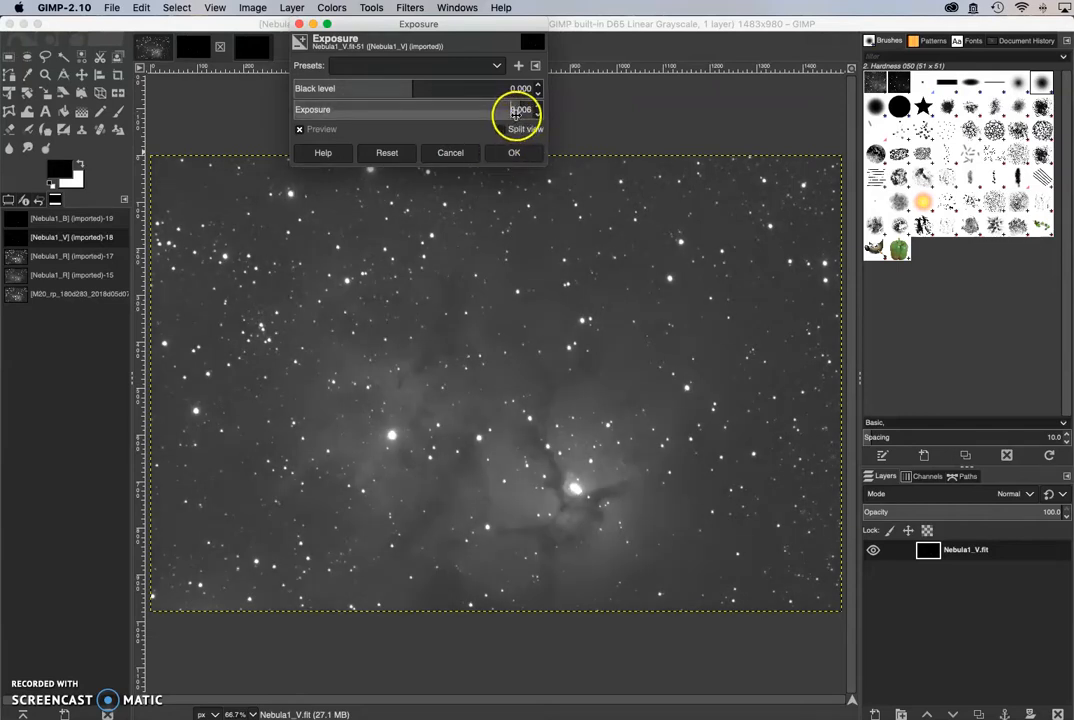
{"action": "left_click", "coordinate": [514, 152]}
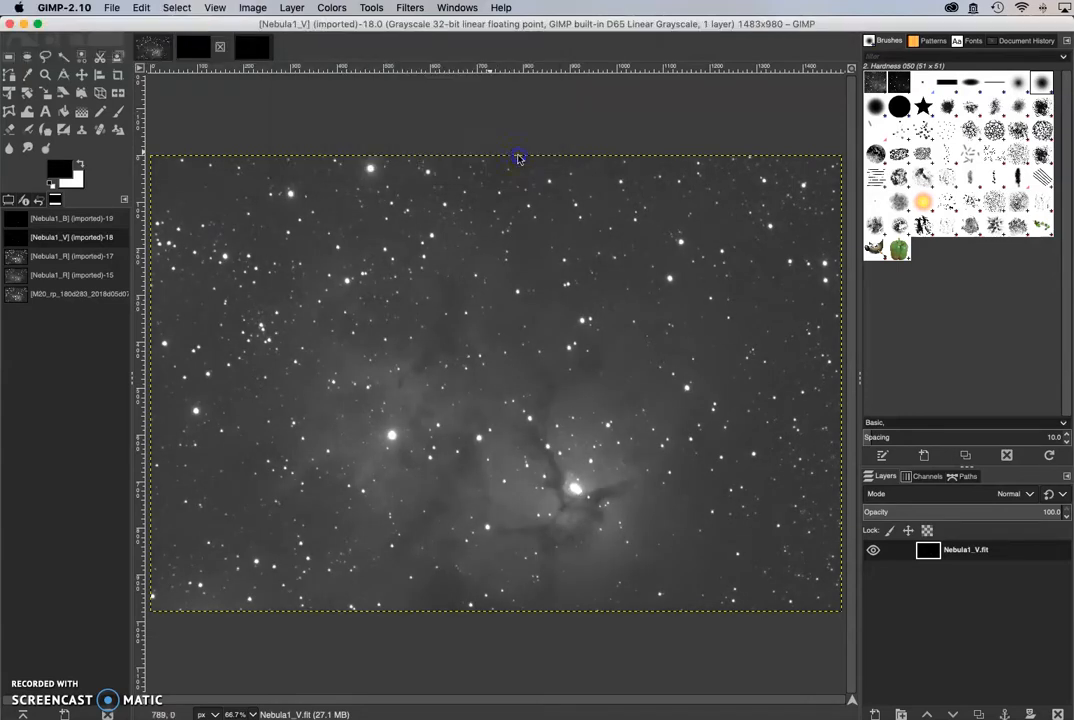
Step: Apply Levels to Nebula1_V with black ~17.2, white ~90.9 and gamma ~1.21
{"action": "left_click", "coordinate": [331, 7]}
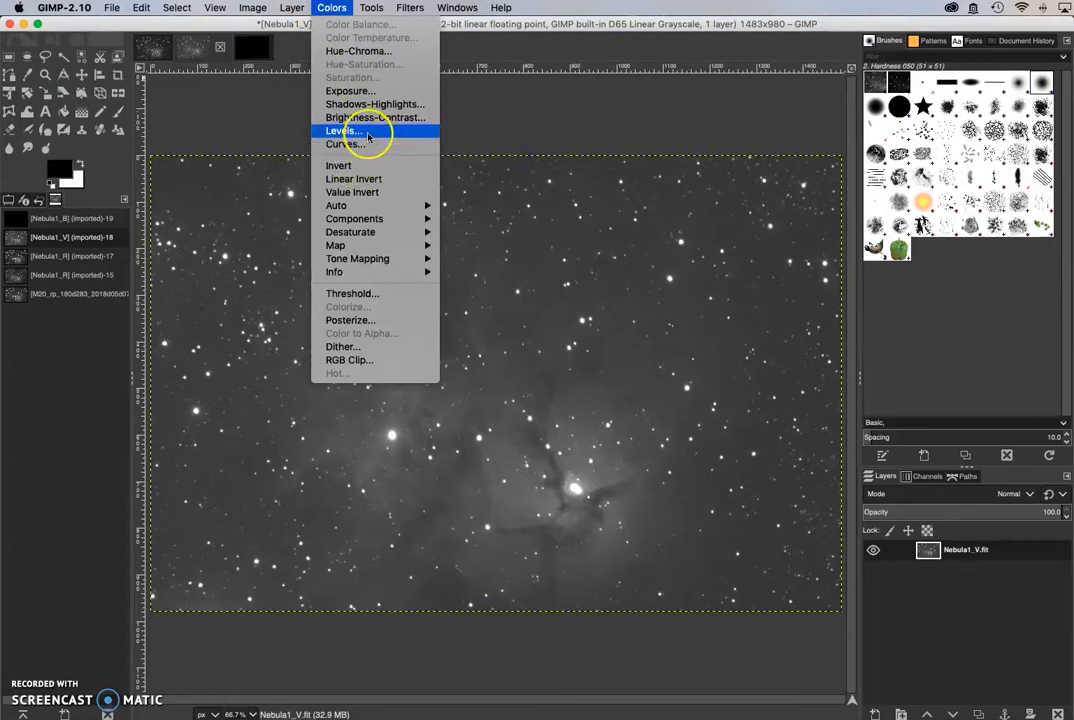
{"action": "left_click", "coordinate": [343, 130]}
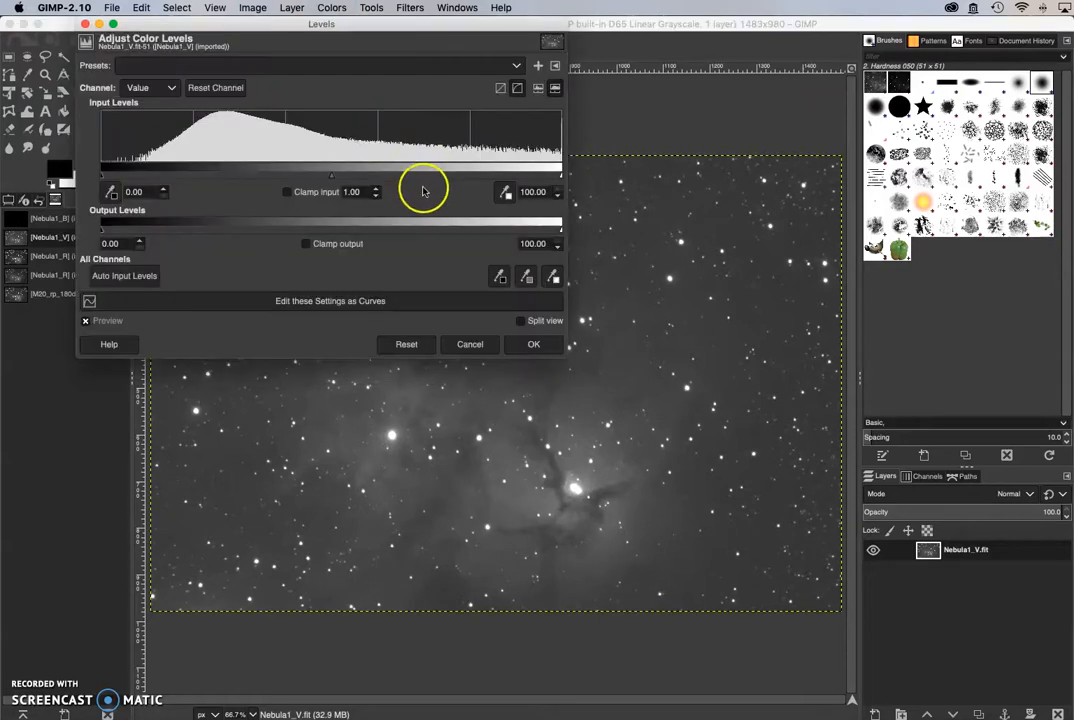
{"action": "left_click_drag", "start_coordinate": [103, 177], "coordinate": [160, 177]}
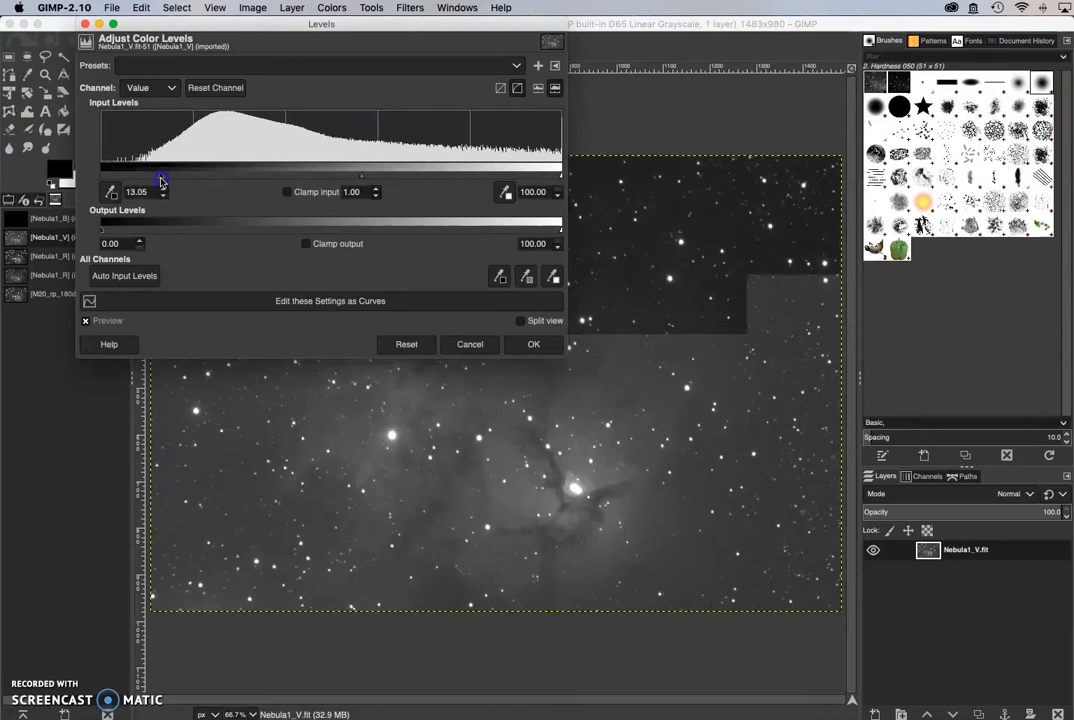
{"action": "left_click_drag", "start_coordinate": [161, 180], "coordinate": [180, 180]}
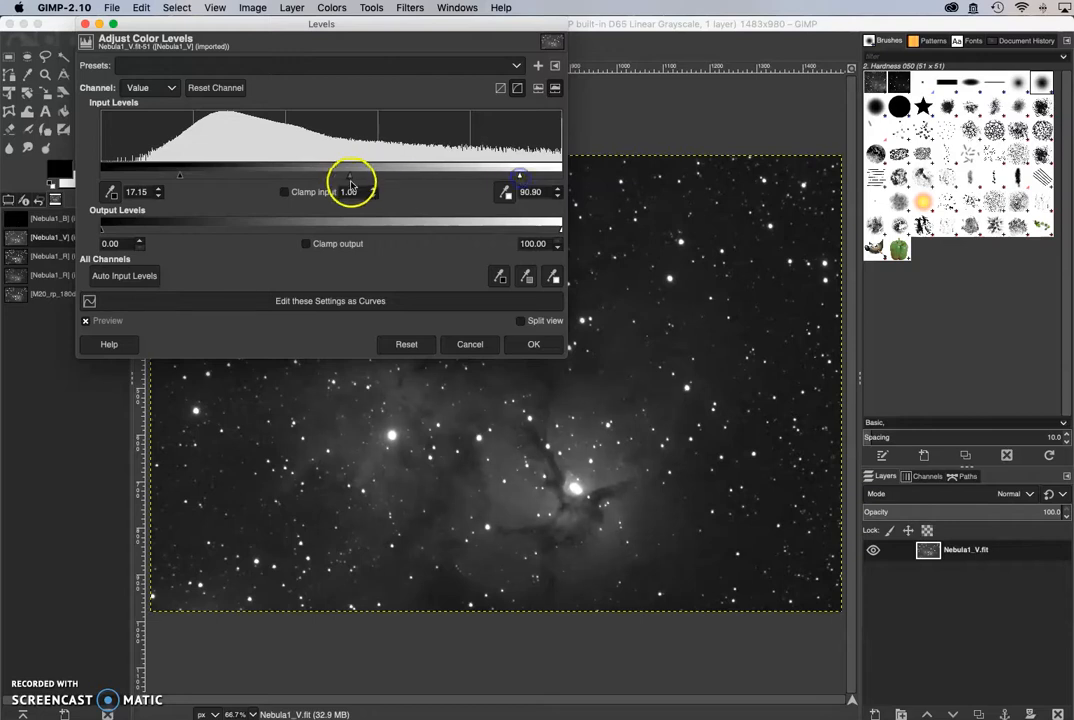
{"action": "left_click_drag", "start_coordinate": [350, 174], "coordinate": [320, 174]}
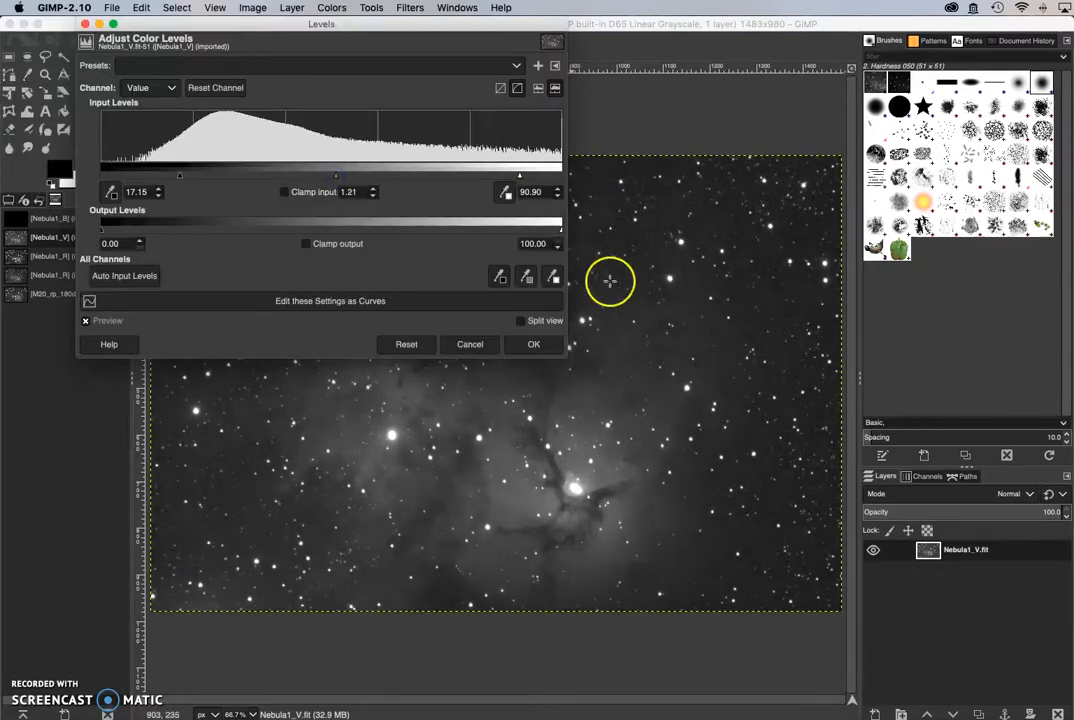
{"action": "left_click", "coordinate": [533, 344]}
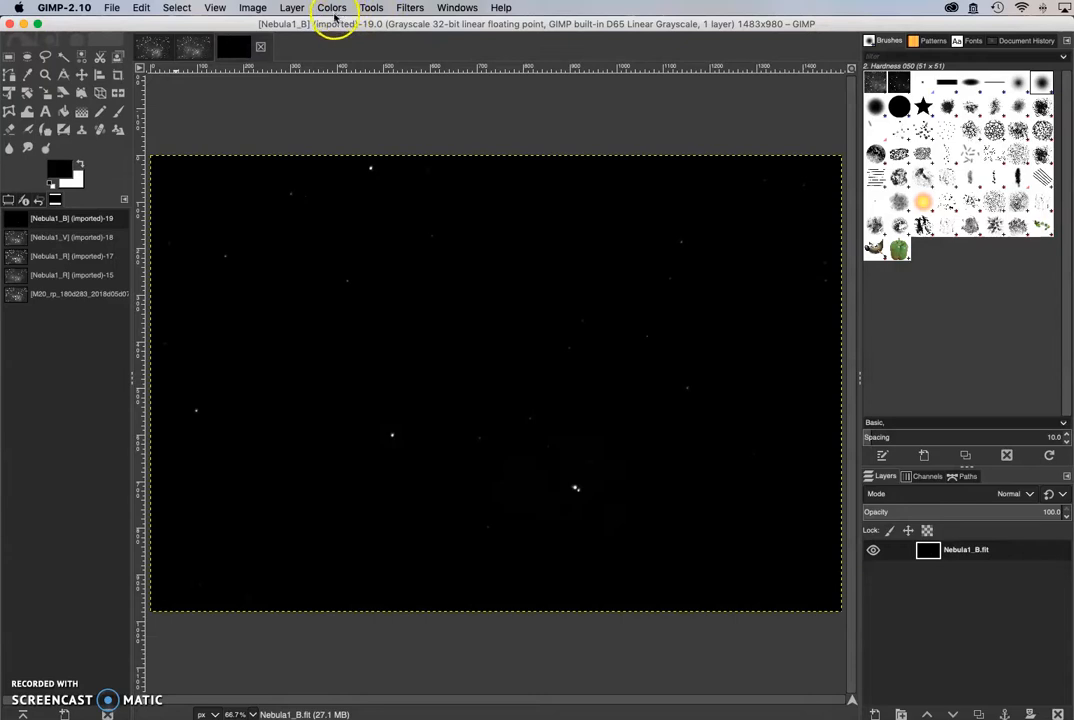
Step: Boost the Nebula1_B image's exposure to about 9.59
{"action": "left_click", "coordinate": [331, 8]}
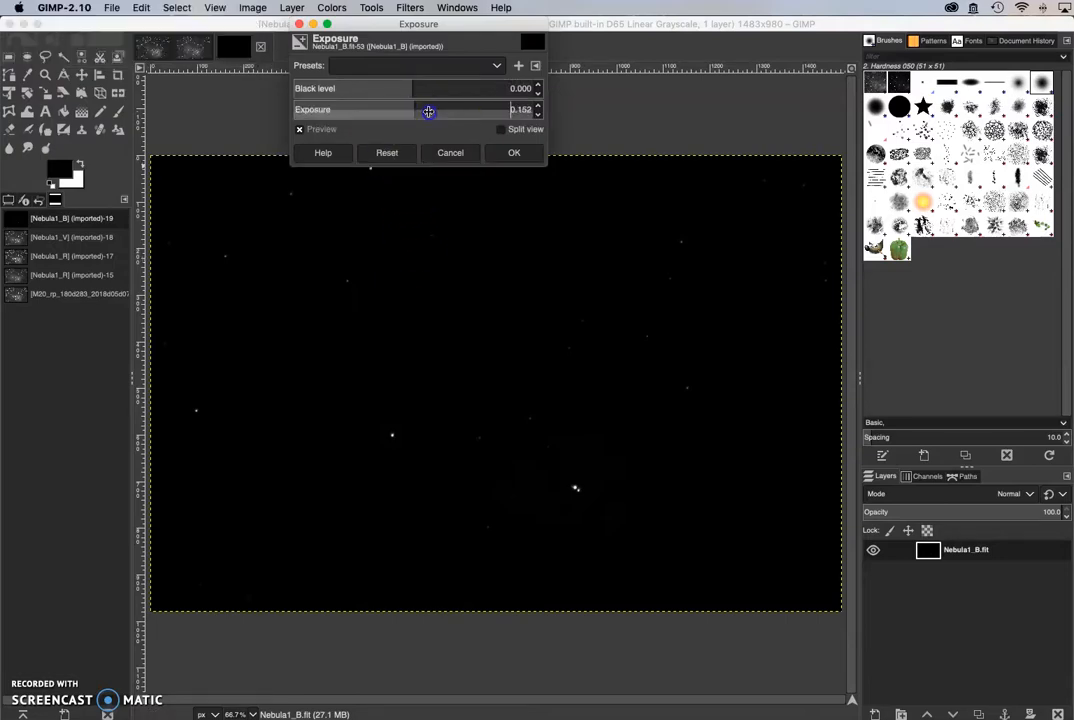
{"action": "left_click_drag", "start_coordinate": [428, 110], "coordinate": [505, 110]}
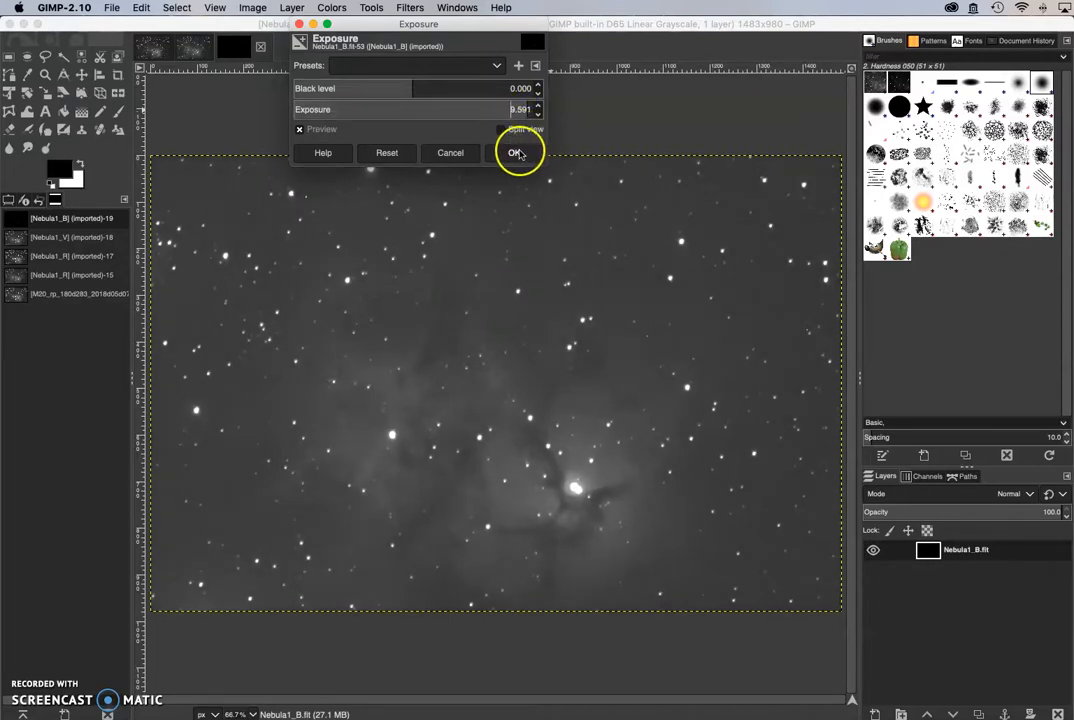
{"action": "left_click", "coordinate": [516, 152]}
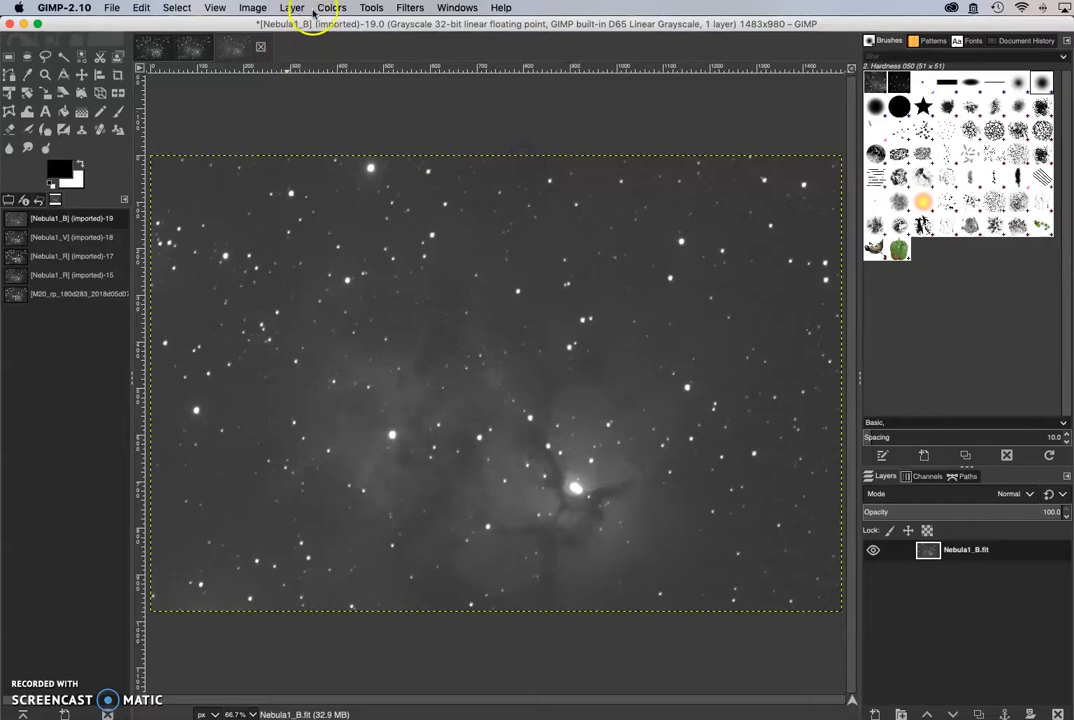
Step: Apply Levels to Nebula1_B with input levels 13.20 / 0.98 / 89.07
{"action": "left_click", "coordinate": [331, 7]}
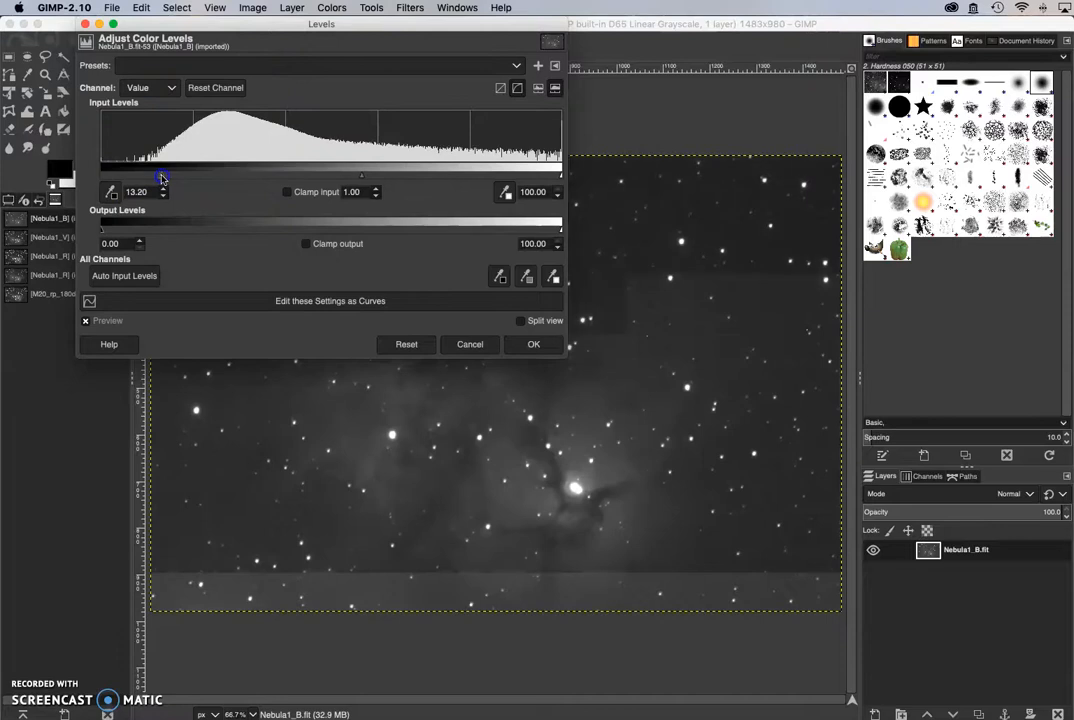
{"action": "left_click_drag", "start_coordinate": [560, 170], "coordinate": [551, 170]}
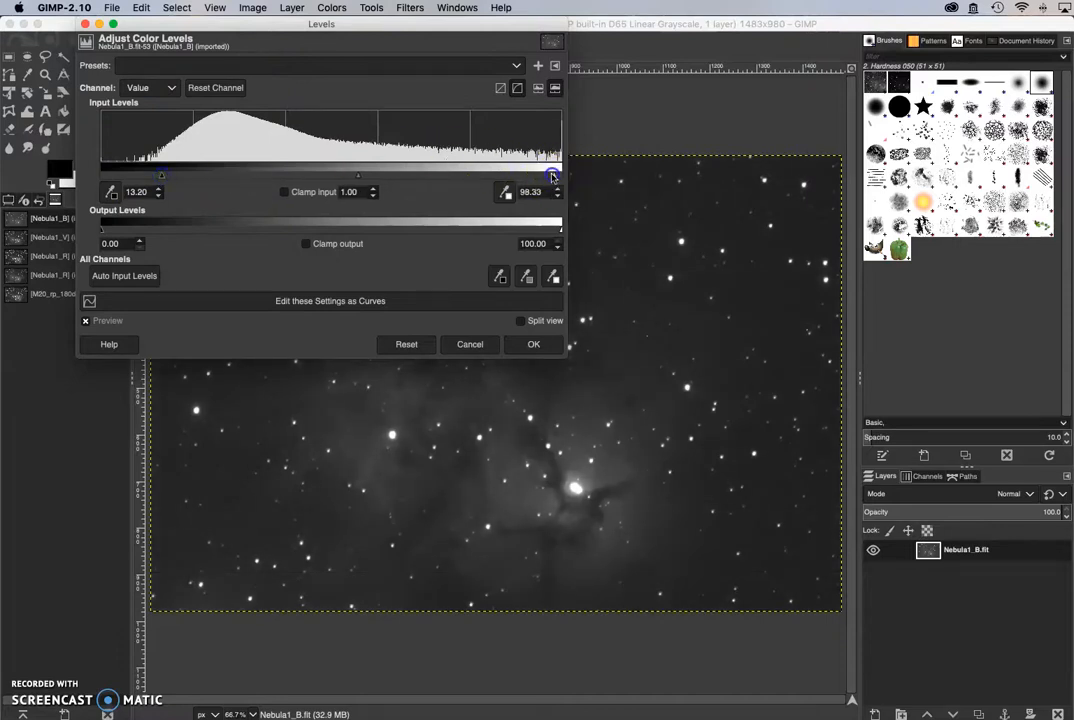
{"action": "left_click_drag", "start_coordinate": [551, 175], "coordinate": [510, 175]}
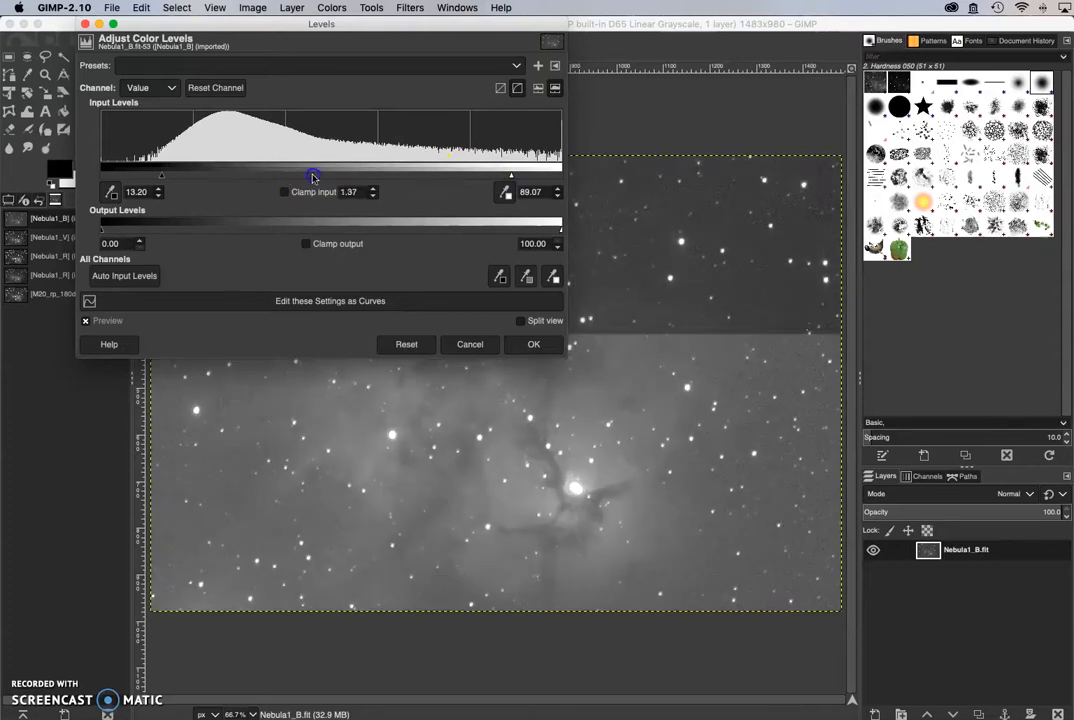
{"action": "left_click_drag", "start_coordinate": [313, 177], "coordinate": [337, 177]}
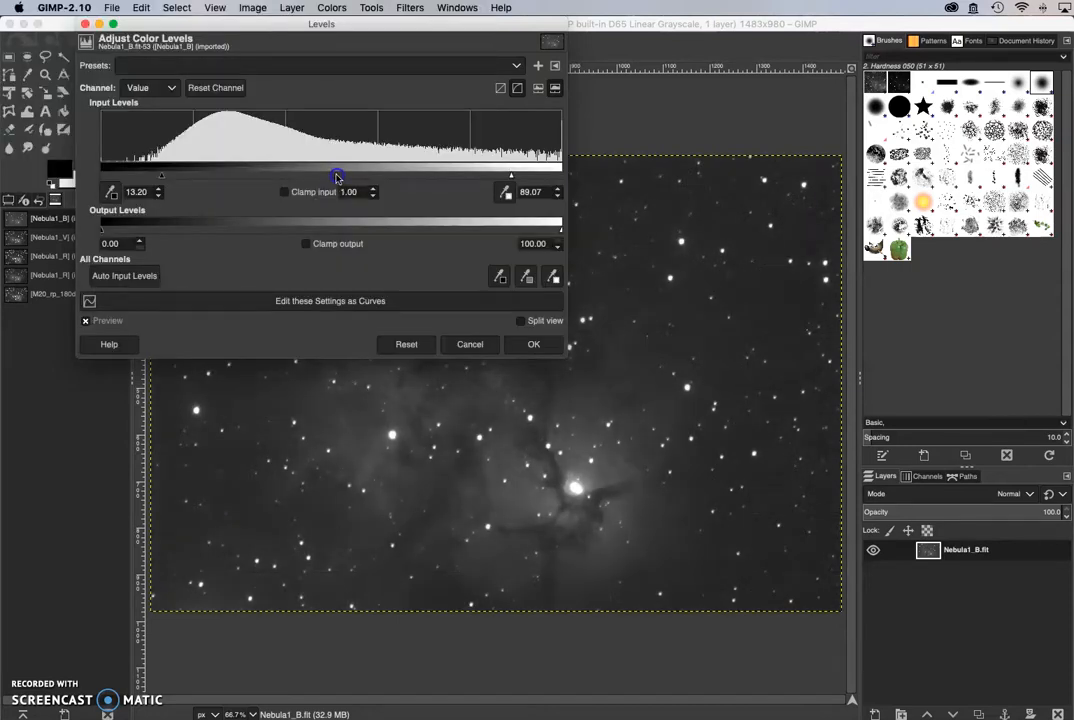
{"action": "left_click_drag", "start_coordinate": [337, 176], "coordinate": [333, 176]}
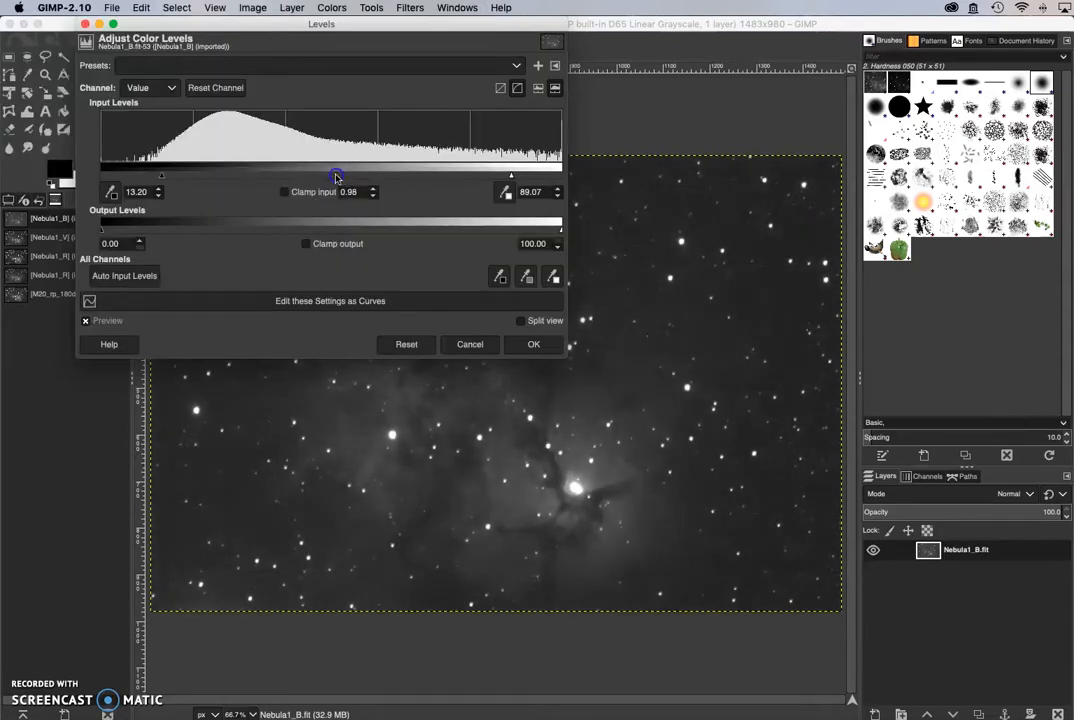
{"action": "left_click", "coordinate": [534, 344]}
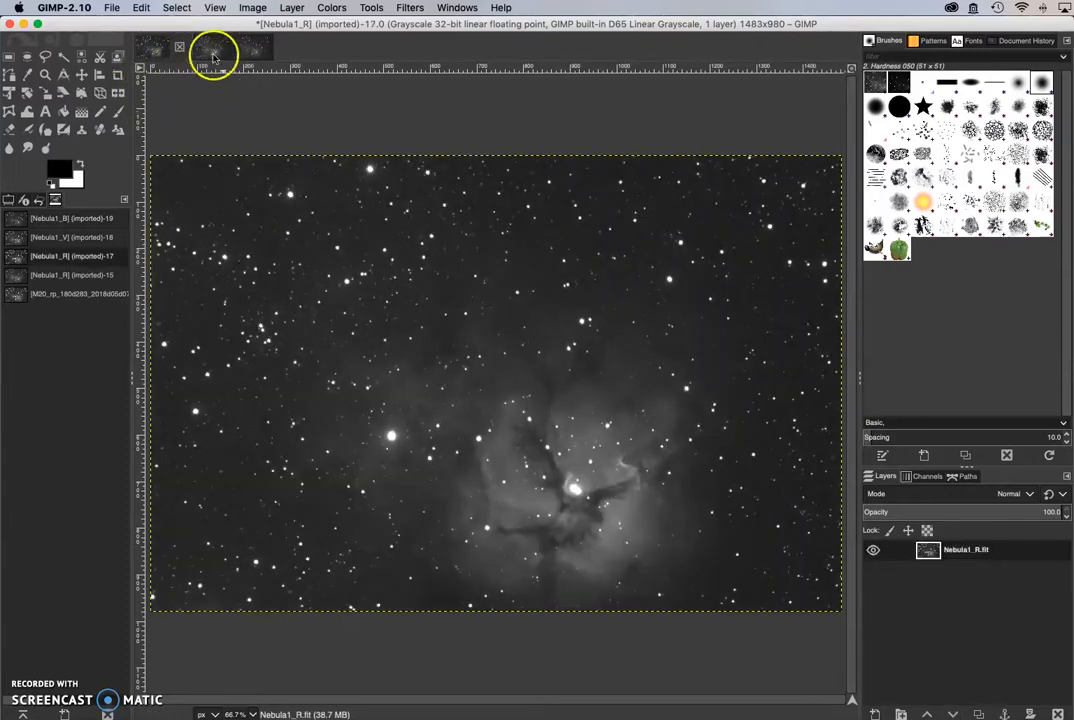
Step: Rename the Nebula1_R image's layer to 'Red' and switch back to Nebula1_B
{"action": "double_click", "coordinate": [965, 549]}
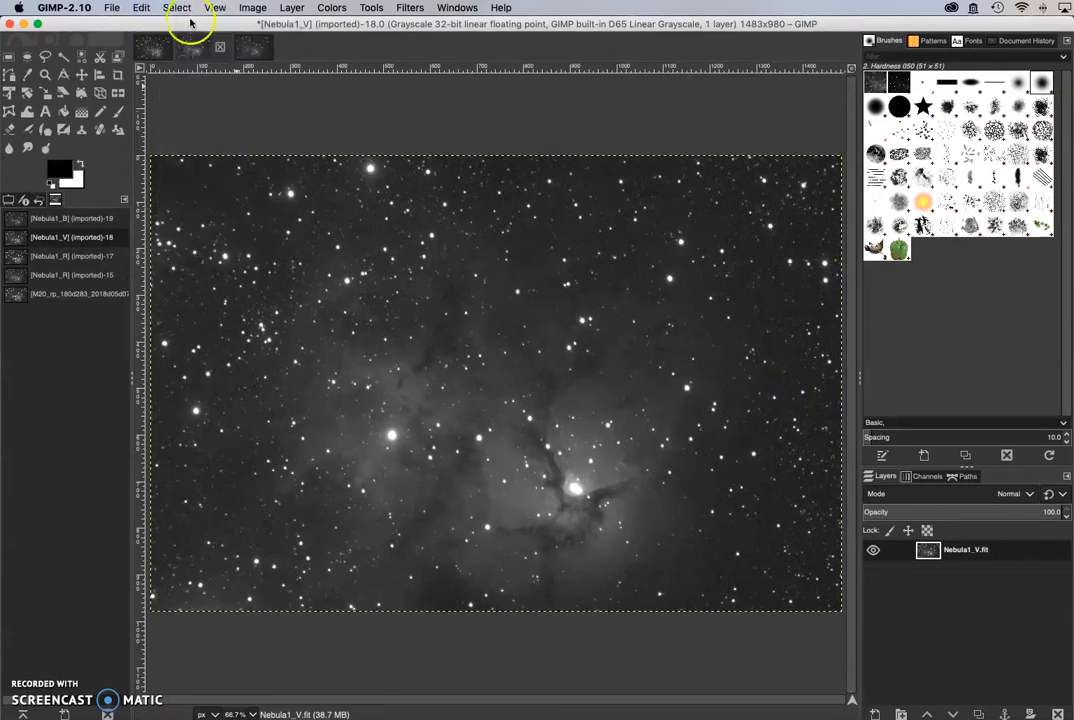
{"action": "left_click", "coordinate": [141, 8]}
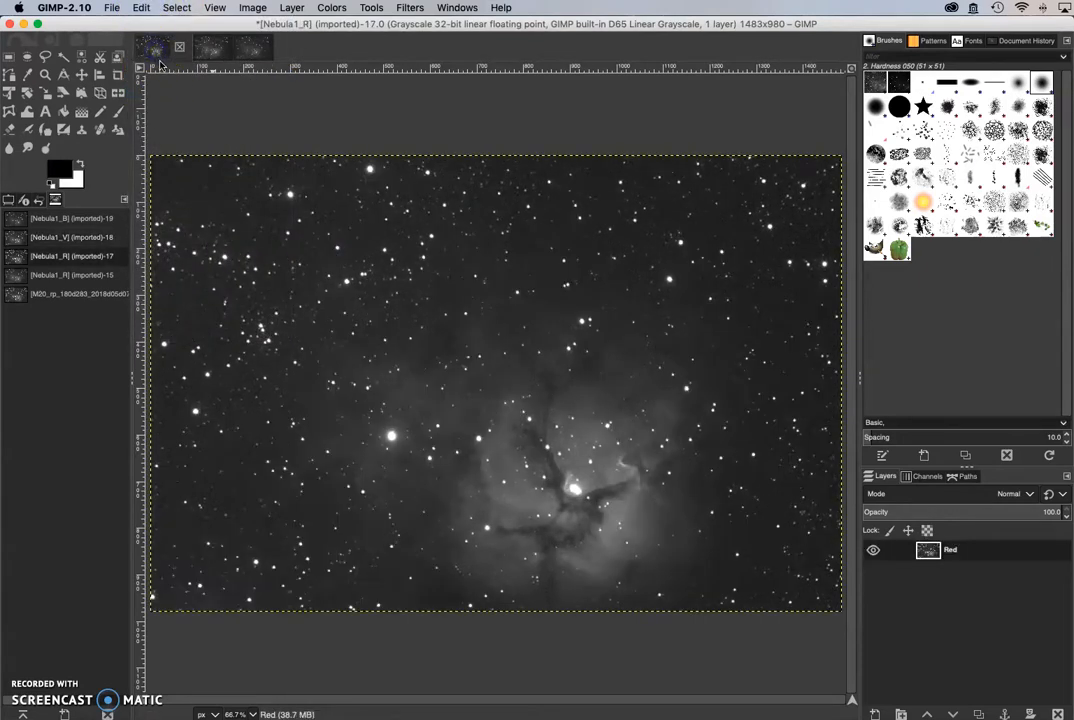
{"action": "left_click", "coordinate": [141, 8]}
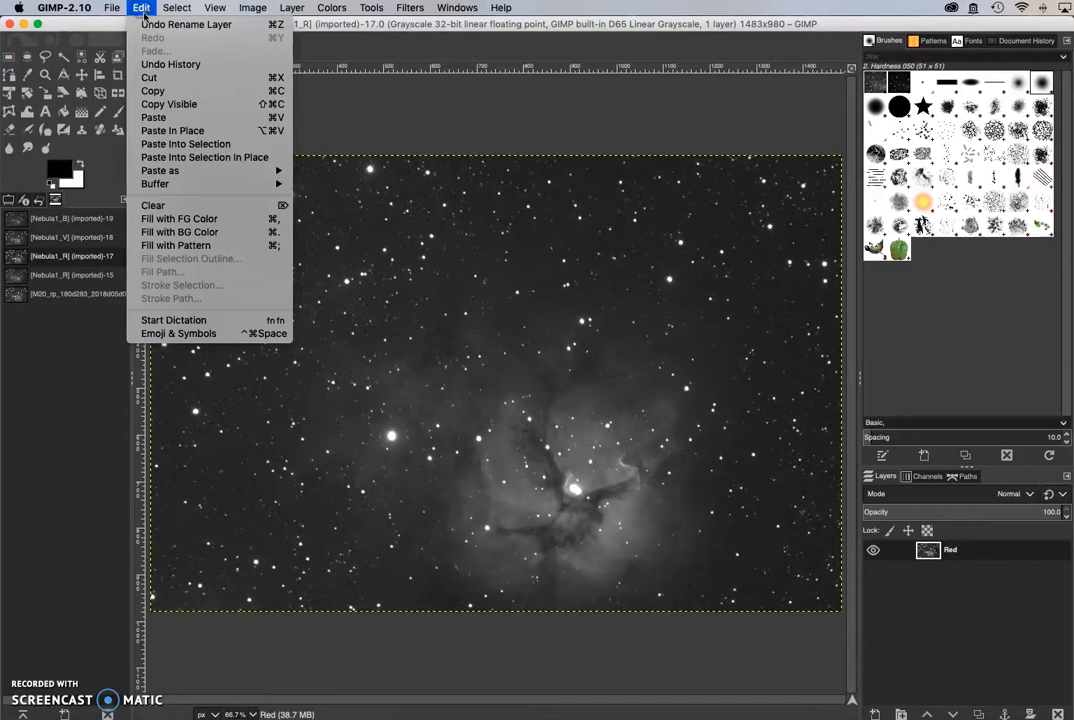
{"action": "left_click", "coordinate": [153, 117]}
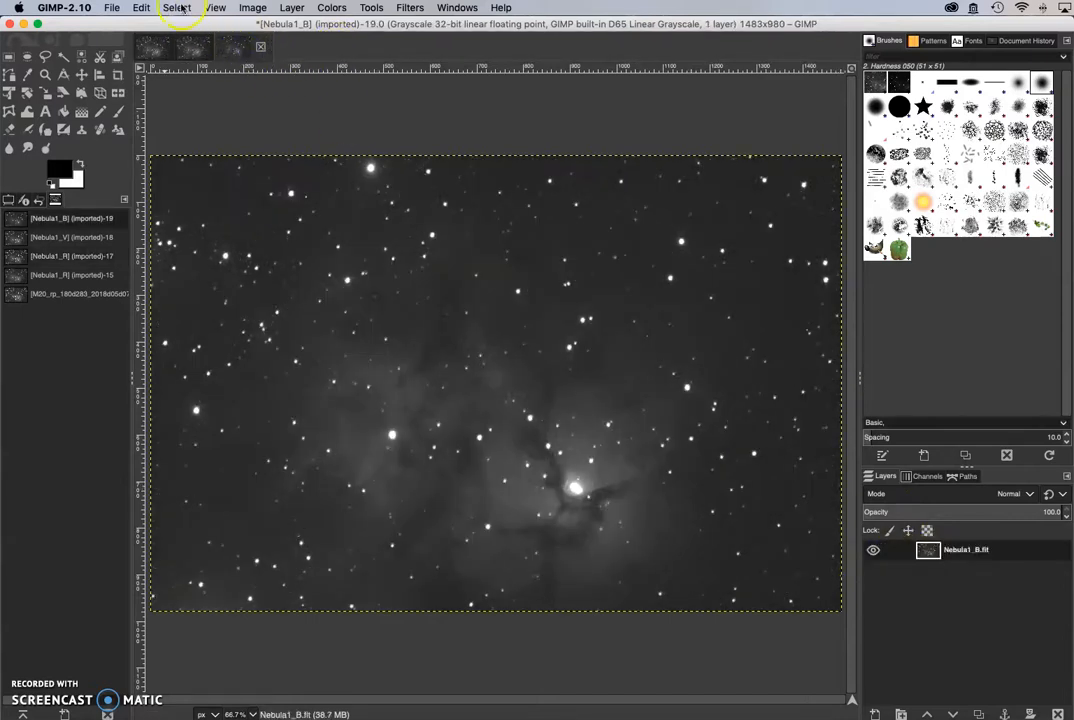
Step: Select all of the Nebula1_B frame and copy it for the Blue layer
{"action": "left_click", "coordinate": [177, 8]}
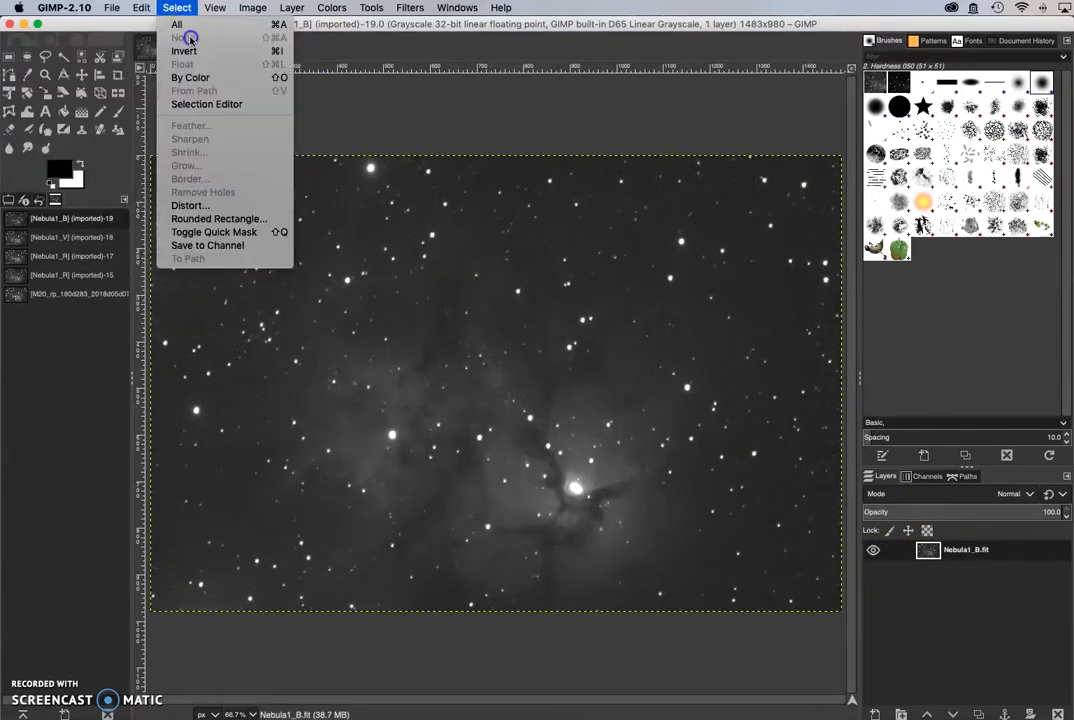
{"action": "left_click", "coordinate": [141, 7]}
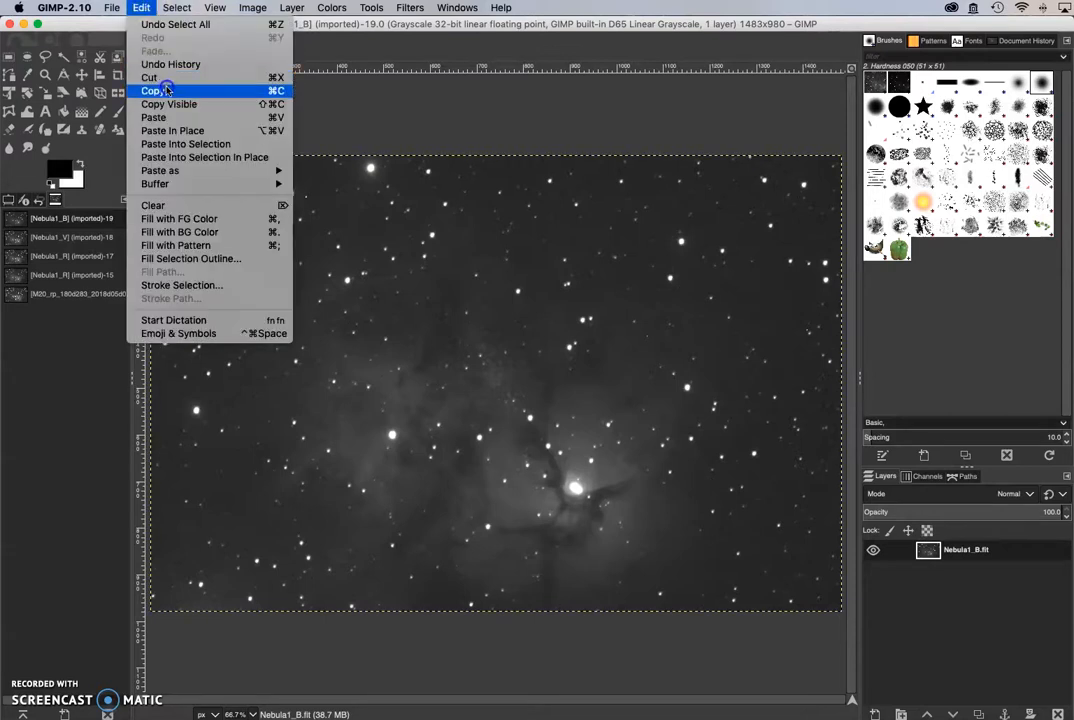
{"action": "left_click", "coordinate": [152, 91]}
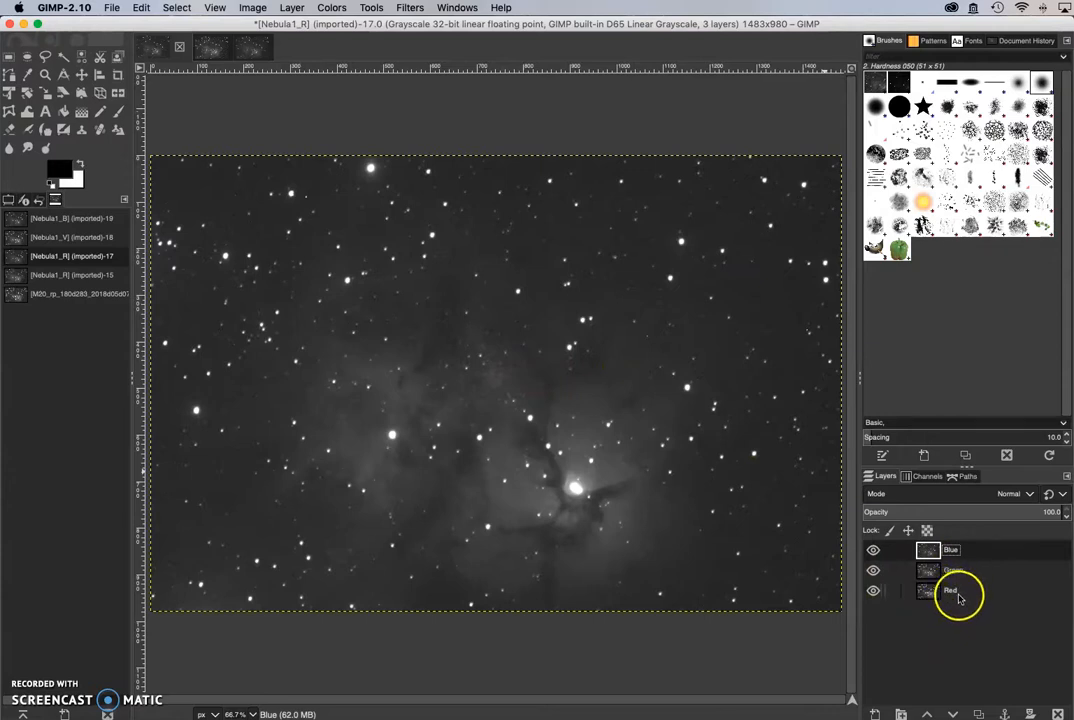
{"action": "mouse_move", "coordinate": [965, 590]}
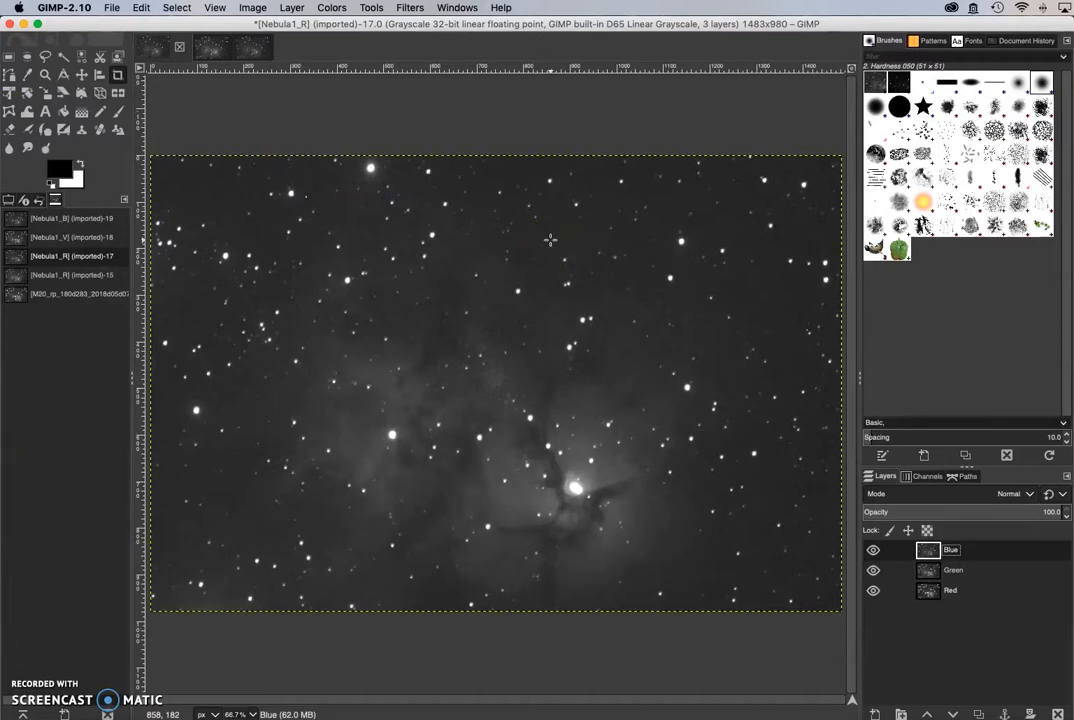
Step: Hide the Blue and Green layers, select Red, and switch the image to RGB mode
{"action": "left_click", "coordinate": [873, 570]}
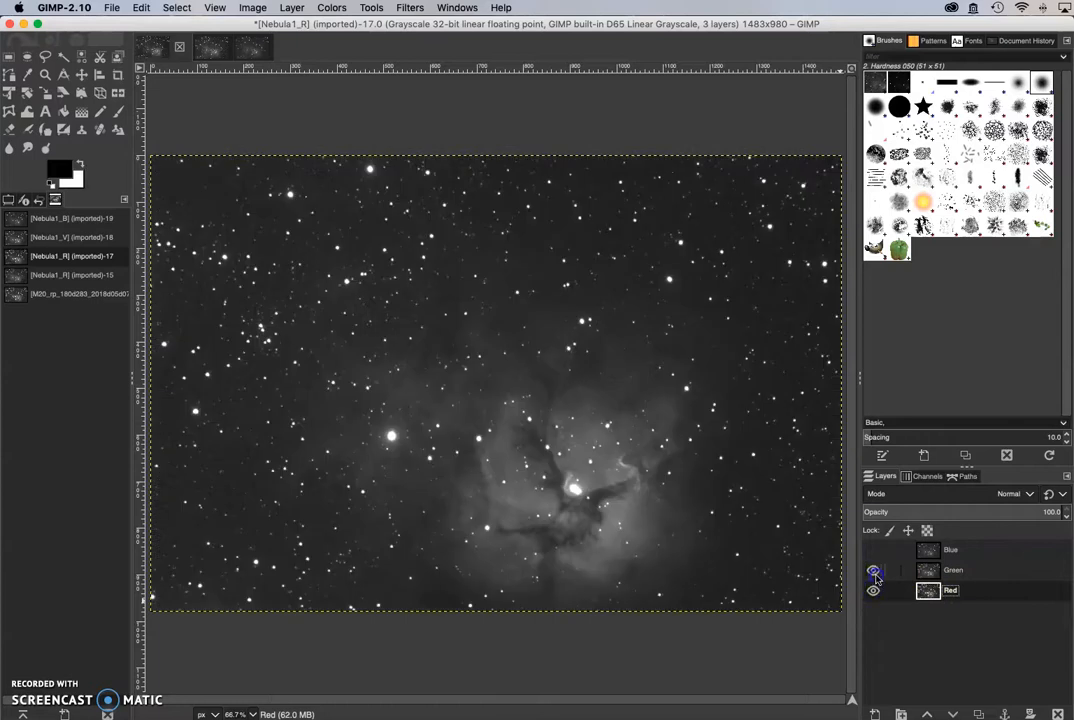
{"action": "left_click", "coordinate": [873, 549]}
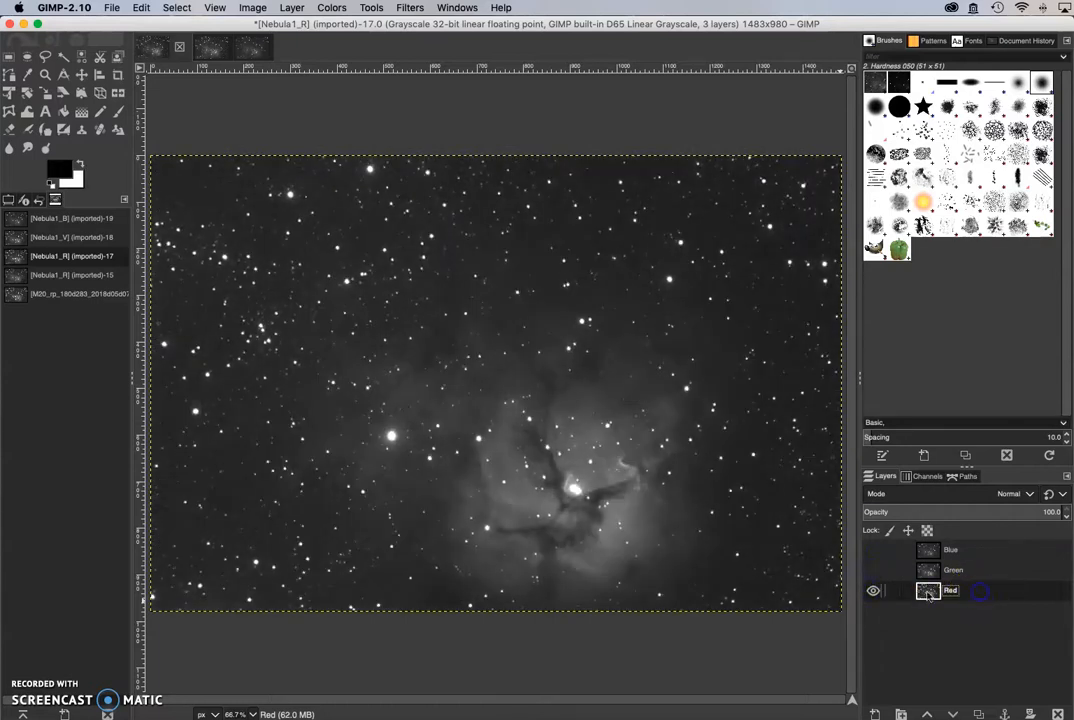
{"action": "left_click", "coordinate": [332, 8]}
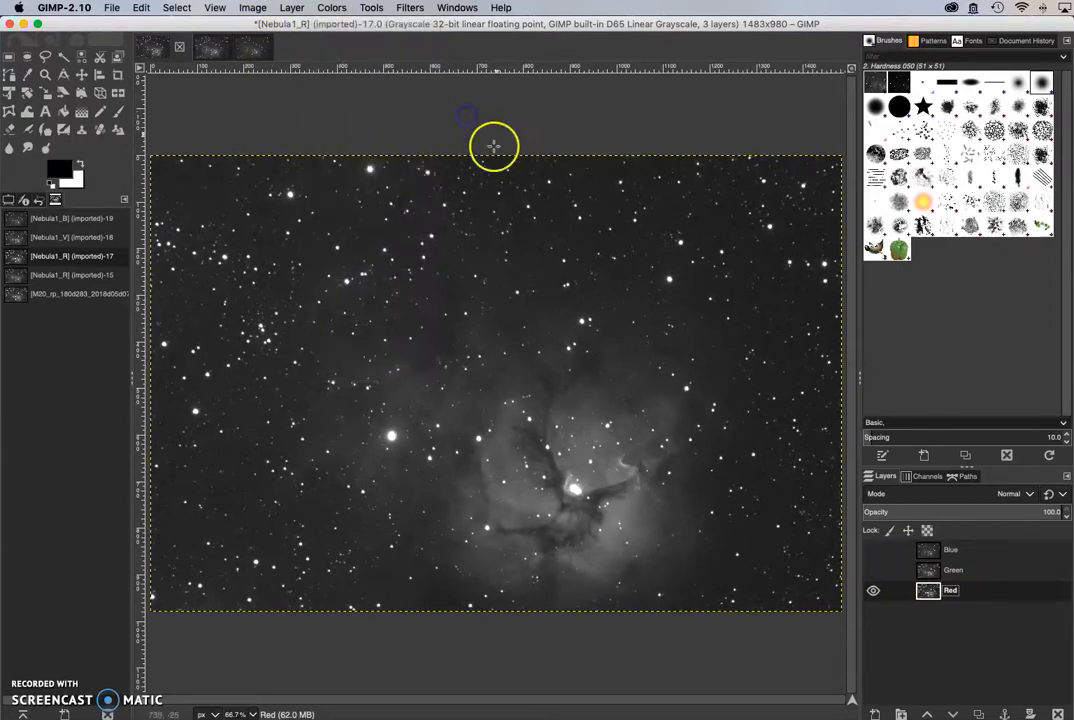
{"action": "left_click", "coordinate": [252, 7]}
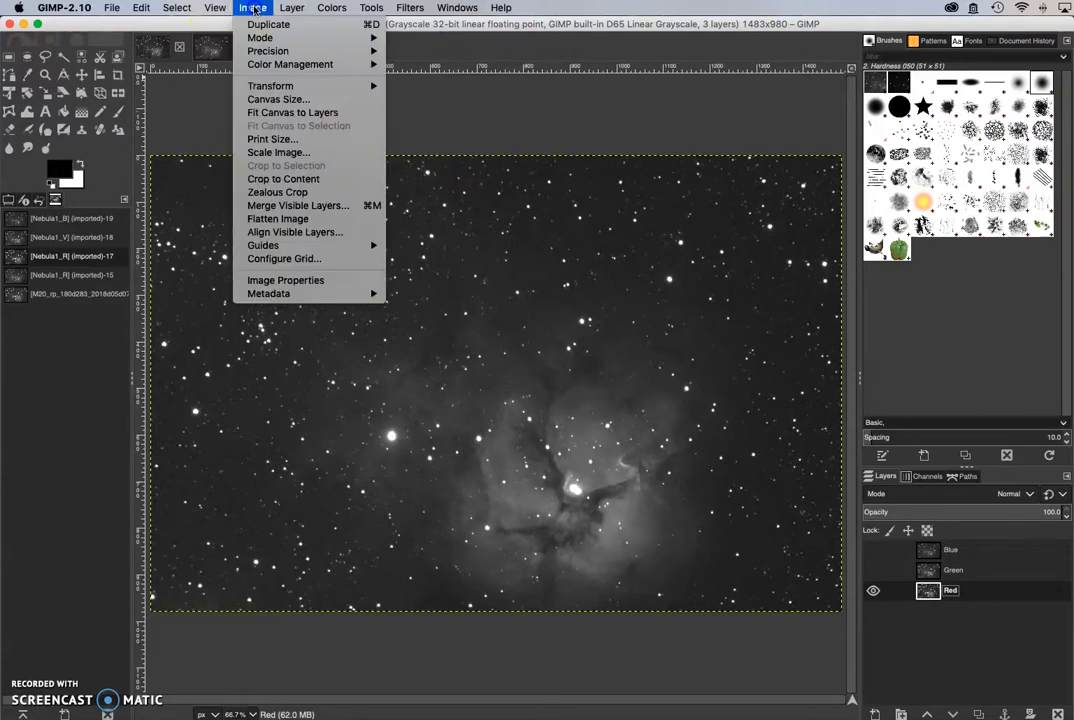
{"action": "mouse_move", "coordinate": [260, 38]}
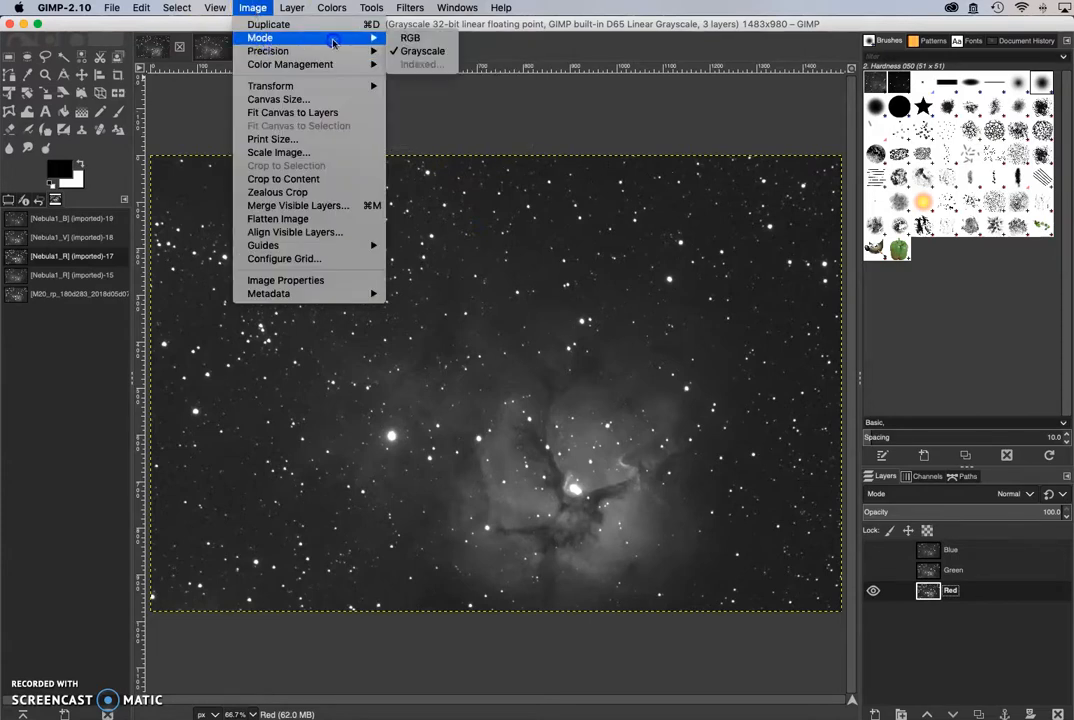
{"action": "mouse_move", "coordinate": [410, 37]}
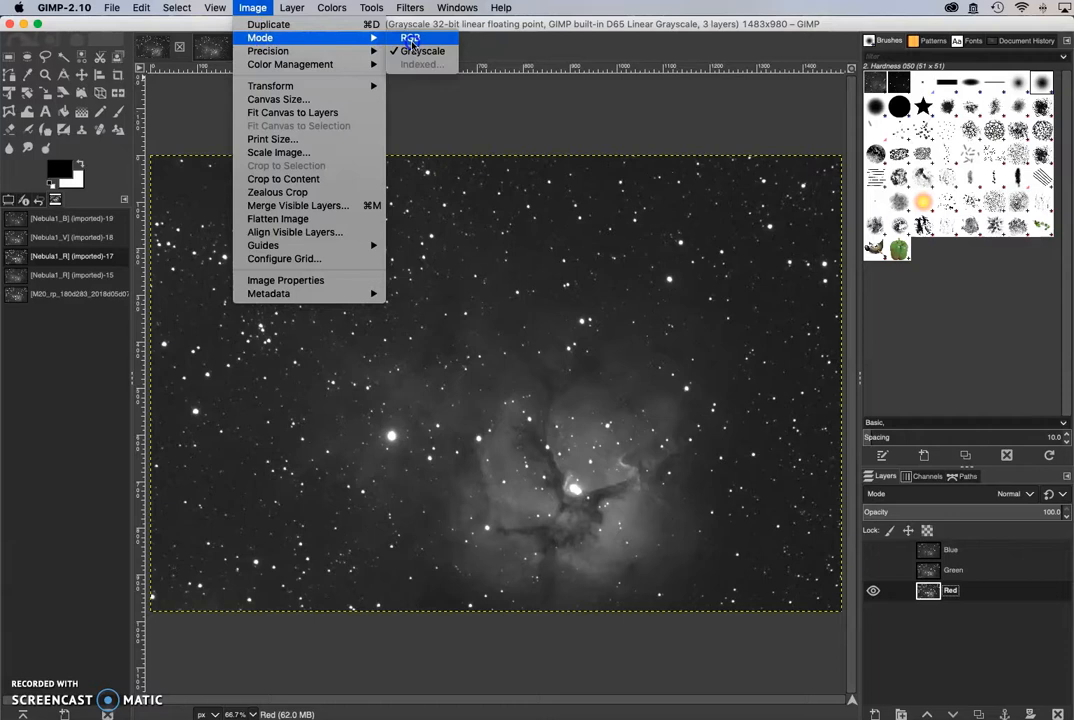
{"action": "left_click", "coordinate": [410, 38]}
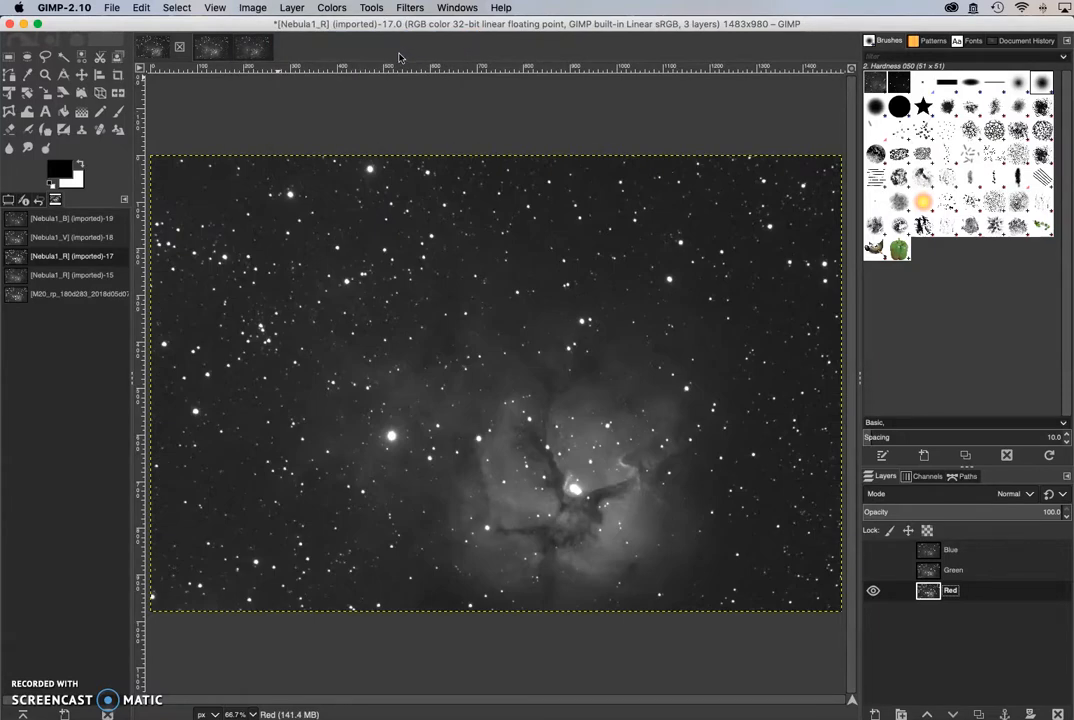
{"action": "left_click", "coordinate": [252, 7]}
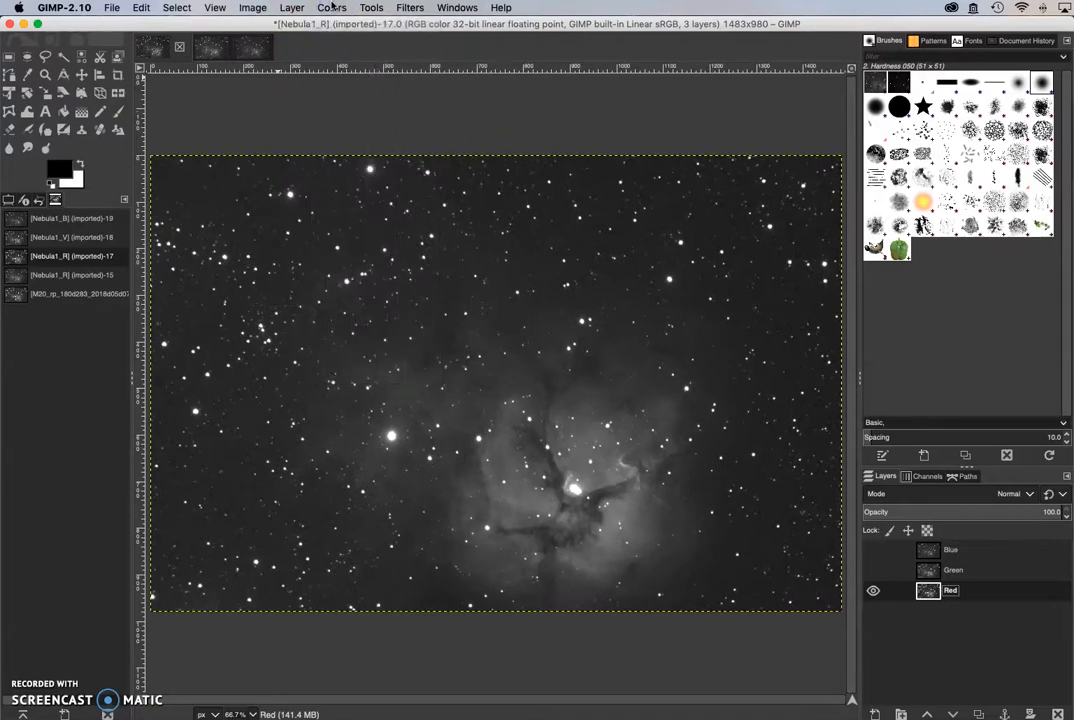
Step: Colorize the Red layer with a pure deep red tint
{"action": "left_click", "coordinate": [331, 7]}
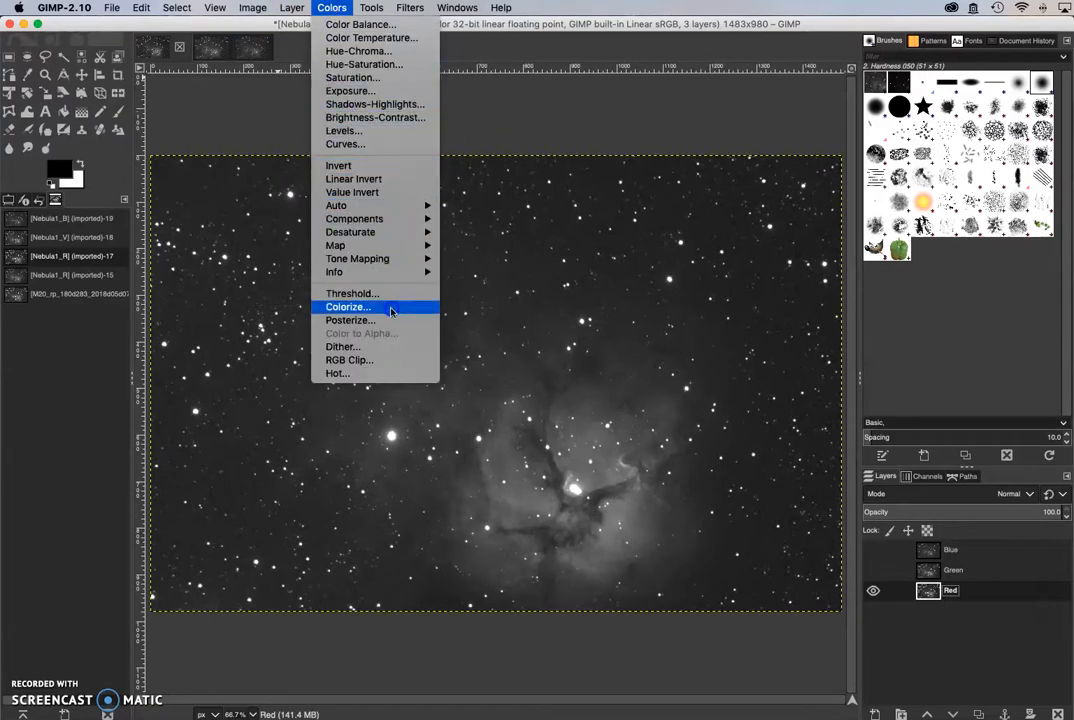
{"action": "left_click", "coordinate": [348, 306]}
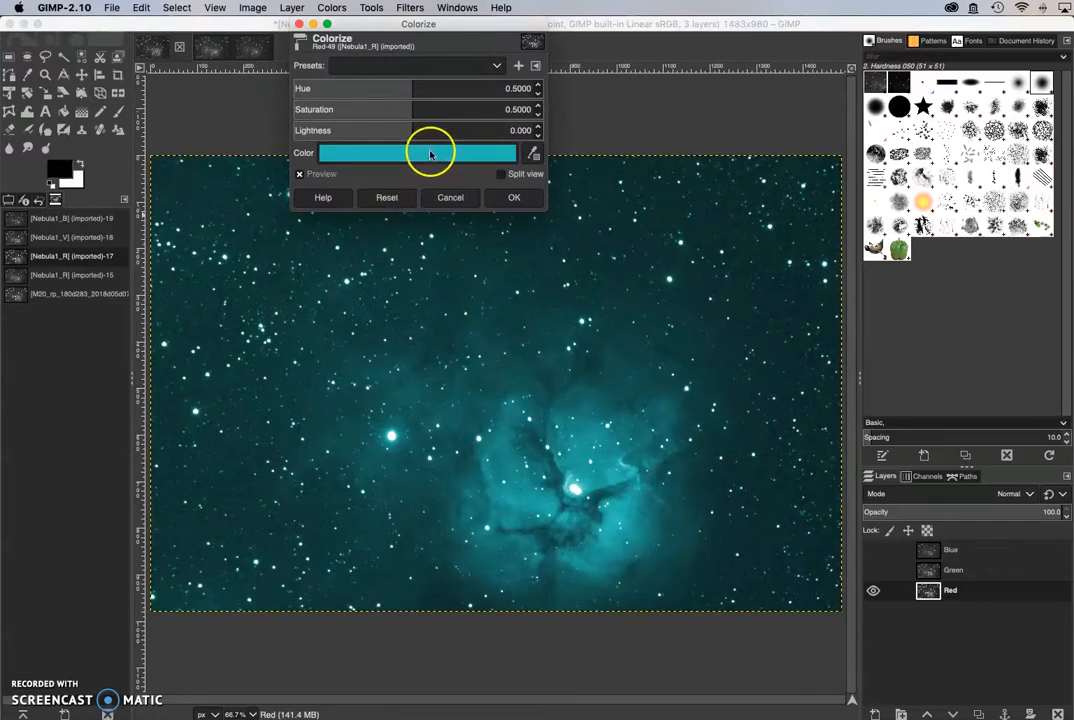
{"action": "left_click", "coordinate": [417, 153]}
{"action": "type", "text": "ff0000"}
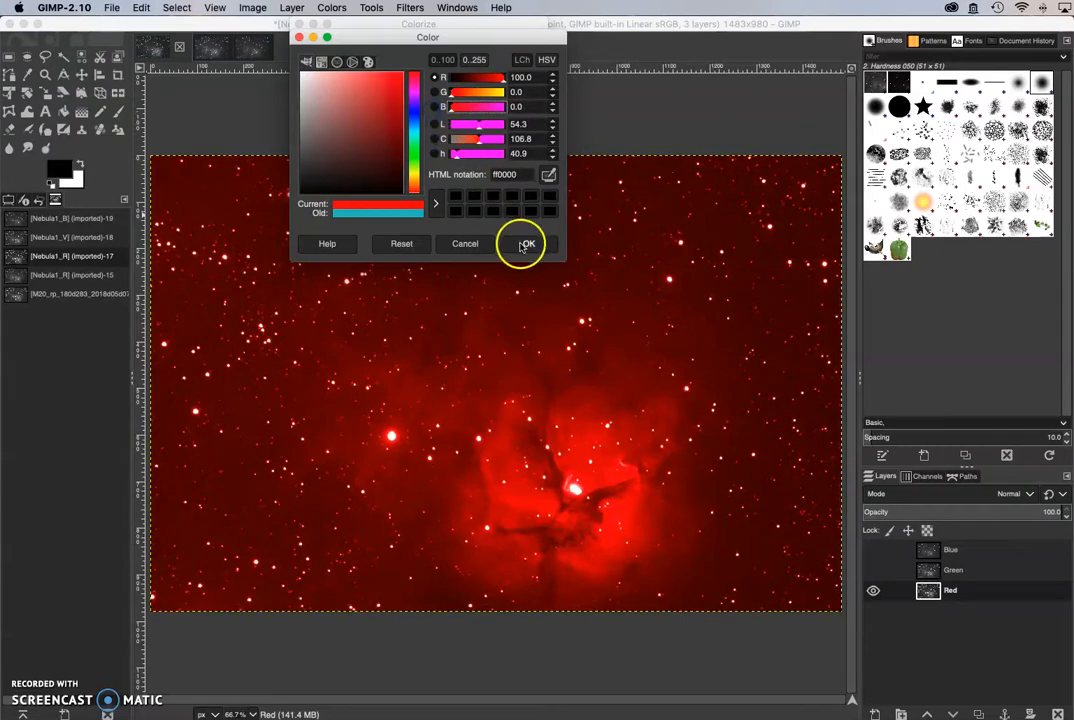
{"action": "left_click", "coordinate": [527, 243]}
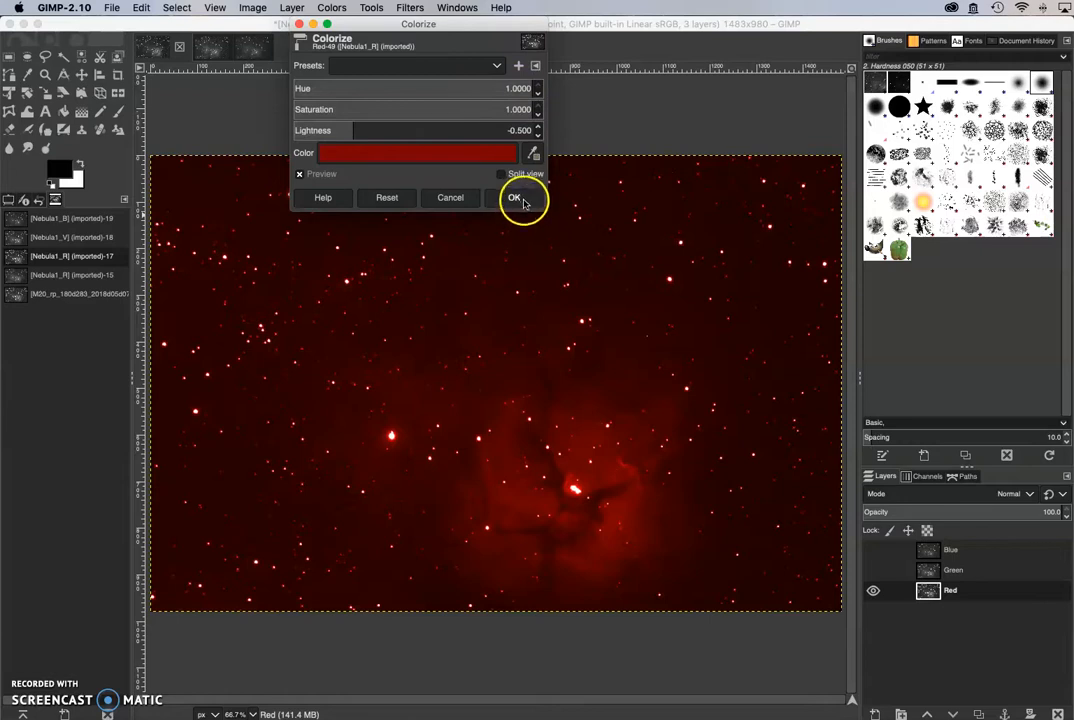
{"action": "left_click", "coordinate": [514, 197]}
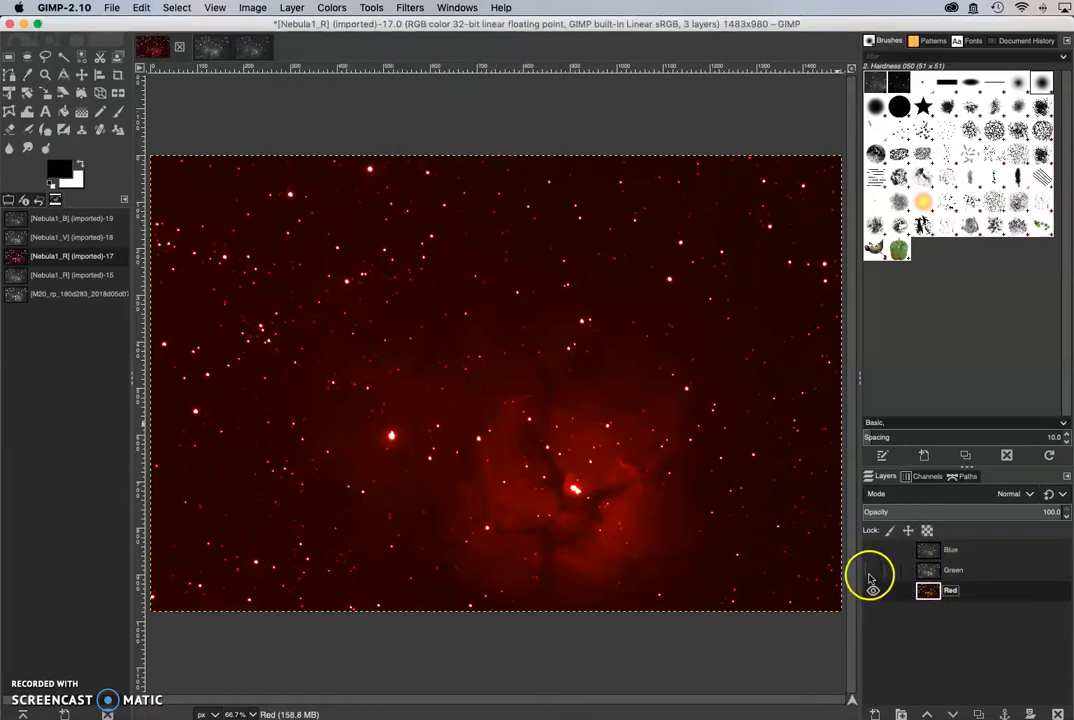
Step: Show the Green layer and colorize it with a deep green tint
{"action": "left_click", "coordinate": [953, 570]}
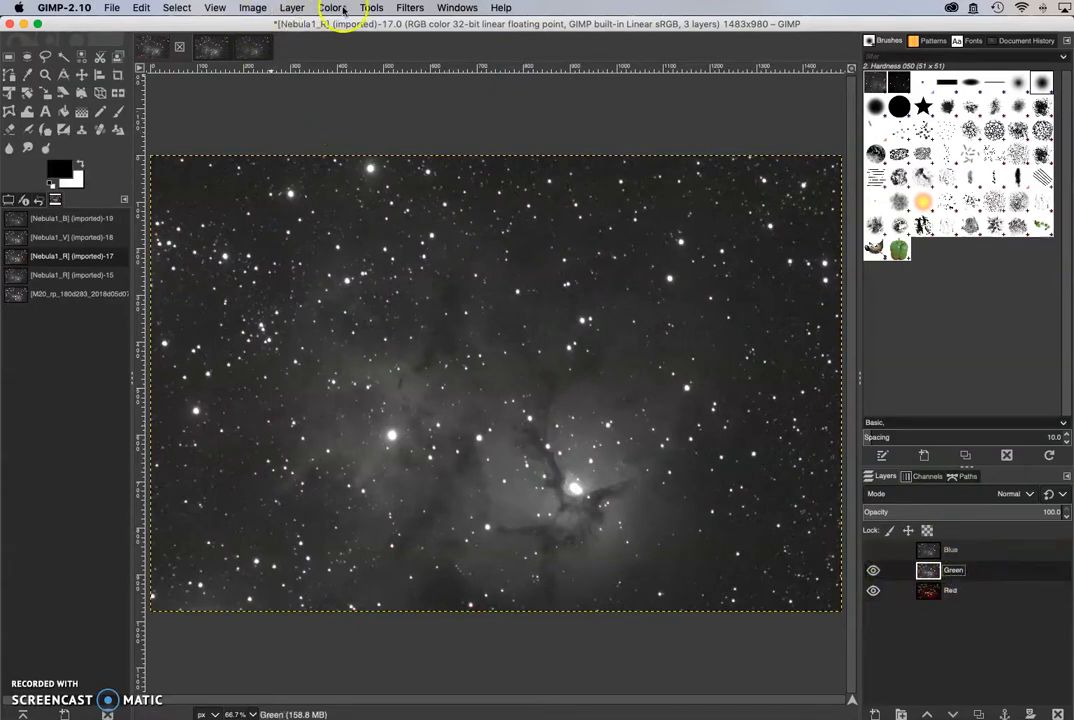
{"action": "left_click", "coordinate": [252, 8]}
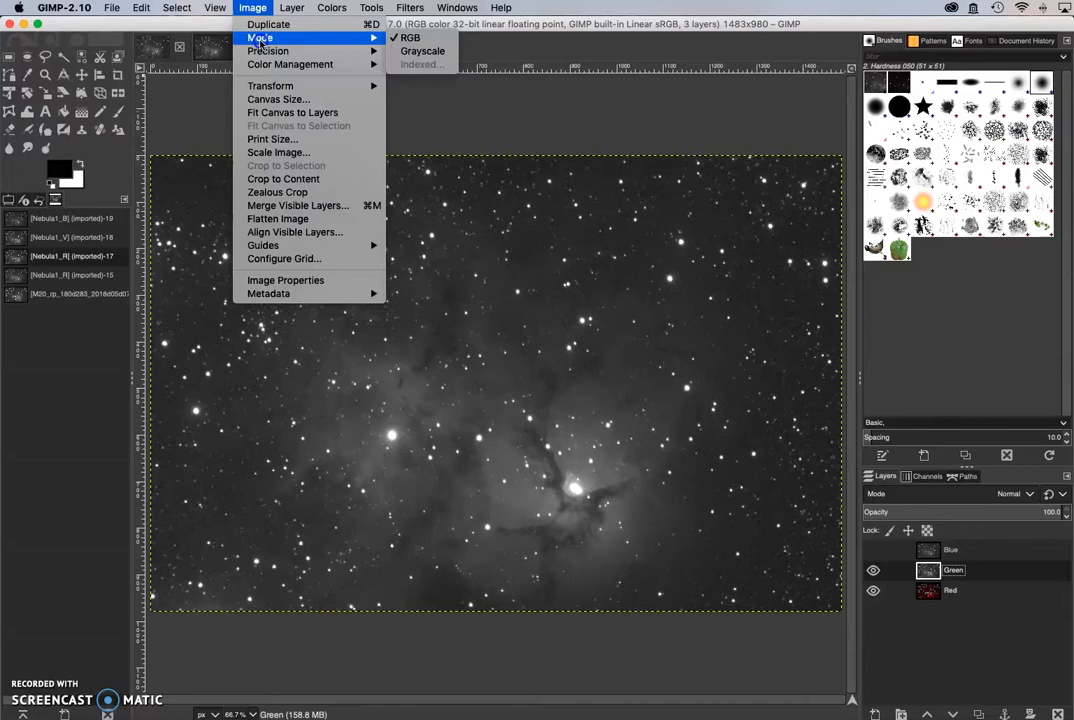
{"action": "left_click", "coordinate": [331, 7]}
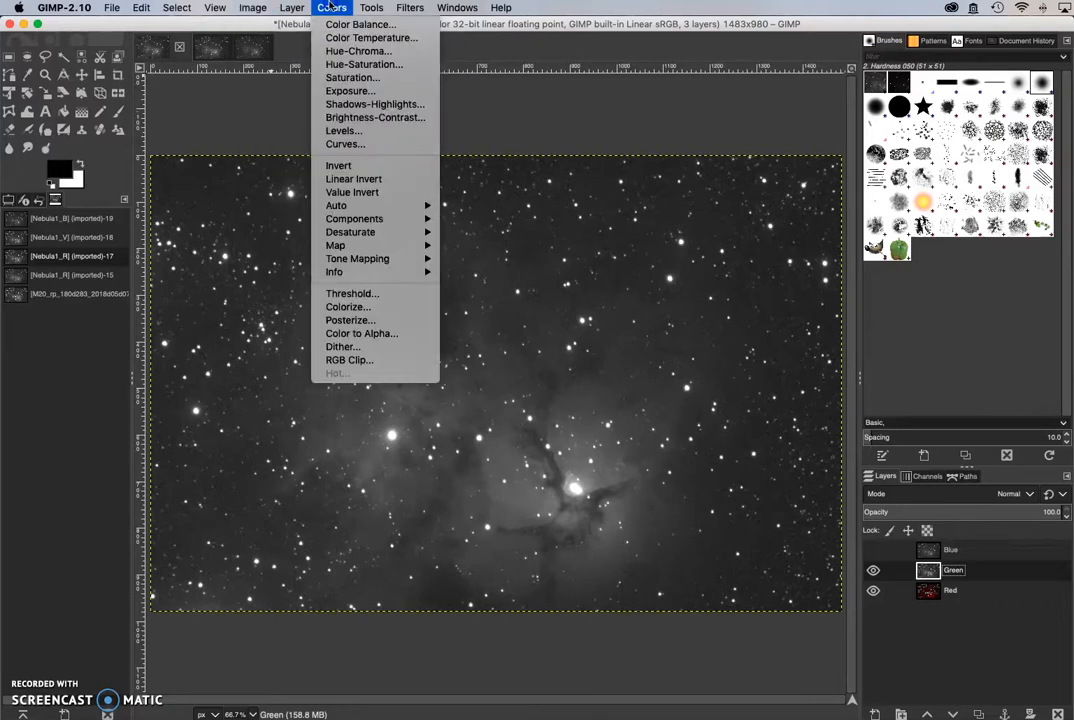
{"action": "mouse_move", "coordinate": [357, 258]}
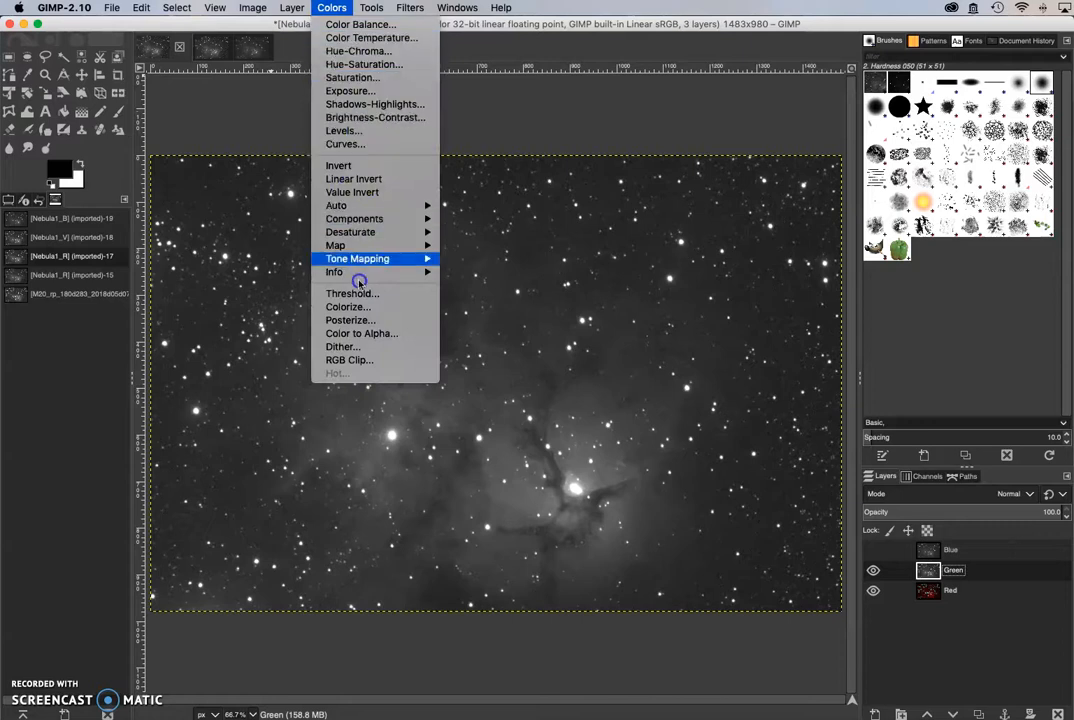
{"action": "left_click", "coordinate": [348, 307]}
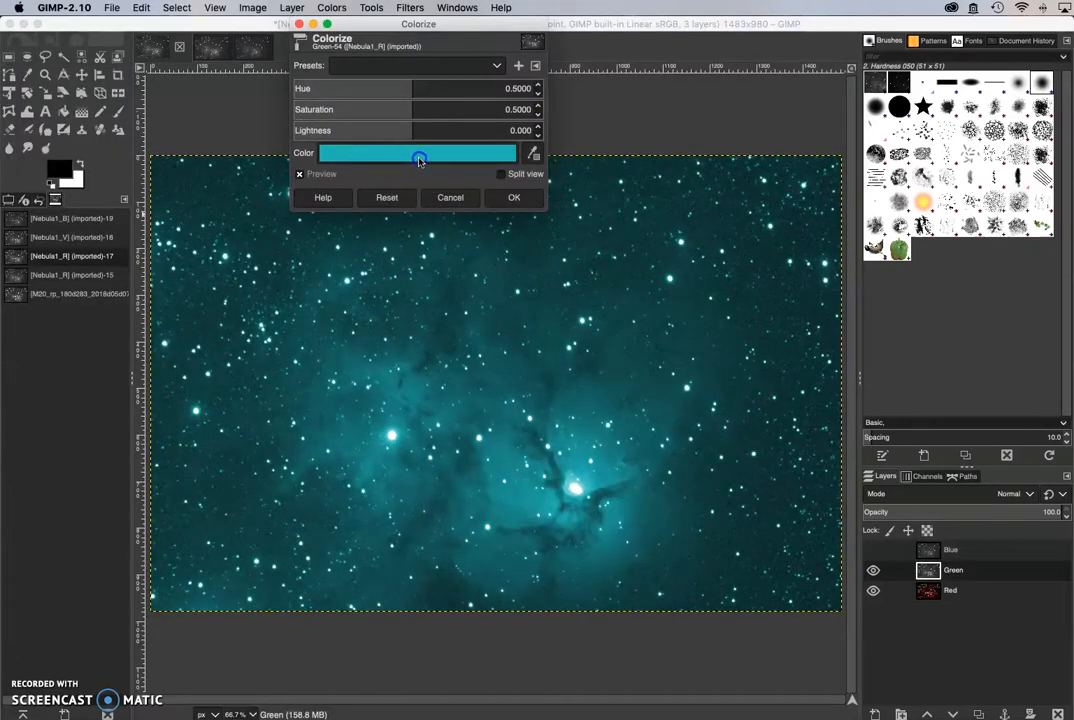
{"action": "left_click", "coordinate": [417, 152]}
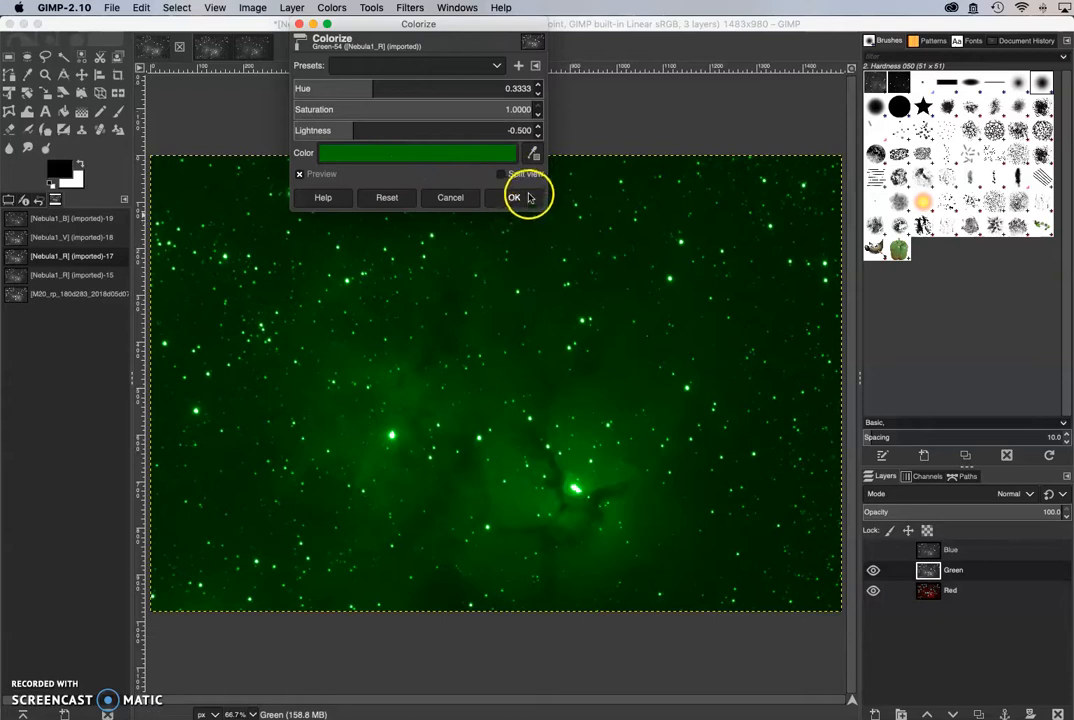
{"action": "left_click", "coordinate": [514, 197]}
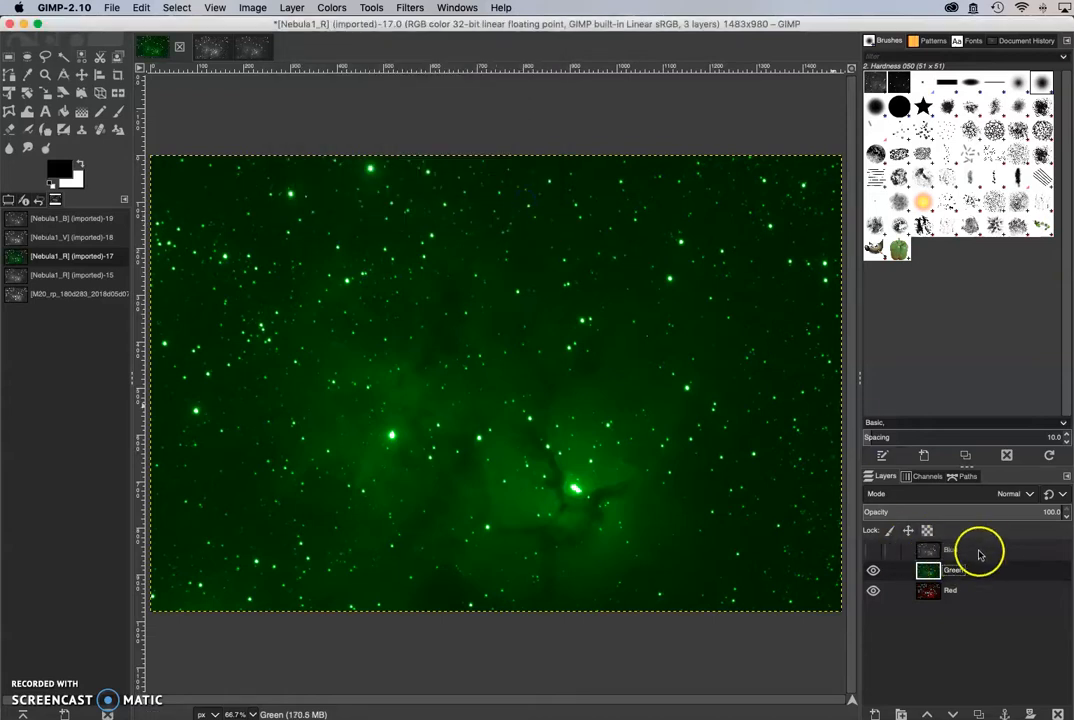
Step: Show the Blue layer and colorize it with pure blue
{"action": "left_click", "coordinate": [951, 550]}
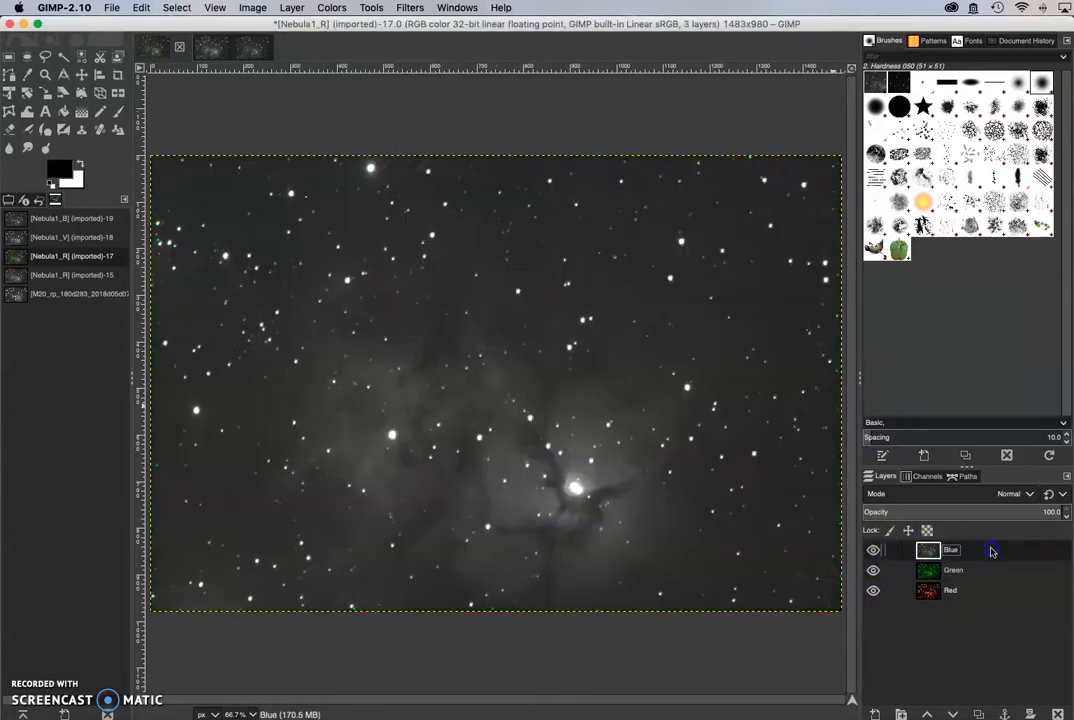
{"action": "left_click", "coordinate": [331, 8]}
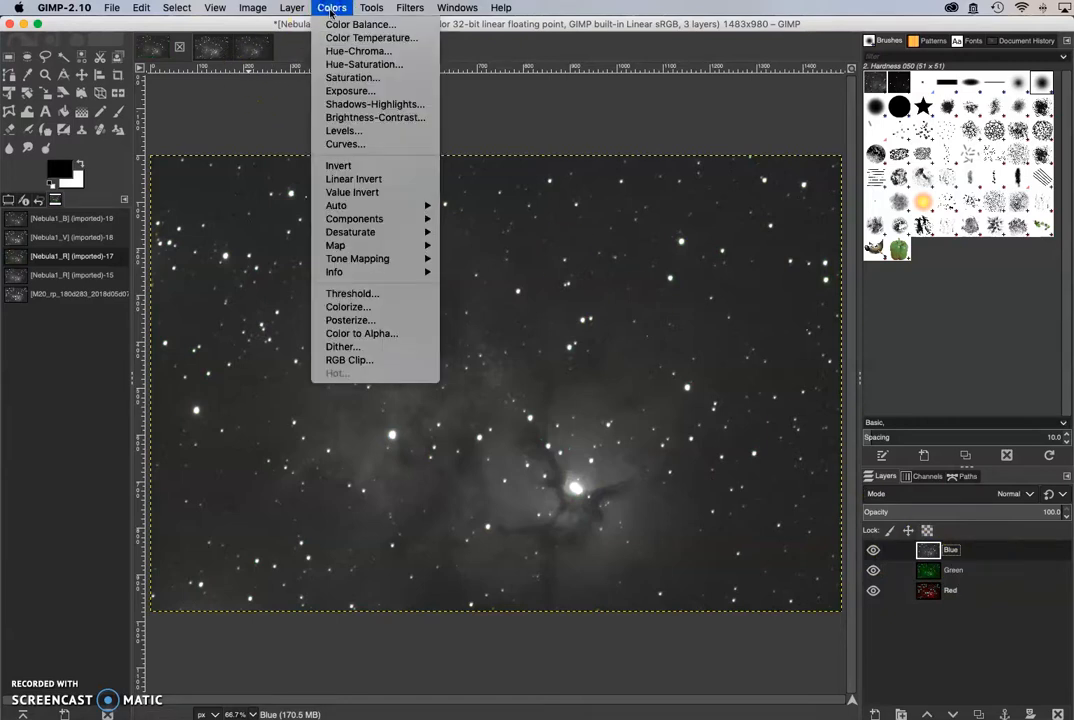
{"action": "mouse_move", "coordinate": [348, 307]}
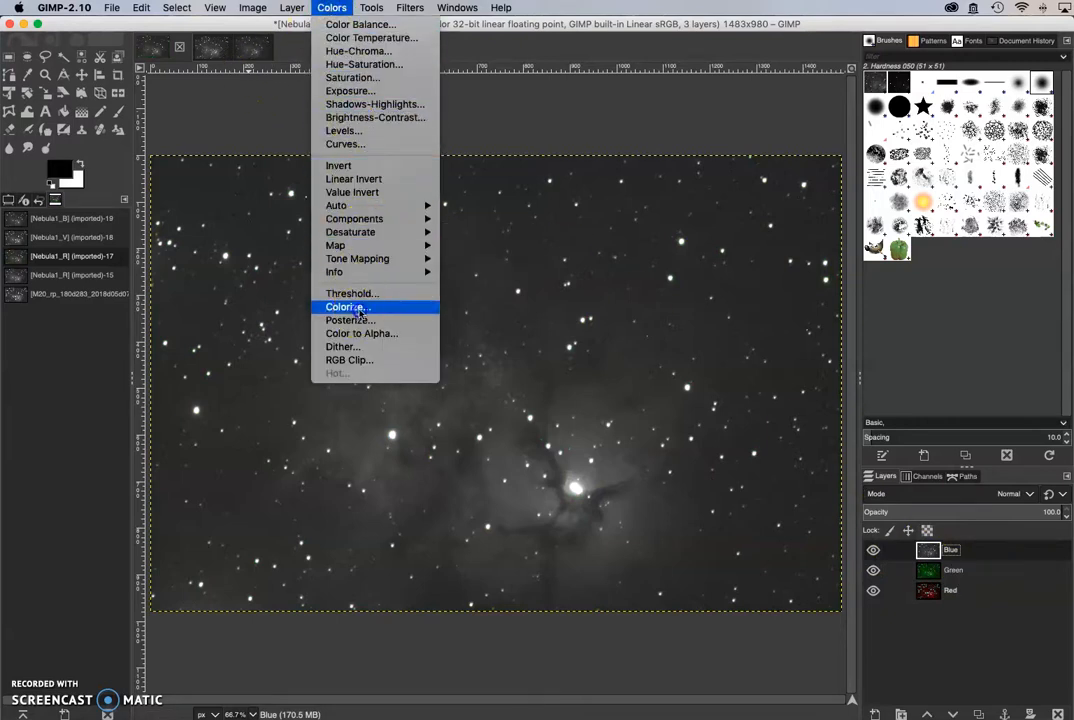
{"action": "left_click", "coordinate": [346, 306]}
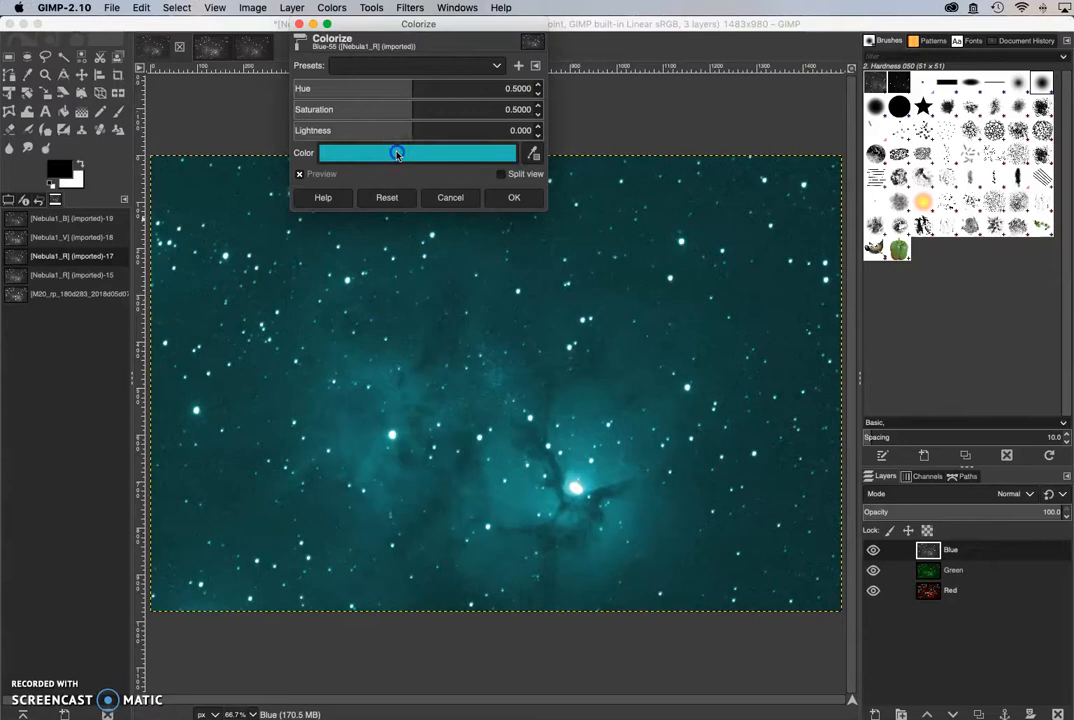
{"action": "left_click", "coordinate": [416, 152]}
{"action": "type", "text": "0000ff"}
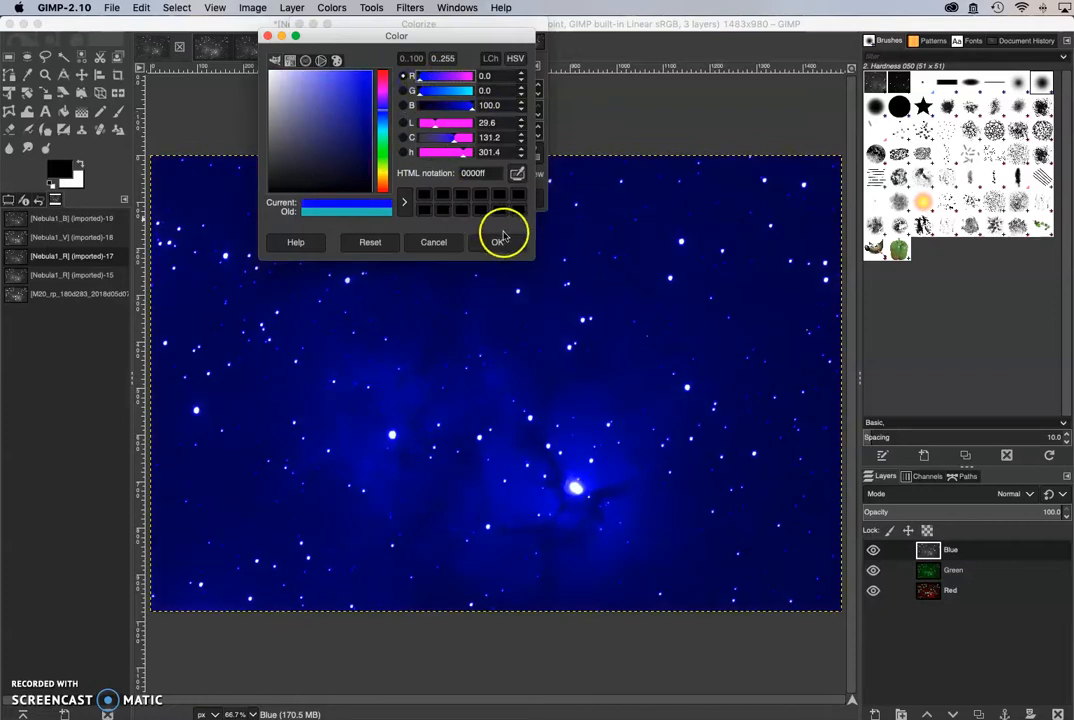
{"action": "left_click", "coordinate": [496, 242]}
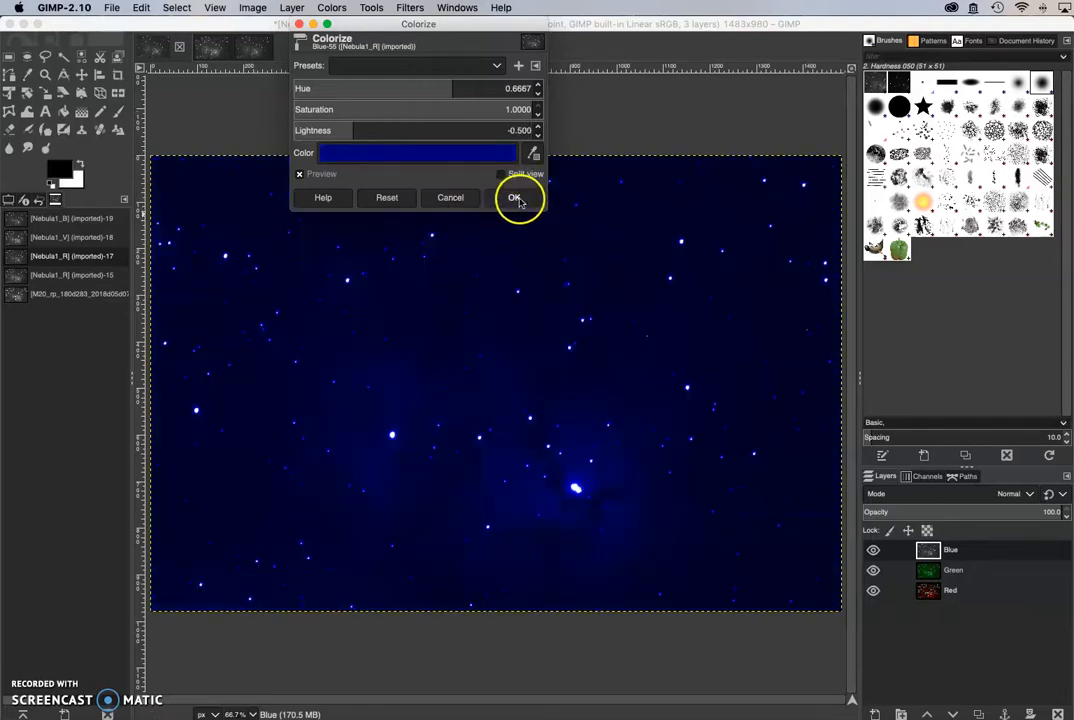
{"action": "left_click", "coordinate": [515, 197]}
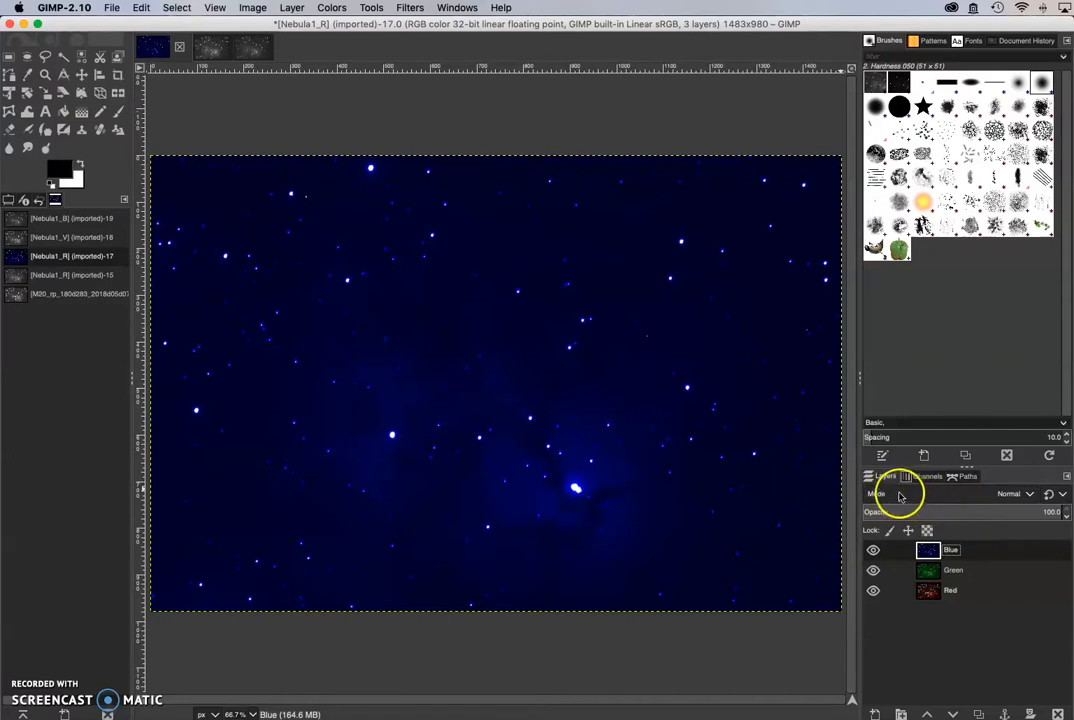
{"action": "mouse_move", "coordinate": [920, 498]}
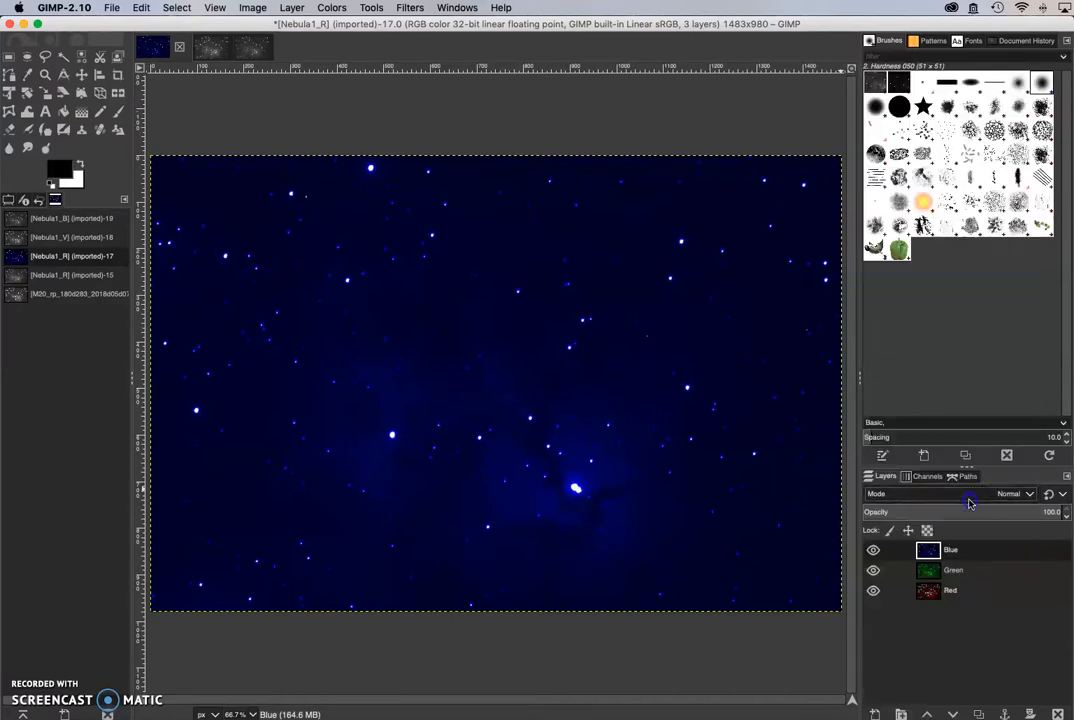
Step: Set the Blue and Green layers' blend mode to Screen
{"action": "left_click", "coordinate": [1010, 493]}
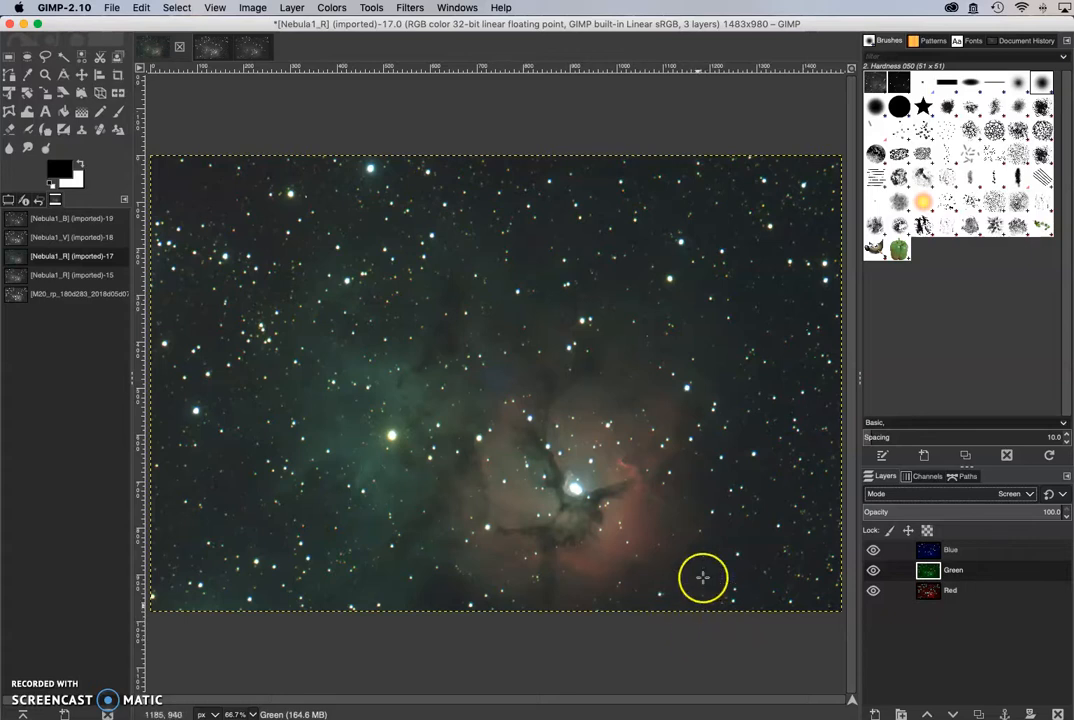
{"action": "mouse_move", "coordinate": [700, 441]}
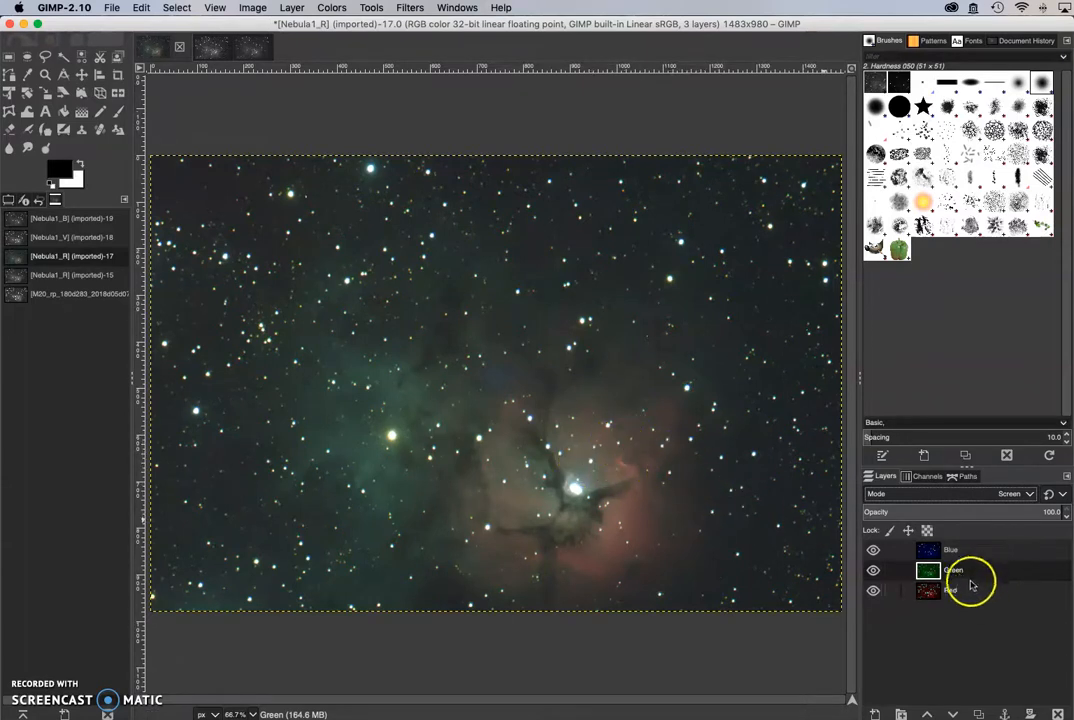
{"action": "mouse_move", "coordinate": [485, 433]}
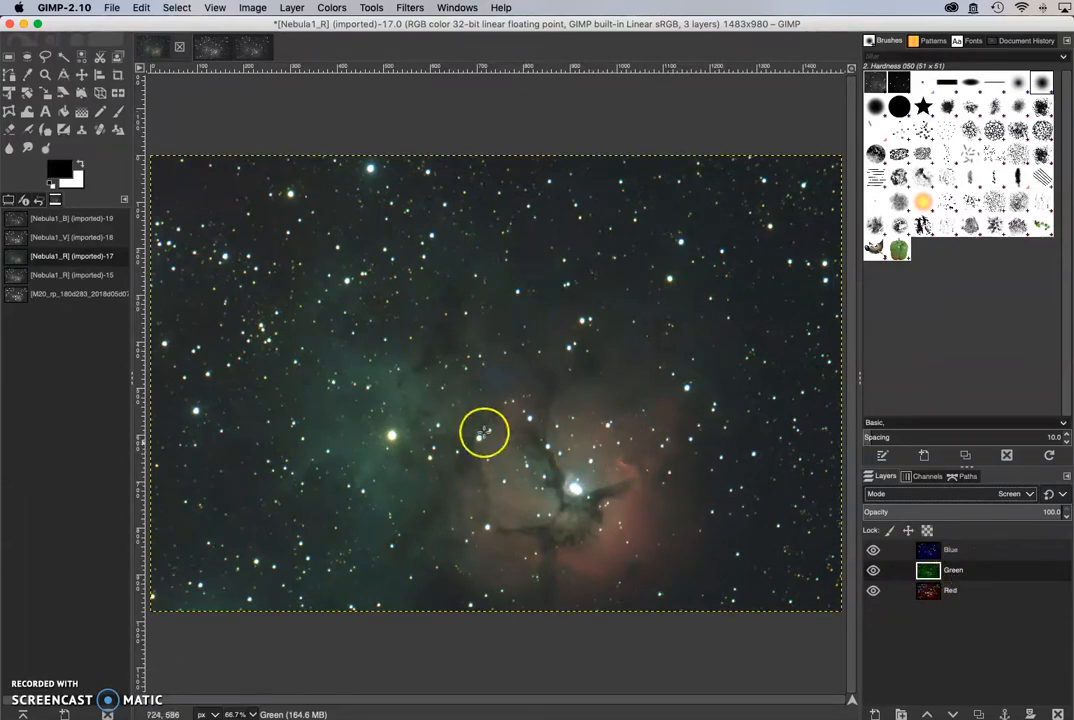
{"action": "mouse_move", "coordinate": [654, 447]}
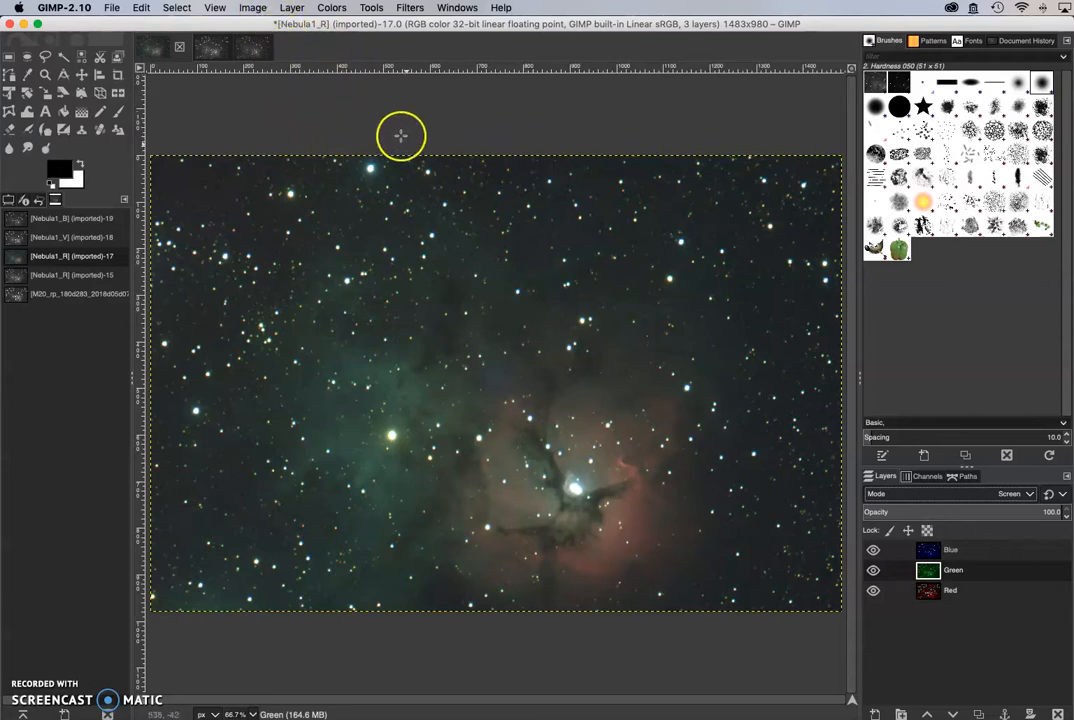
{"action": "mouse_move", "coordinate": [679, 258]}
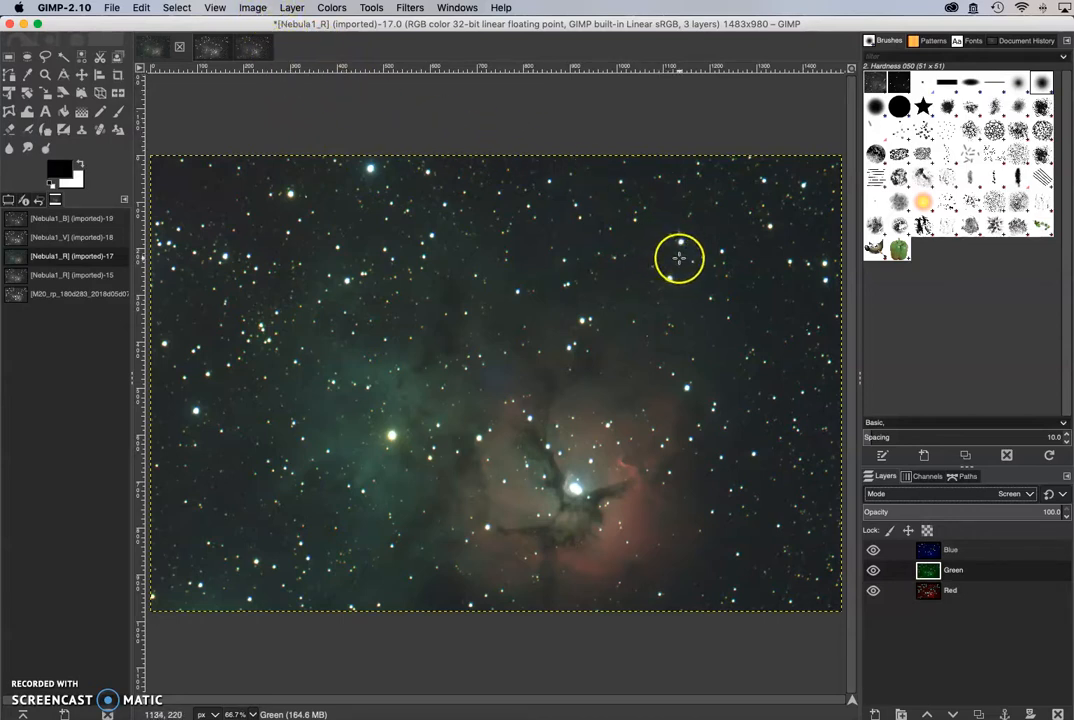
{"action": "mouse_move", "coordinate": [332, 211]}
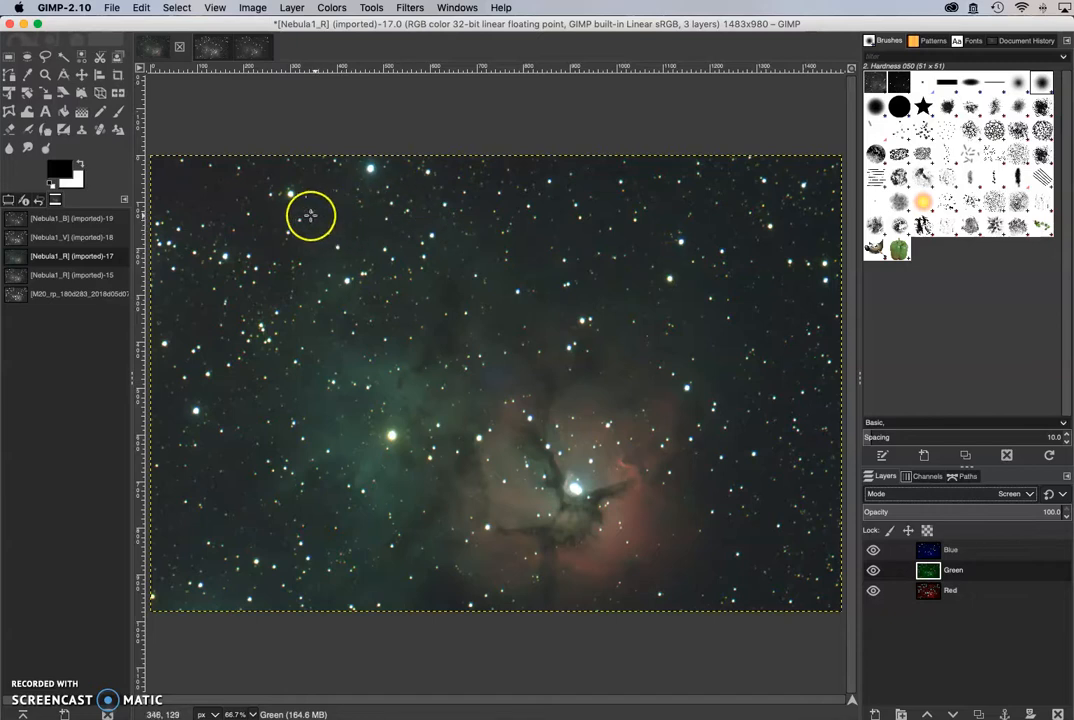
{"action": "left_click", "coordinate": [332, 8]}
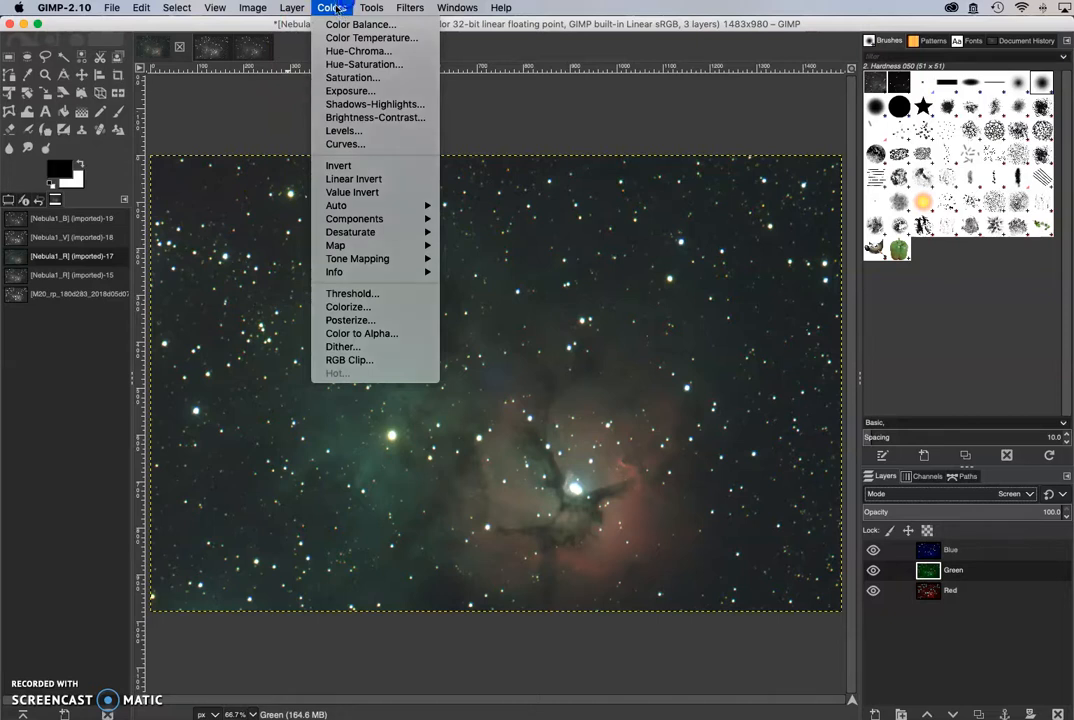
{"action": "left_click", "coordinate": [950, 550]}
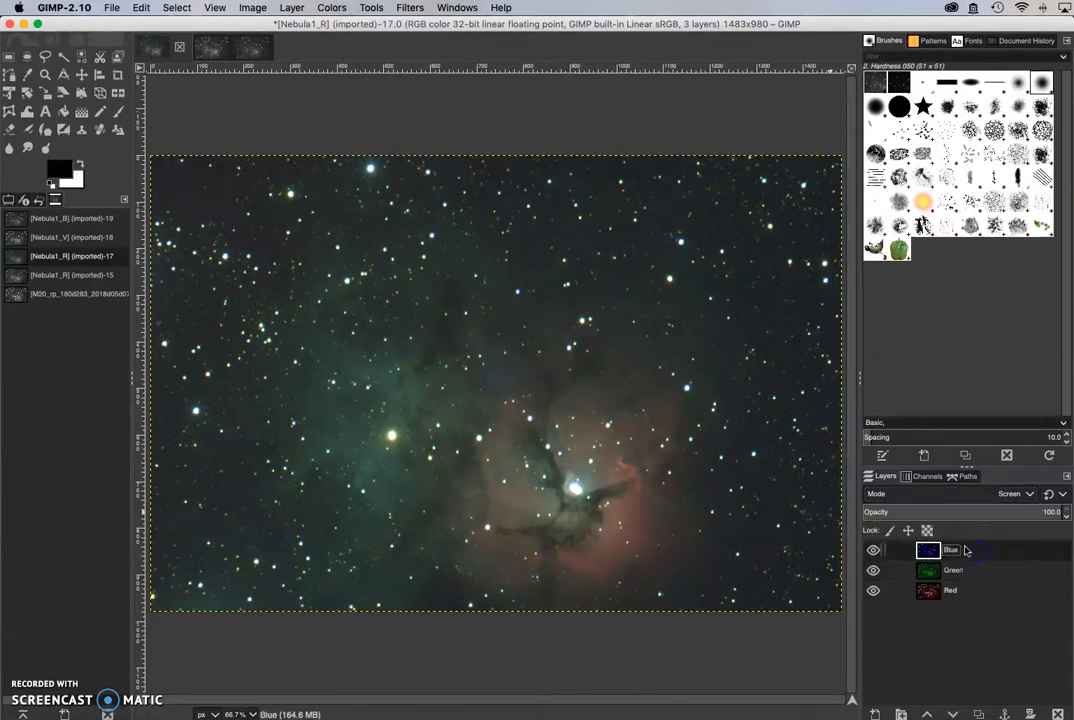
{"action": "left_click", "coordinate": [953, 570]}
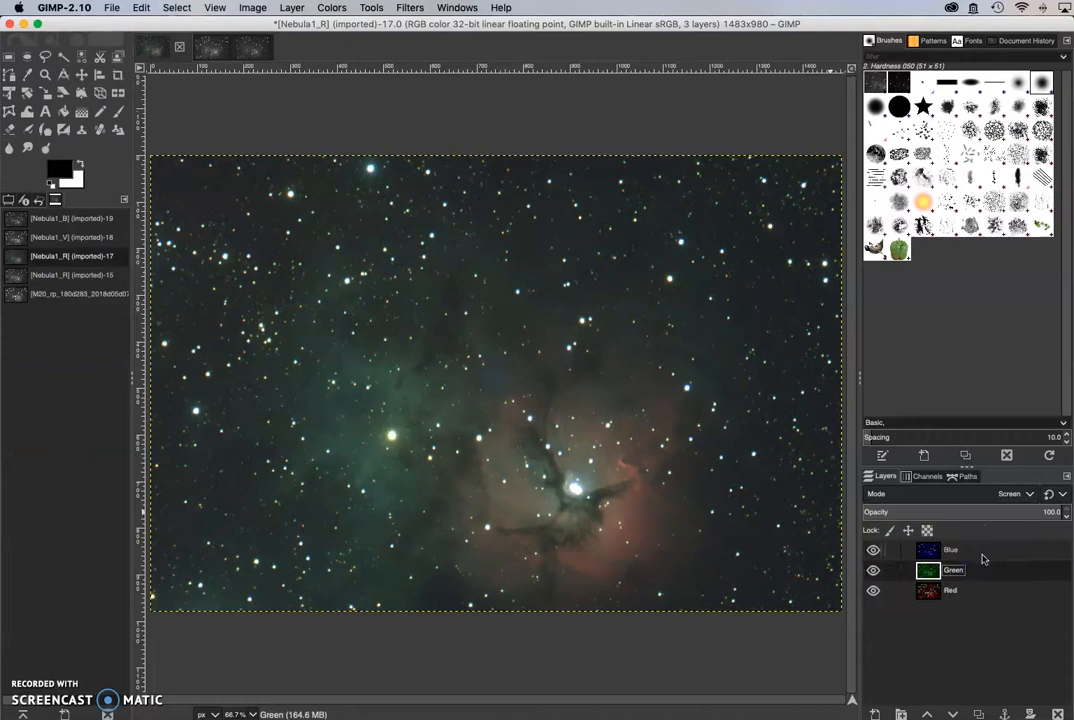
{"action": "left_click", "coordinate": [950, 549]}
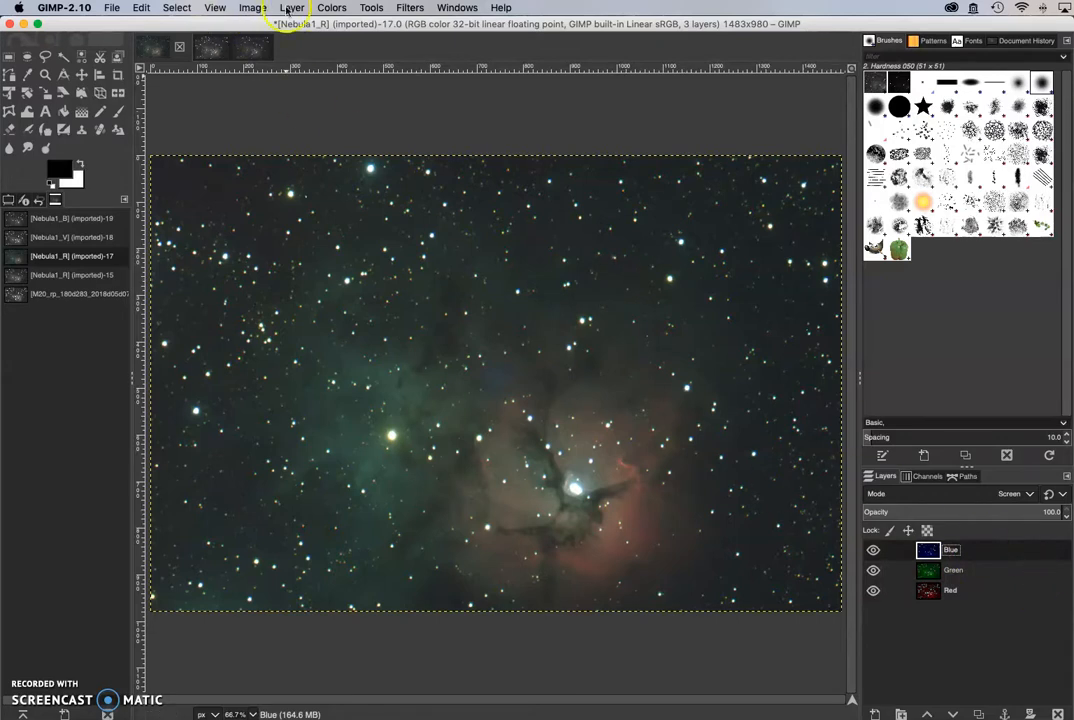
Step: In Levels, raise the Blue layer's black point and adjust its midtones
{"action": "left_click", "coordinate": [331, 8]}
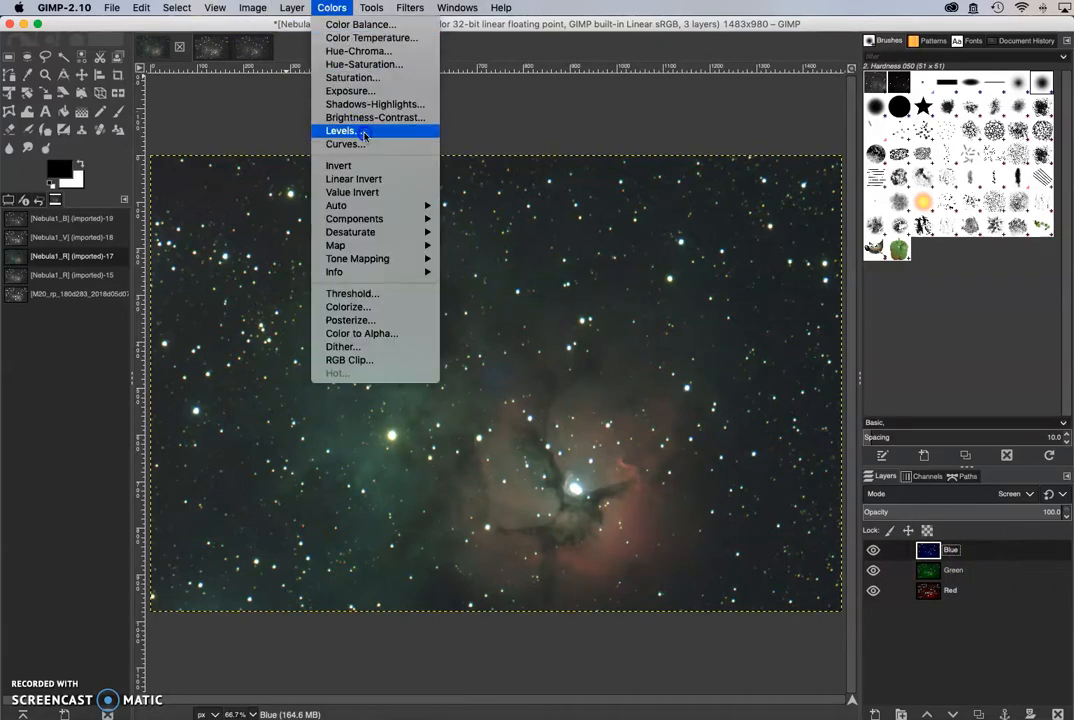
{"action": "left_click", "coordinate": [341, 130]}
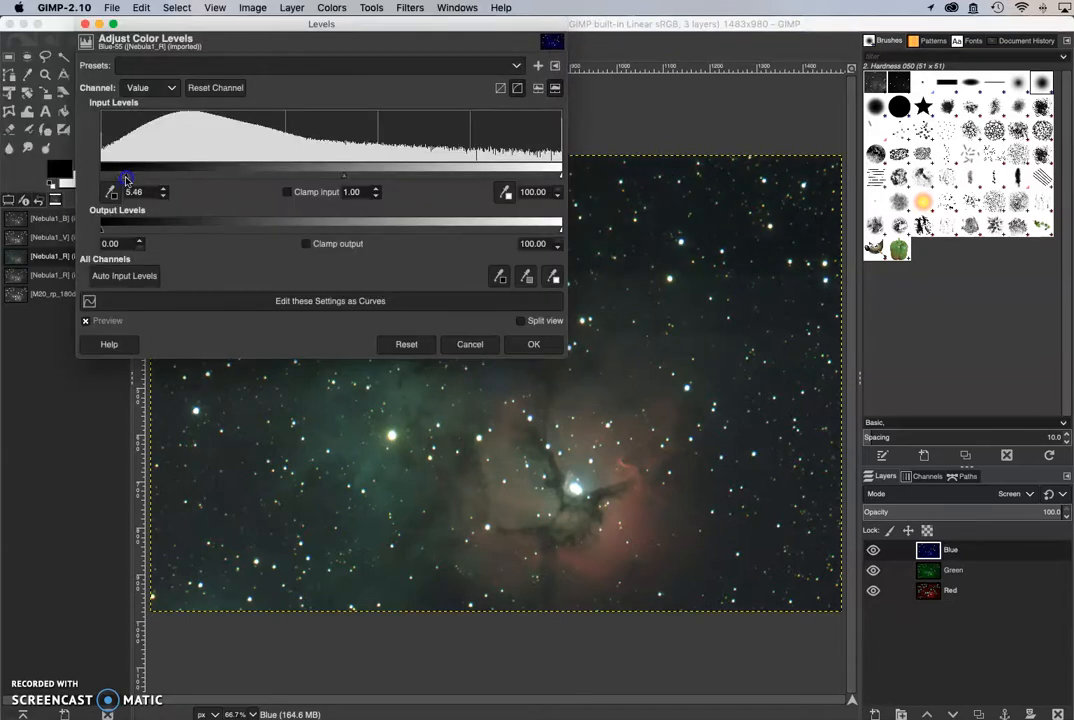
{"action": "left_click_drag", "start_coordinate": [126, 175], "coordinate": [200, 175]}
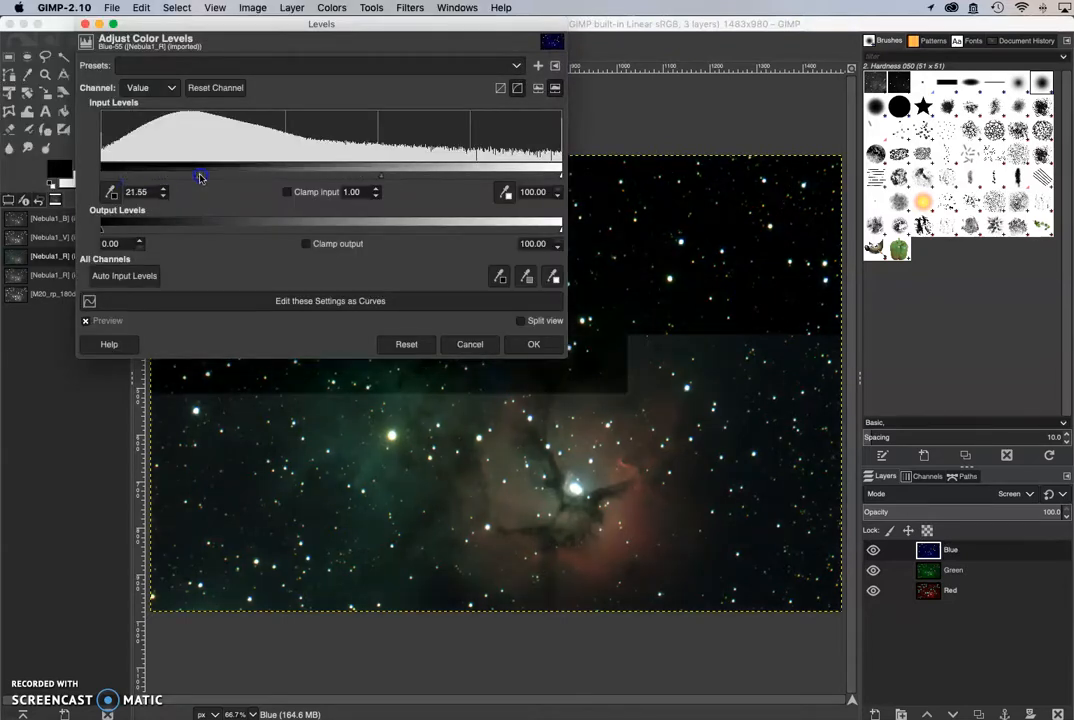
{"action": "left_click_drag", "start_coordinate": [200, 175], "coordinate": [170, 175]}
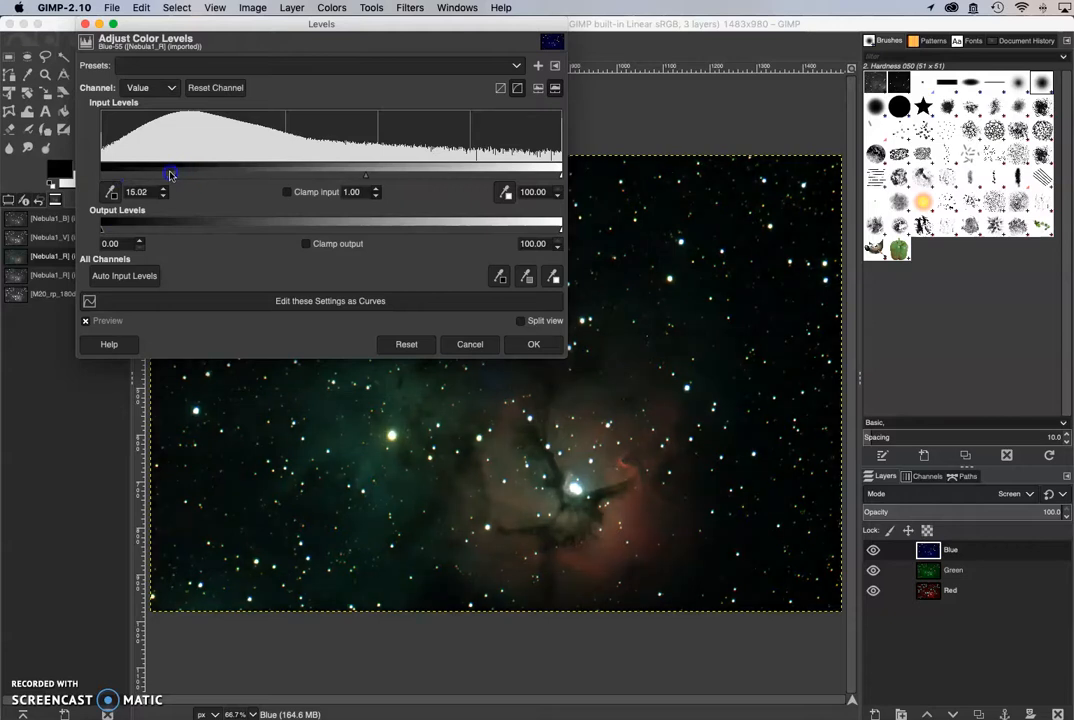
{"action": "left_click_drag", "start_coordinate": [170, 175], "coordinate": [332, 175]}
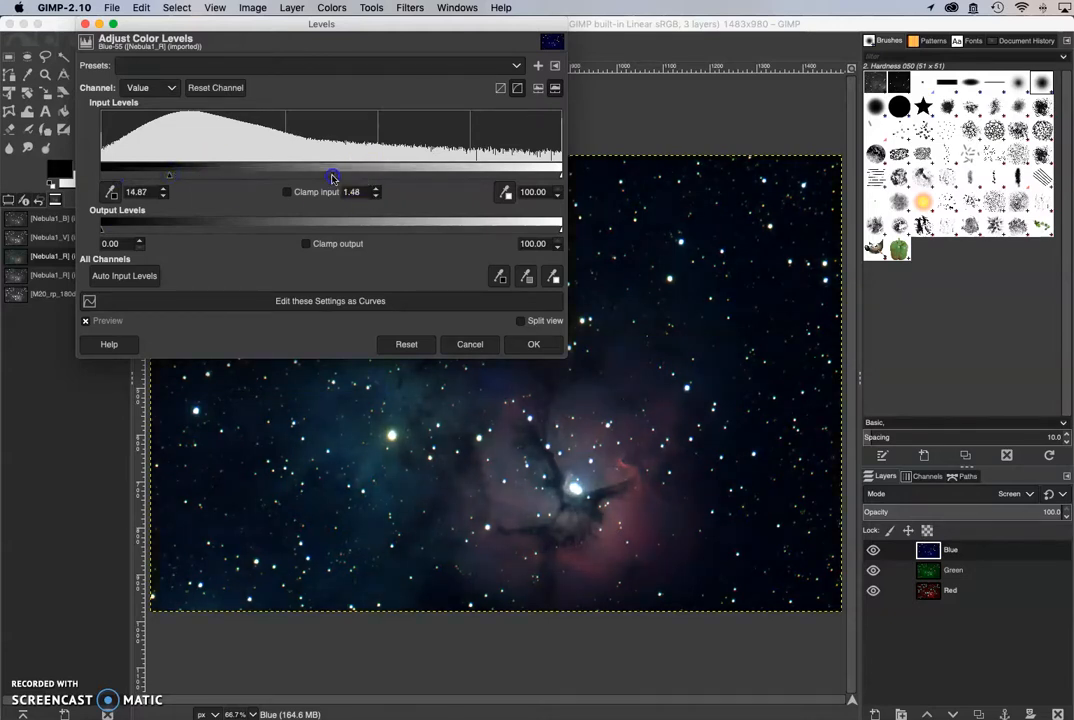
{"action": "left_click_drag", "start_coordinate": [332, 174], "coordinate": [355, 174]}
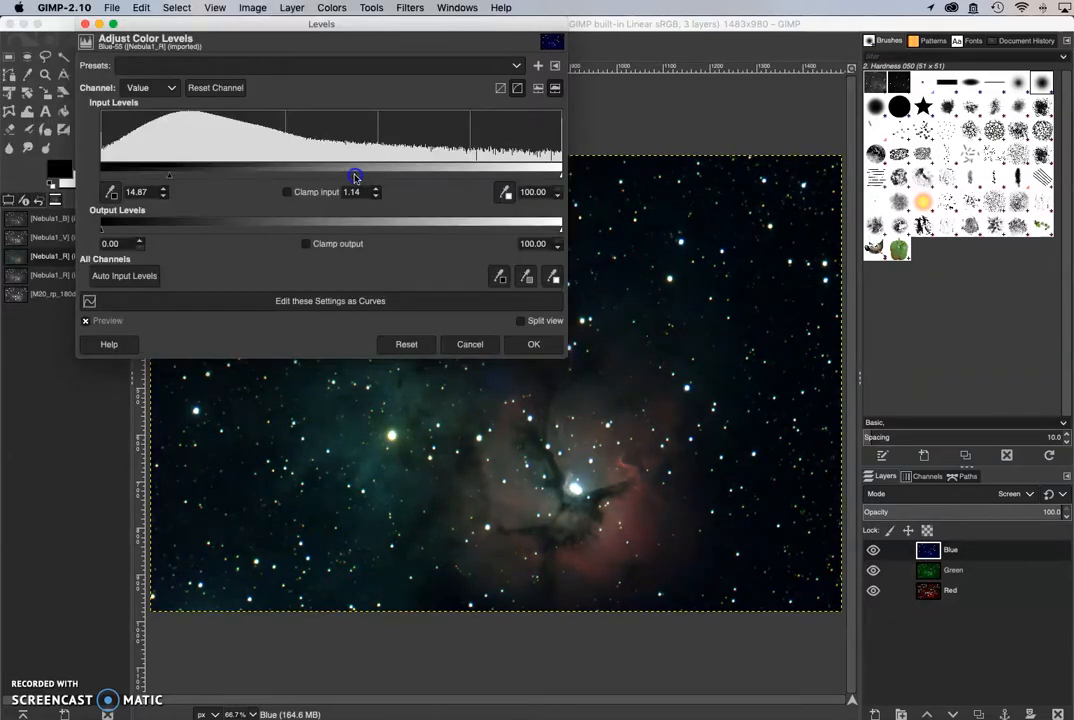
{"action": "left_click_drag", "start_coordinate": [355, 175], "coordinate": [393, 175]}
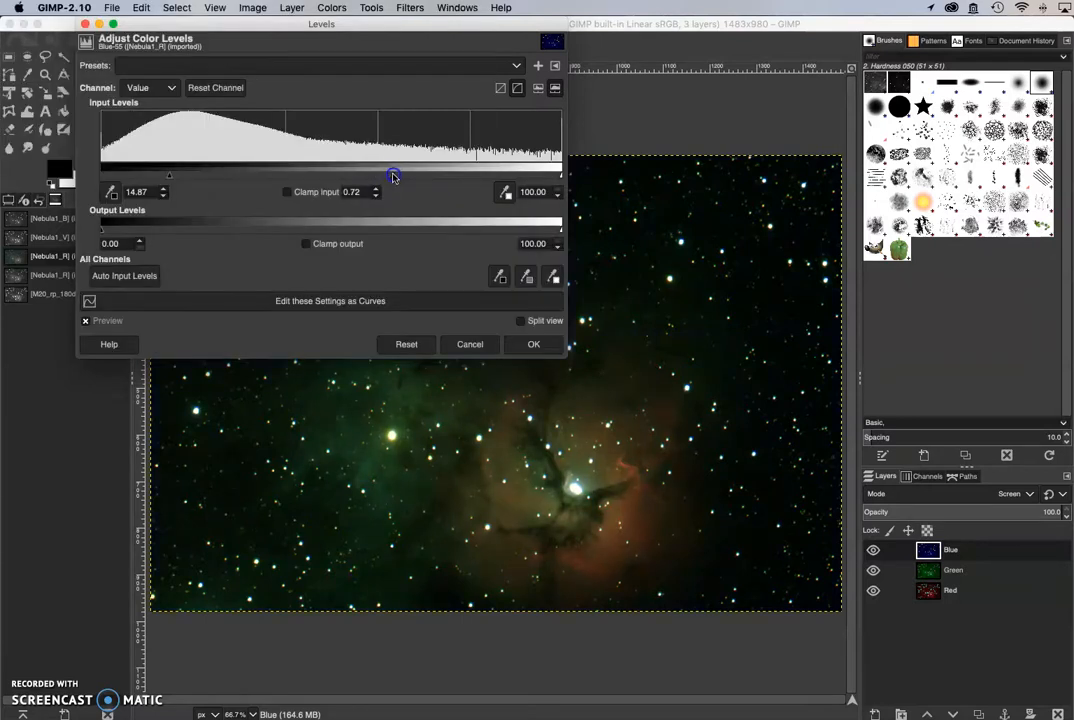
{"action": "left_click_drag", "start_coordinate": [391, 174], "coordinate": [342, 174]}
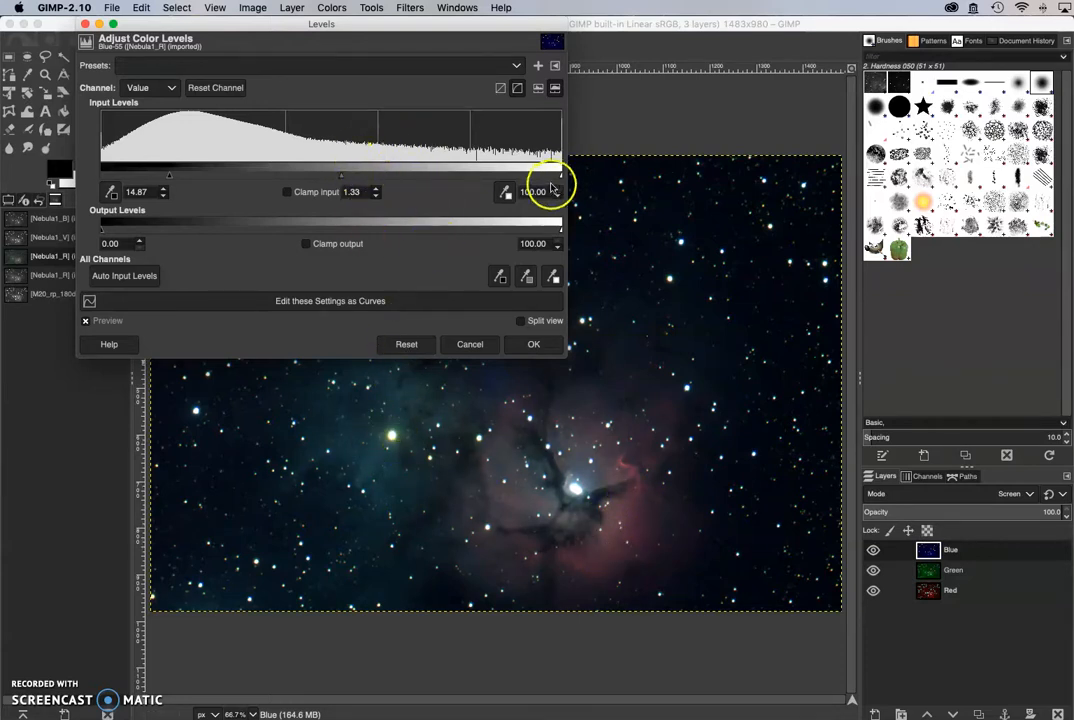
Step: Settle the Blue layer's highlight cutoff and apply the levels adjustment
{"action": "left_click_drag", "start_coordinate": [560, 176], "coordinate": [552, 176]}
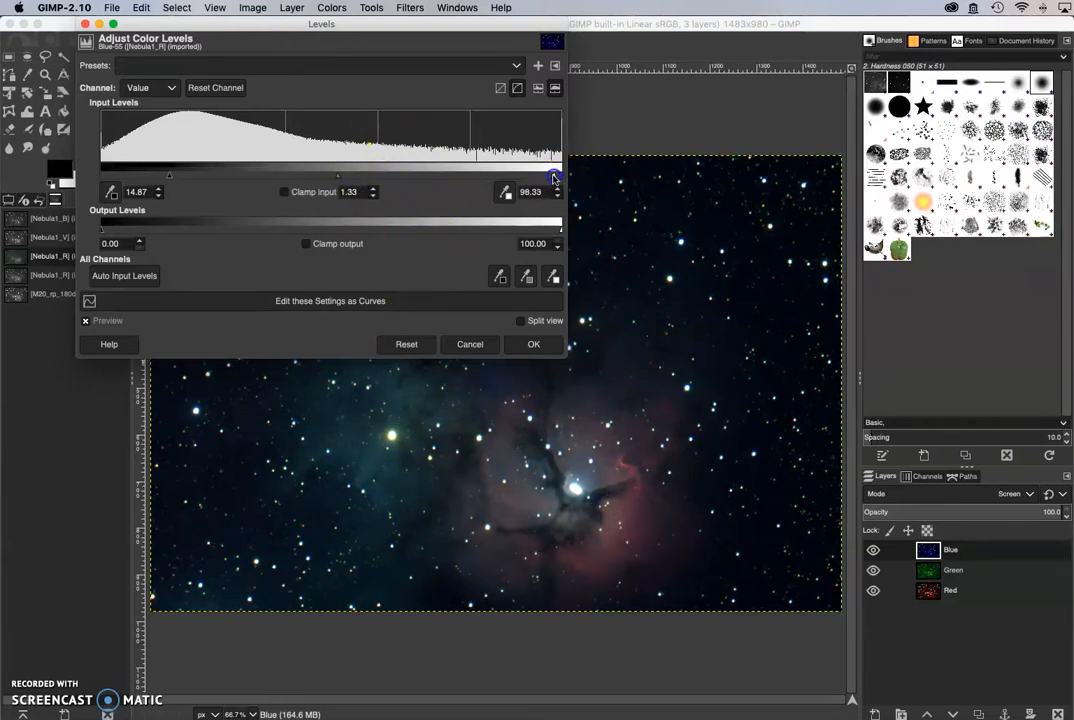
{"action": "left_click_drag", "start_coordinate": [553, 176], "coordinate": [528, 176]}
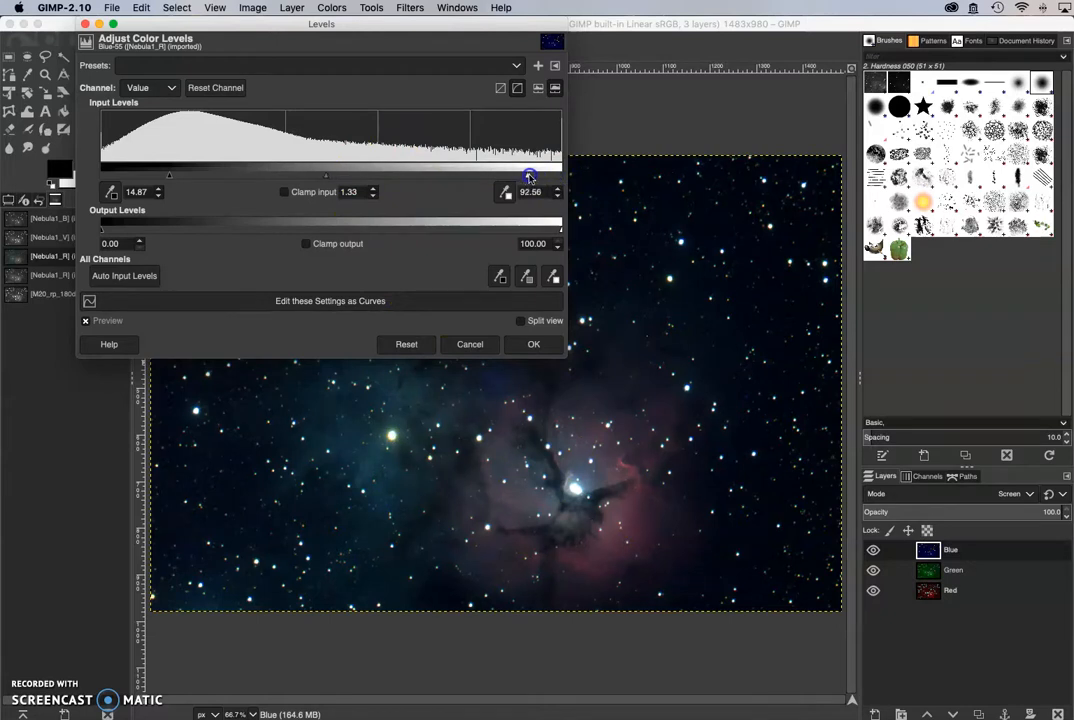
{"action": "left_click_drag", "start_coordinate": [529, 176], "coordinate": [307, 176]}
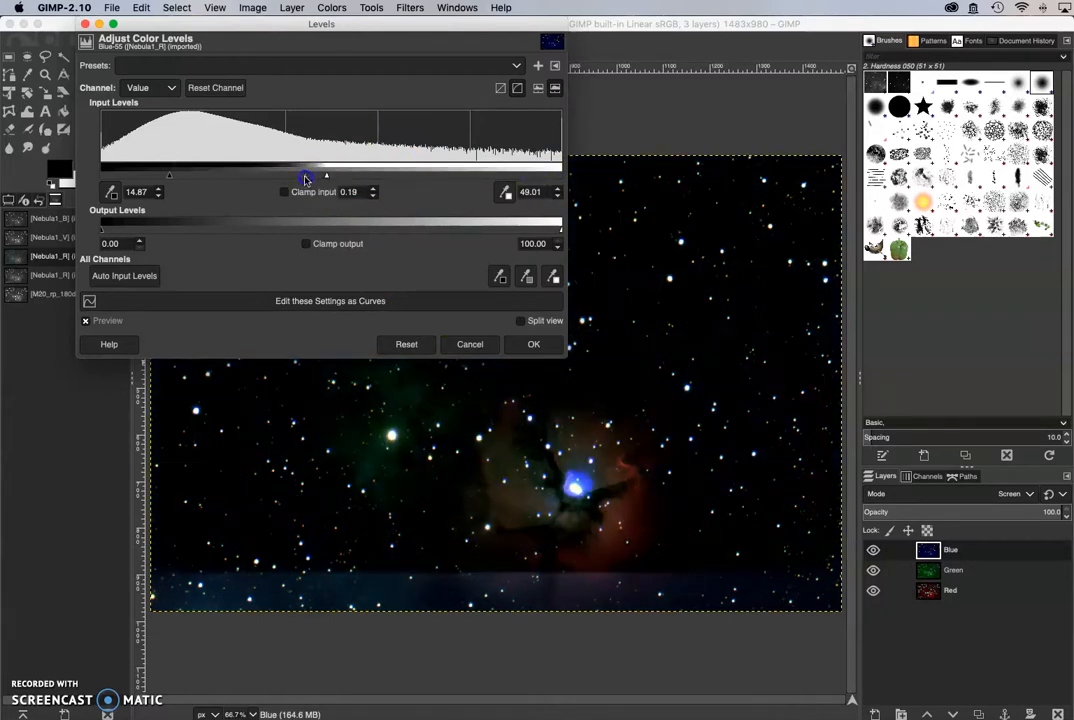
{"action": "left_click_drag", "start_coordinate": [327, 175], "coordinate": [327, 175]}
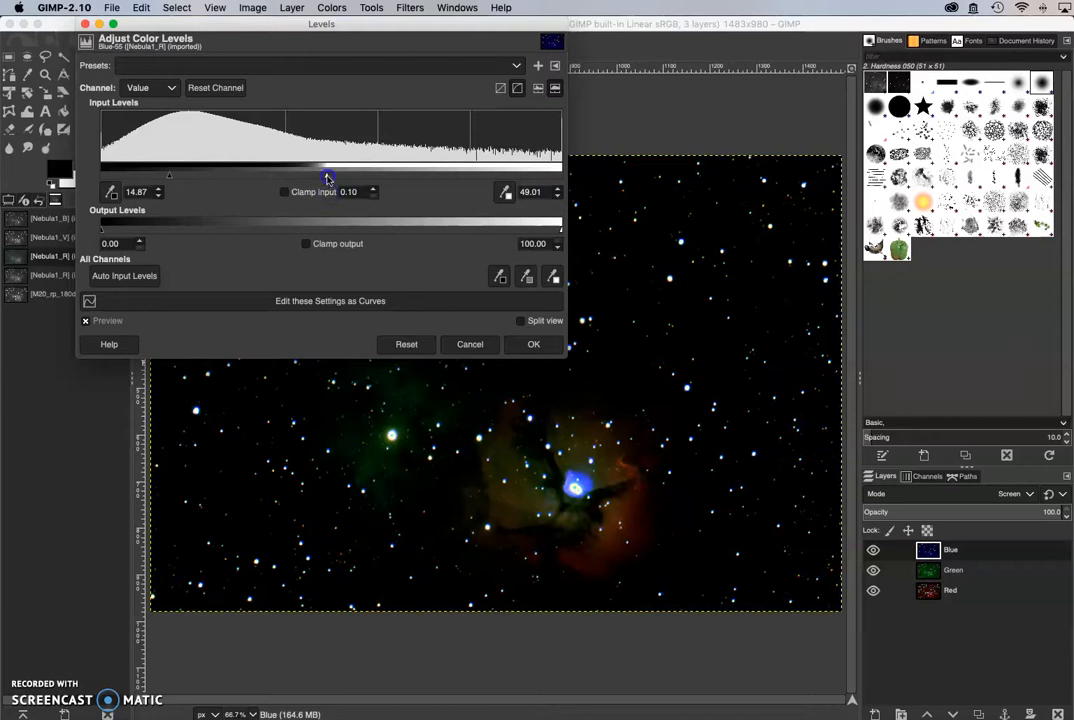
{"action": "left_click_drag", "start_coordinate": [327, 178], "coordinate": [426, 178]}
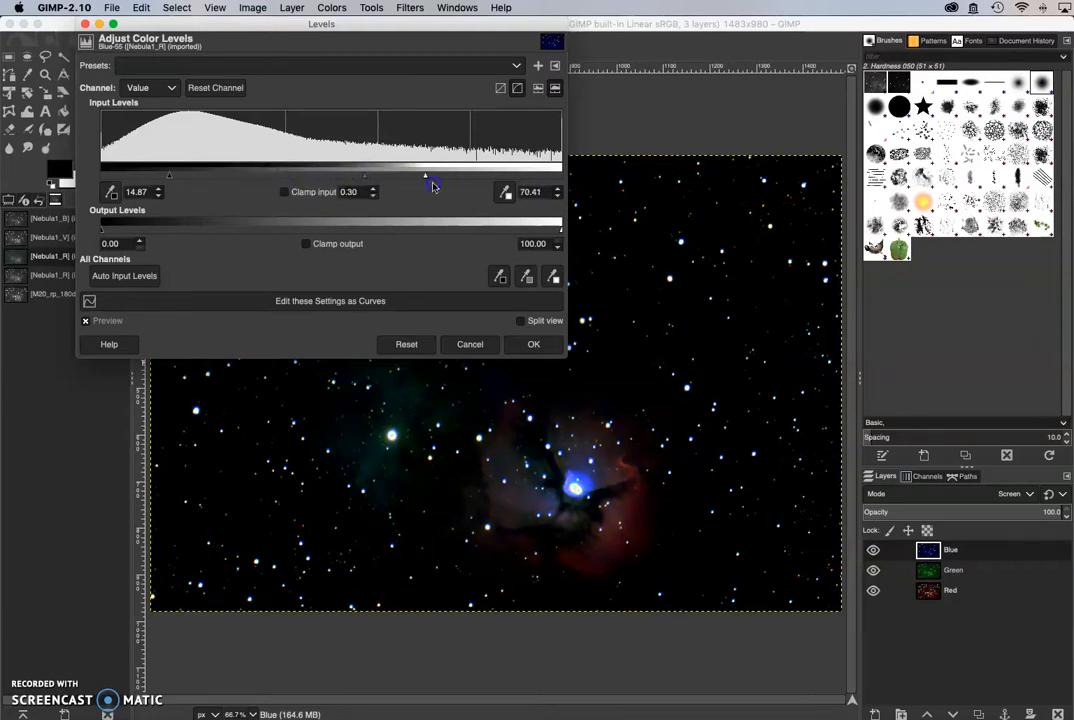
{"action": "left_click_drag", "start_coordinate": [426, 176], "coordinate": [534, 176]}
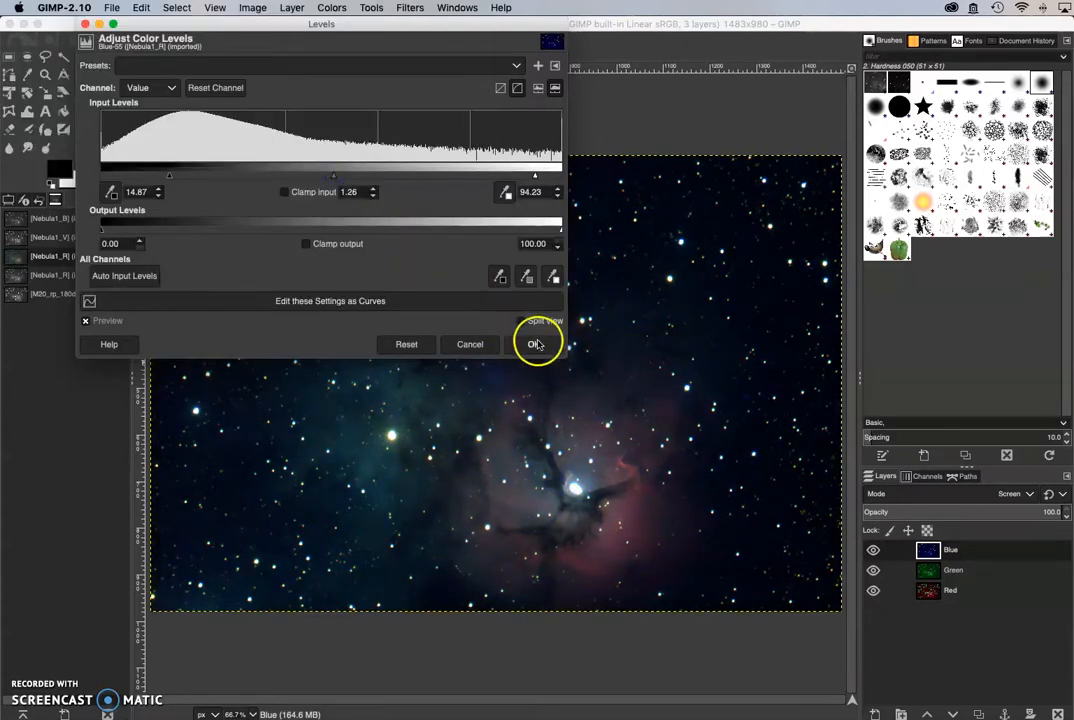
{"action": "left_click", "coordinate": [537, 344]}
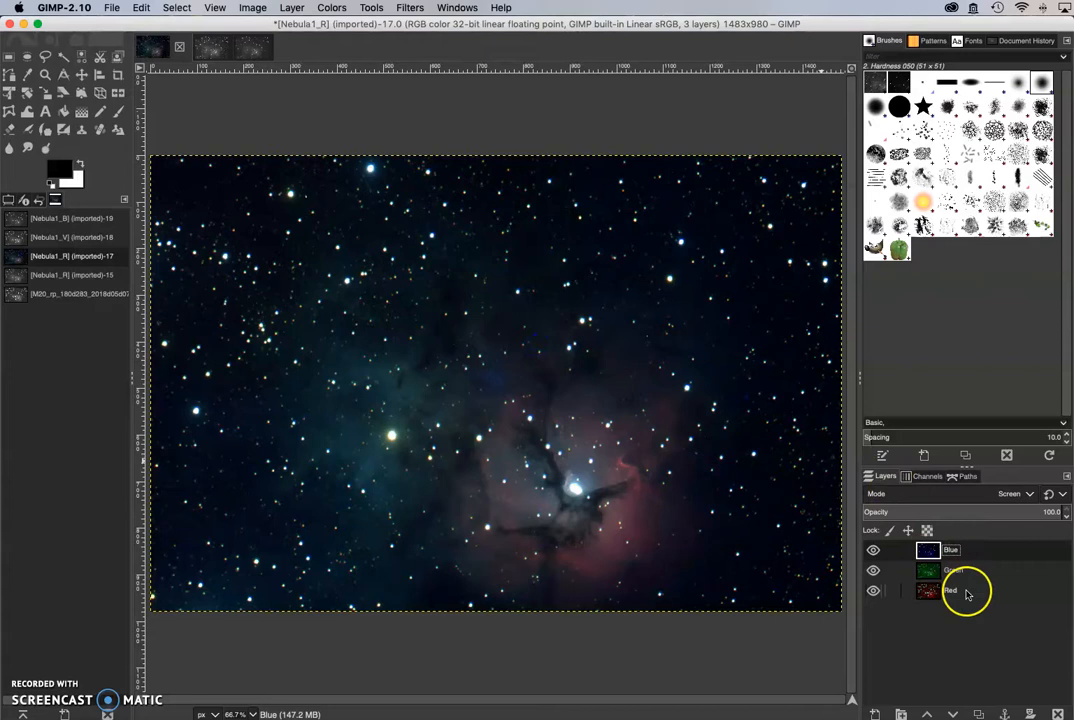
{"action": "left_click", "coordinate": [331, 7]}
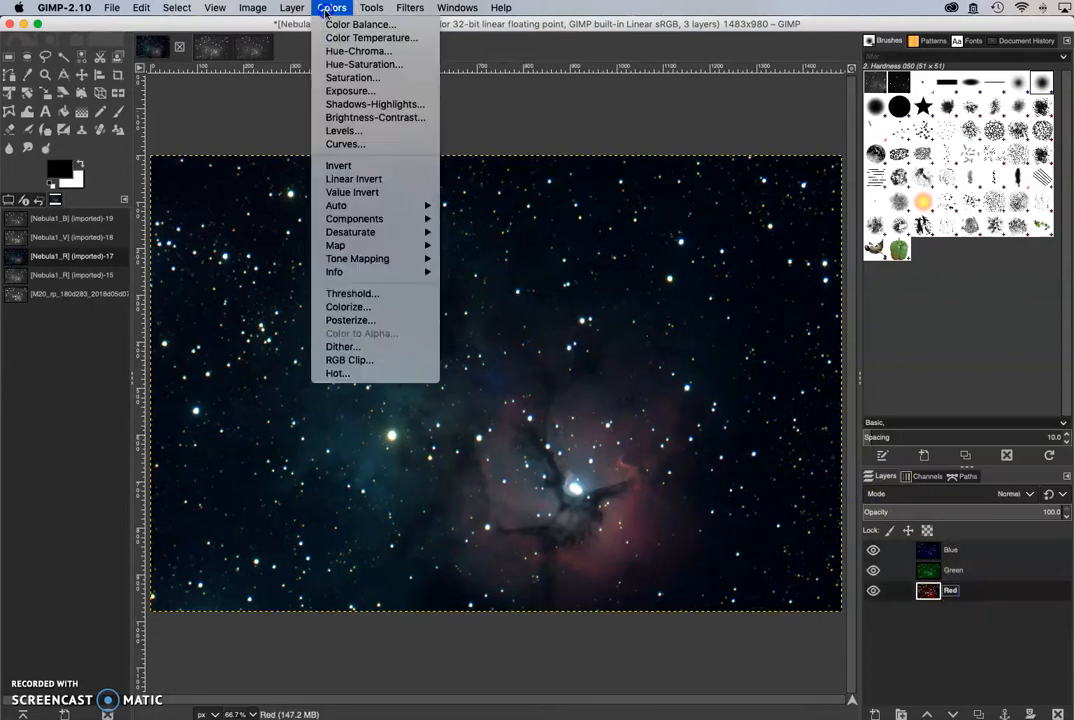
Step: Drop the Red layer's black point near zero, brighten midtones and highlights, and apply Levels
{"action": "left_click", "coordinate": [343, 130]}
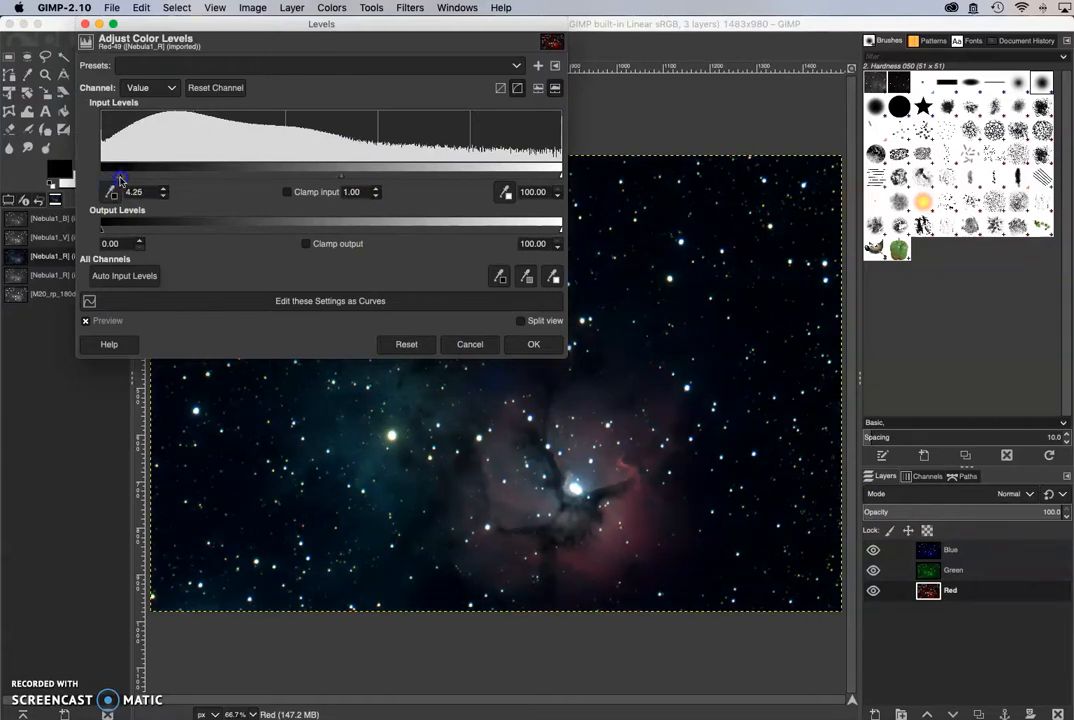
{"action": "left_click_drag", "start_coordinate": [113, 178], "coordinate": [108, 178]}
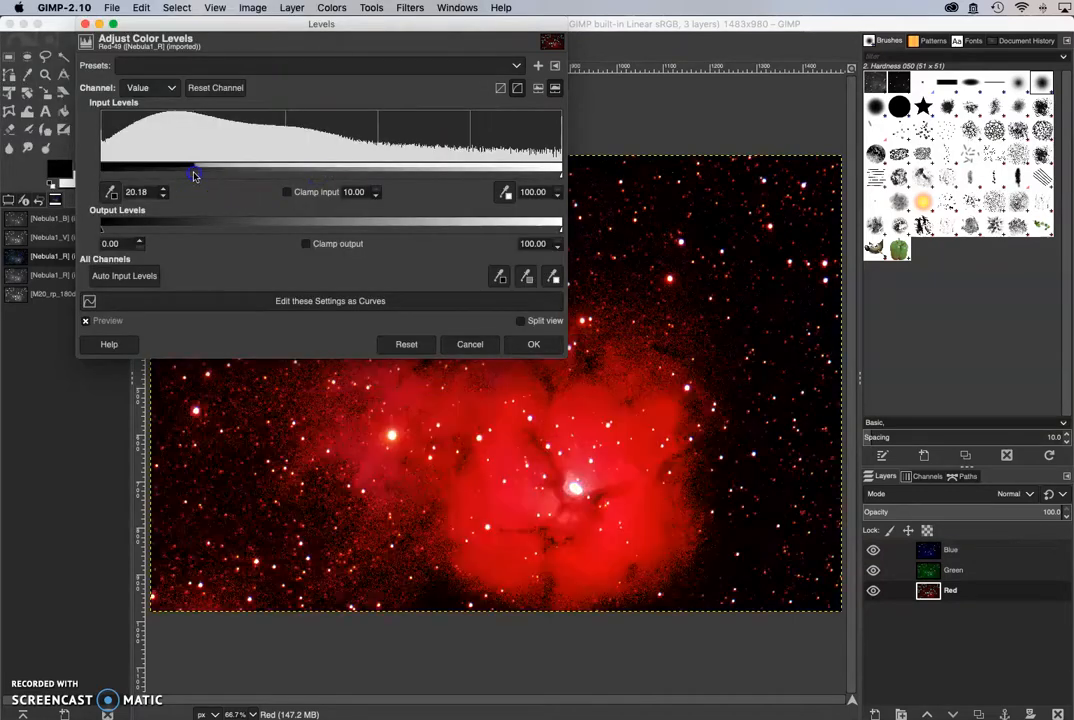
{"action": "left_click_drag", "start_coordinate": [197, 170], "coordinate": [98, 170]}
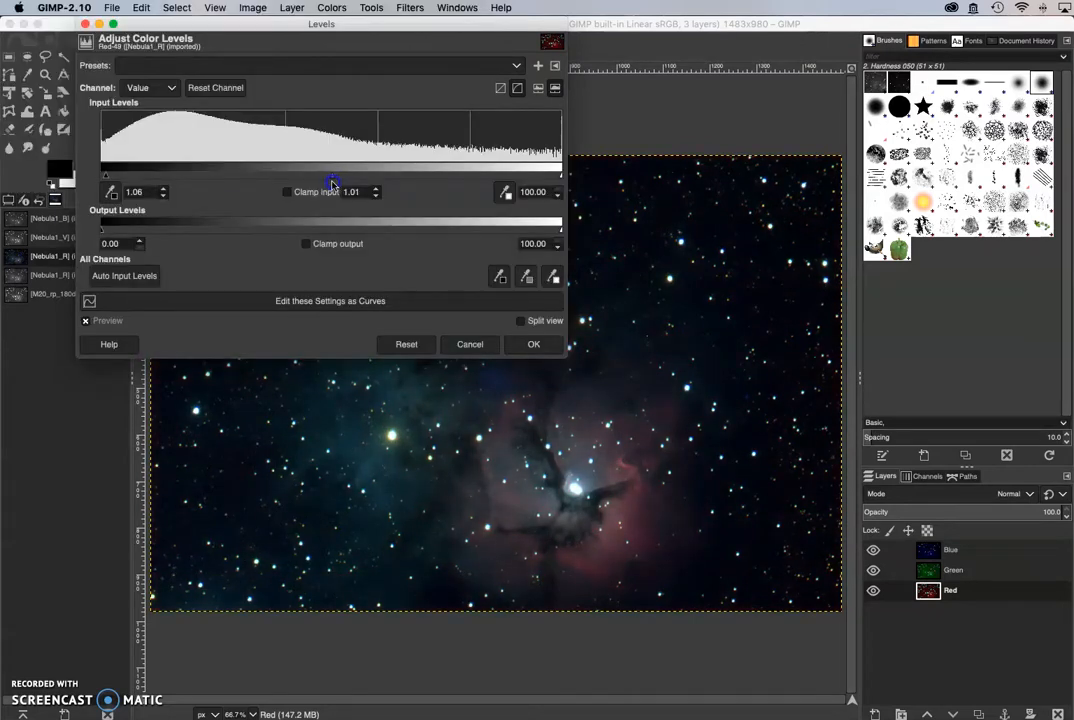
{"action": "left_click_drag", "start_coordinate": [332, 183], "coordinate": [318, 183]}
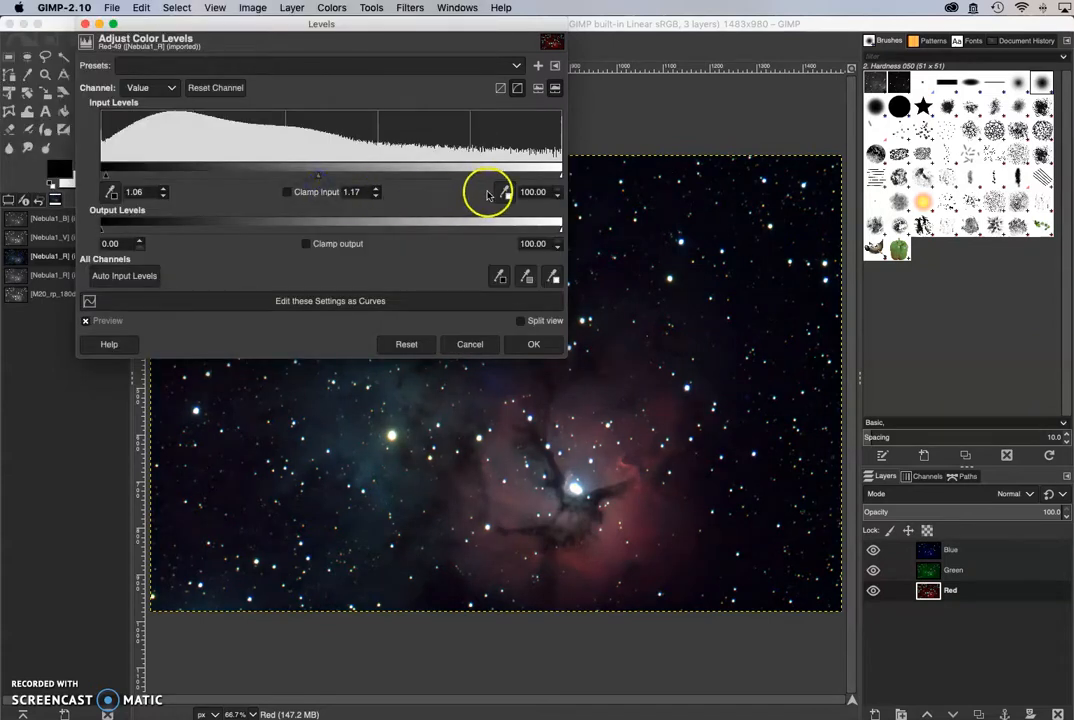
{"action": "left_click_drag", "start_coordinate": [490, 178], "coordinate": [555, 178]}
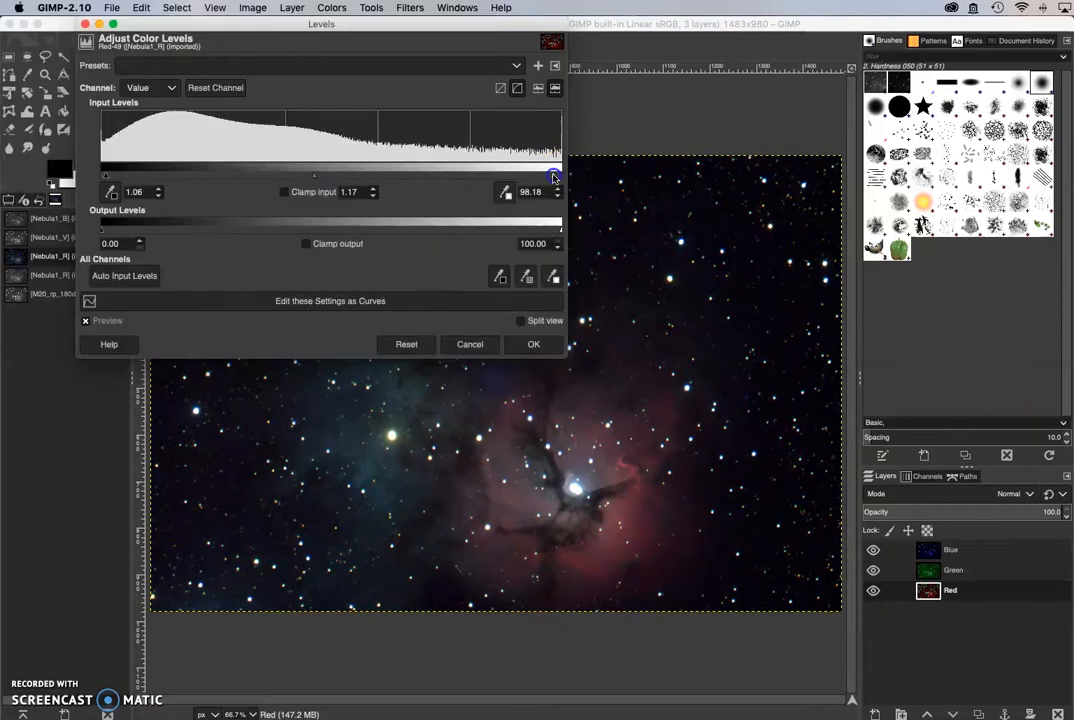
{"action": "left_click_drag", "start_coordinate": [555, 177], "coordinate": [531, 177]}
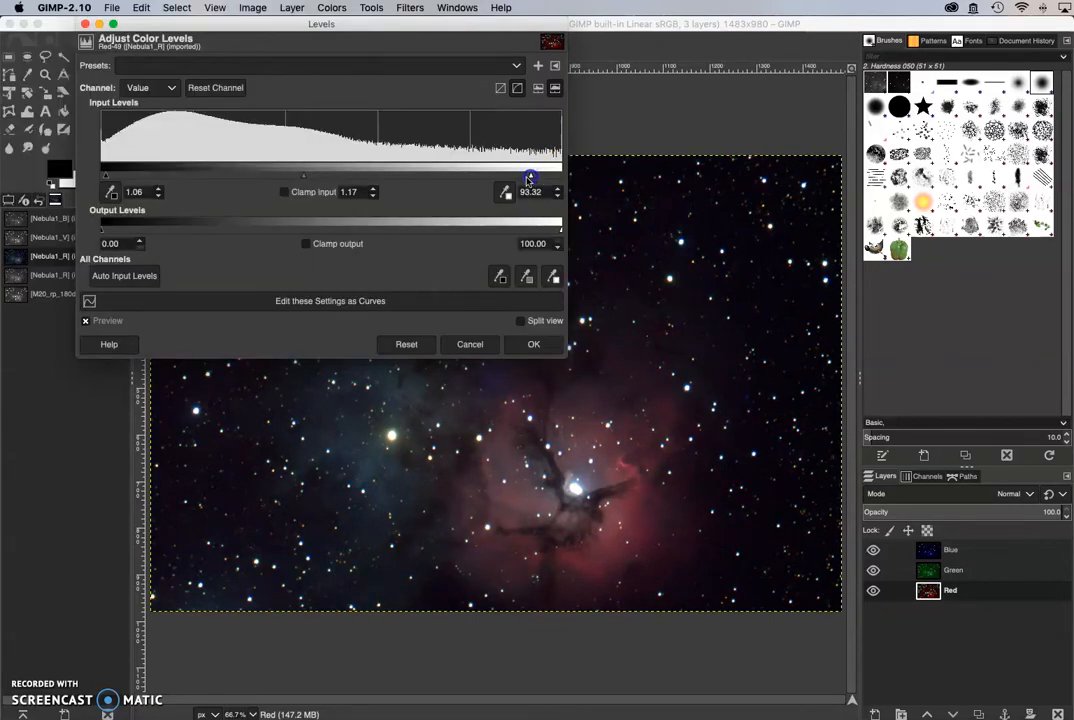
{"action": "left_click", "coordinate": [533, 344]}
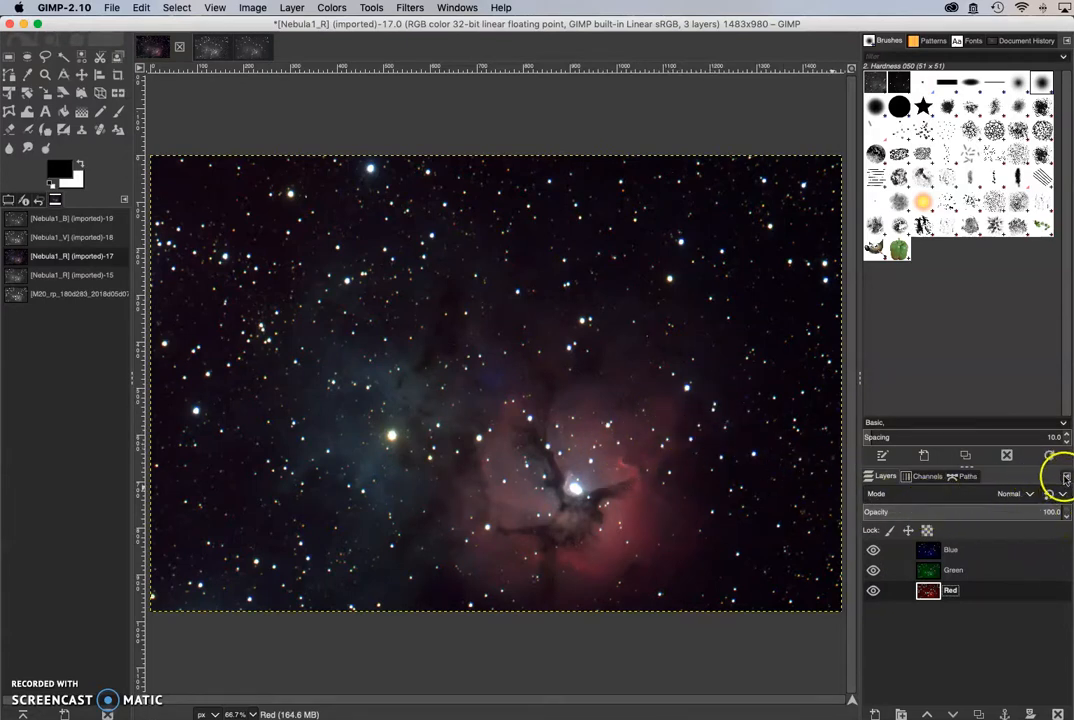
Step: Dismiss the Layers panel menu and create a new layer from the visible composite
{"action": "left_click", "coordinate": [1065, 476]}
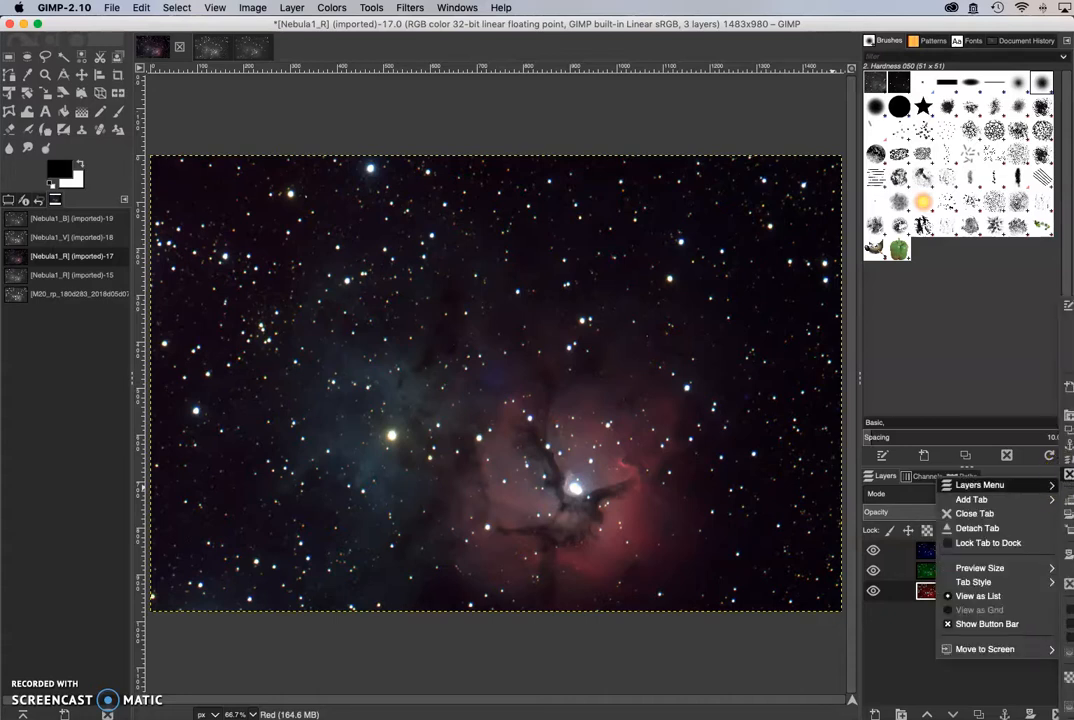
{"action": "mouse_move", "coordinate": [277, 15]}
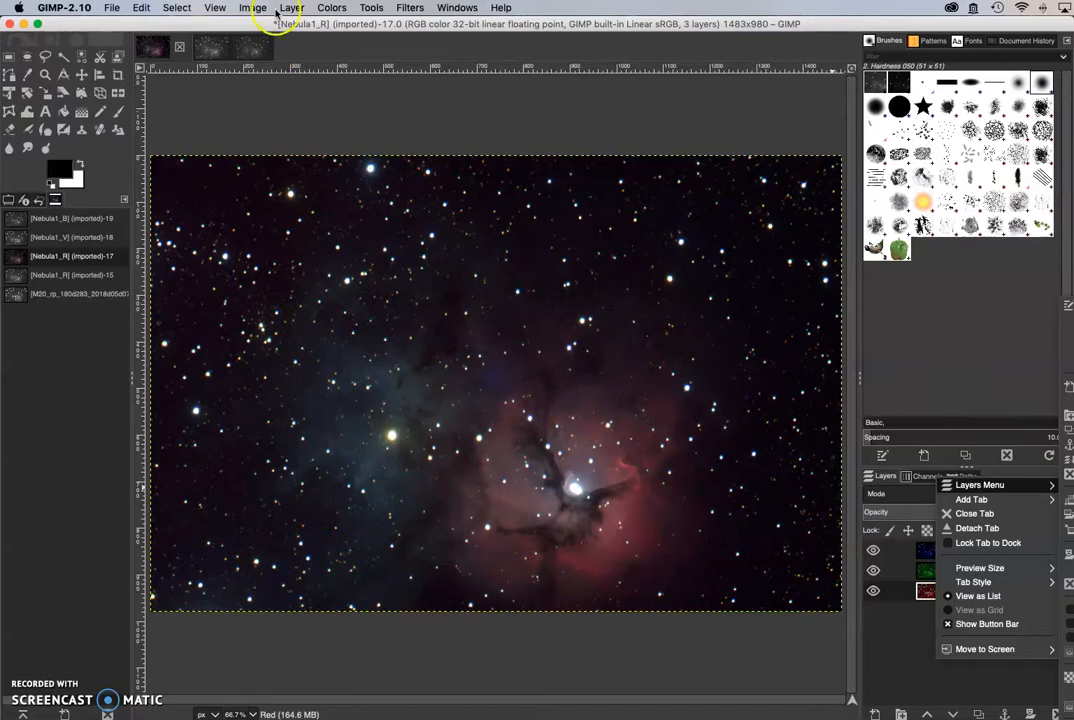
{"action": "left_click", "coordinate": [291, 7]}
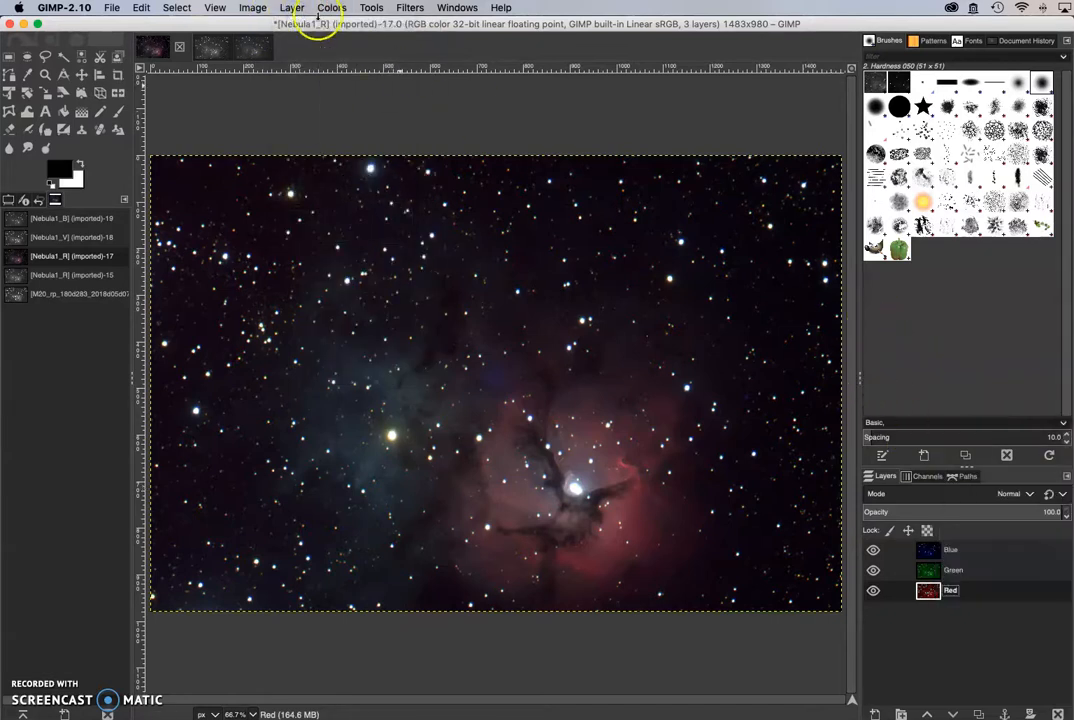
{"action": "left_click", "coordinate": [291, 8]}
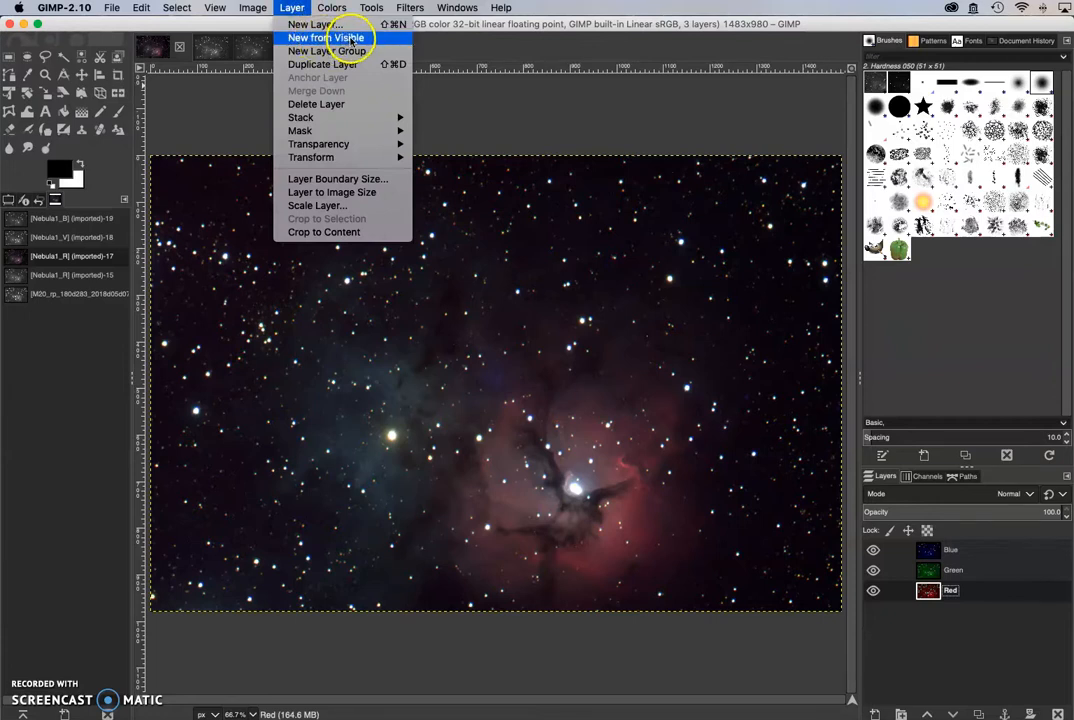
{"action": "left_click", "coordinate": [317, 37]}
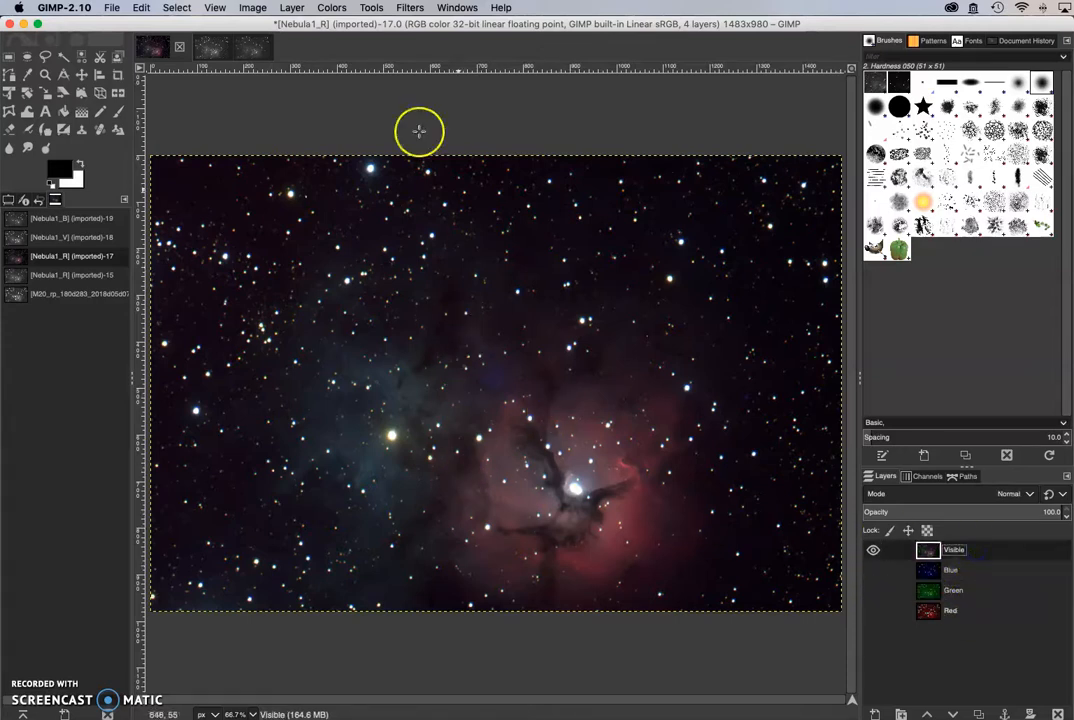
Step: Raise the Visible layer's saturation to about 47 and pull in the Levels white point
{"action": "left_click", "coordinate": [331, 8]}
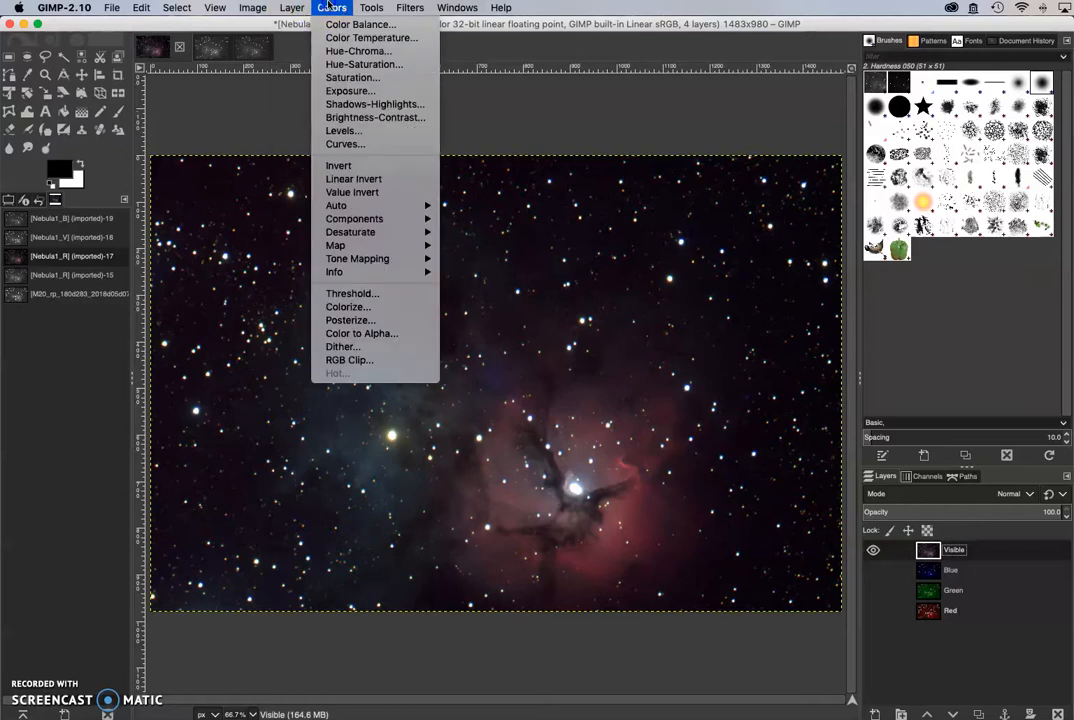
{"action": "mouse_move", "coordinate": [364, 64]}
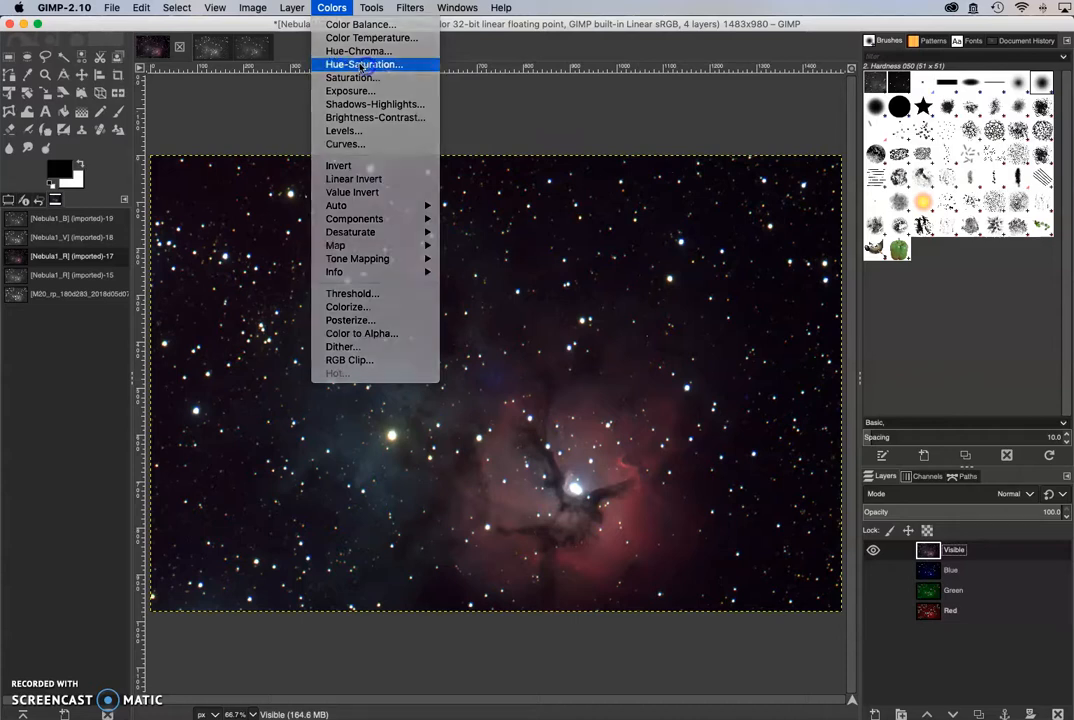
{"action": "left_click", "coordinate": [363, 64]}
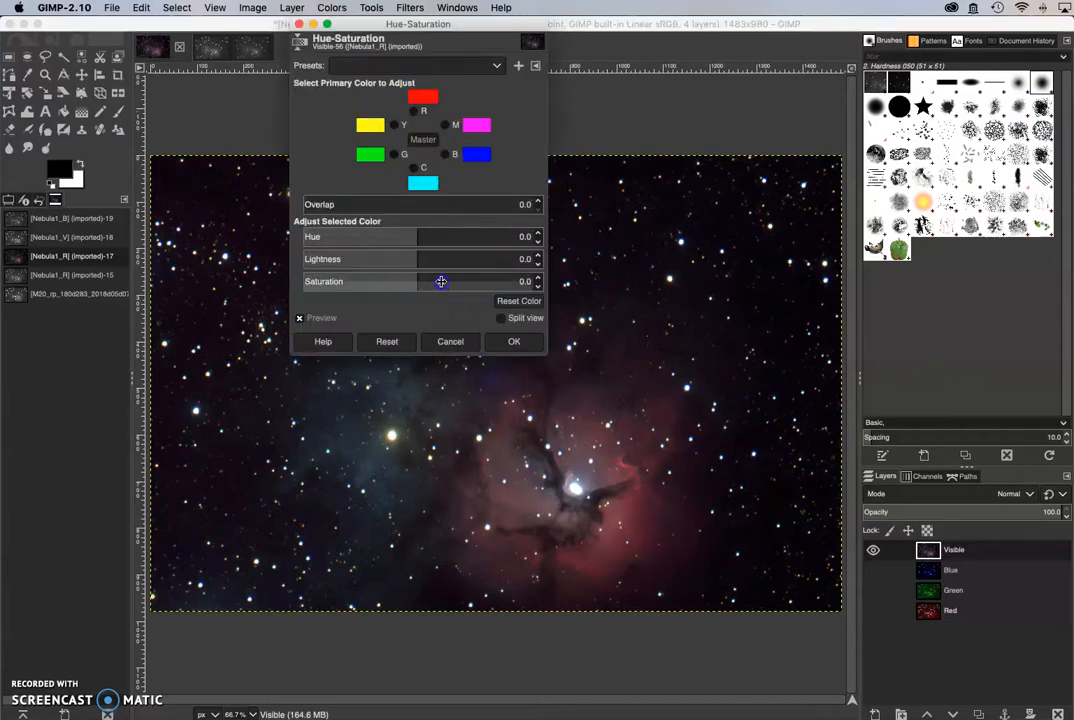
{"action": "left_click_drag", "start_coordinate": [440, 281], "coordinate": [471, 281]}
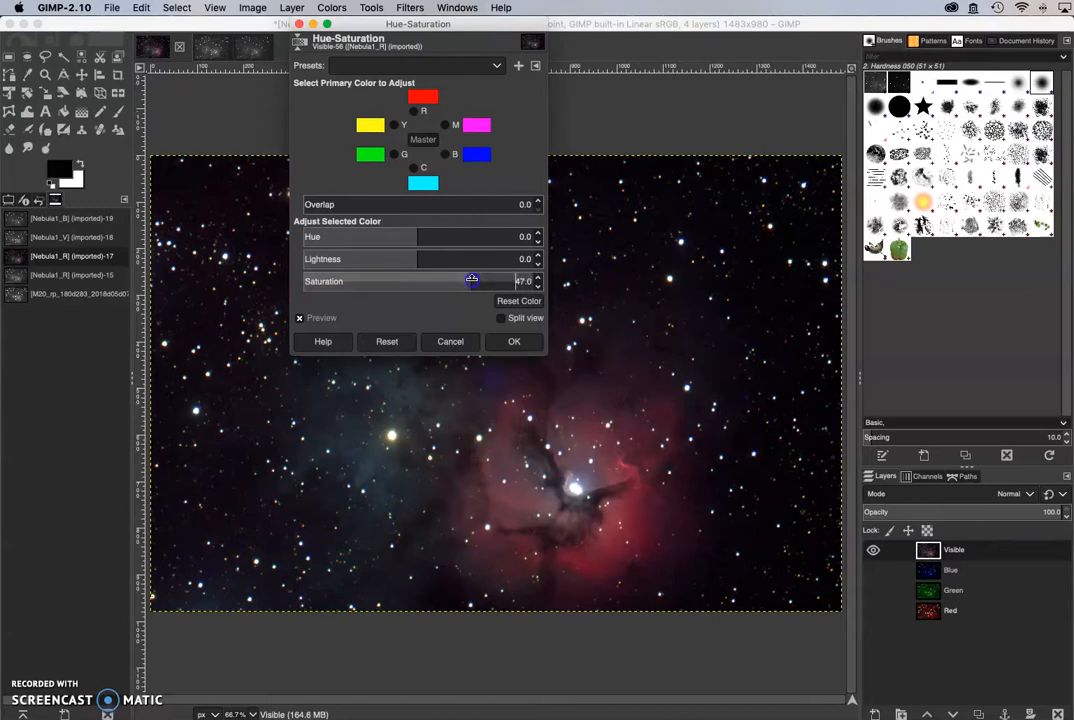
{"action": "left_click_drag", "start_coordinate": [471, 281], "coordinate": [517, 281]}
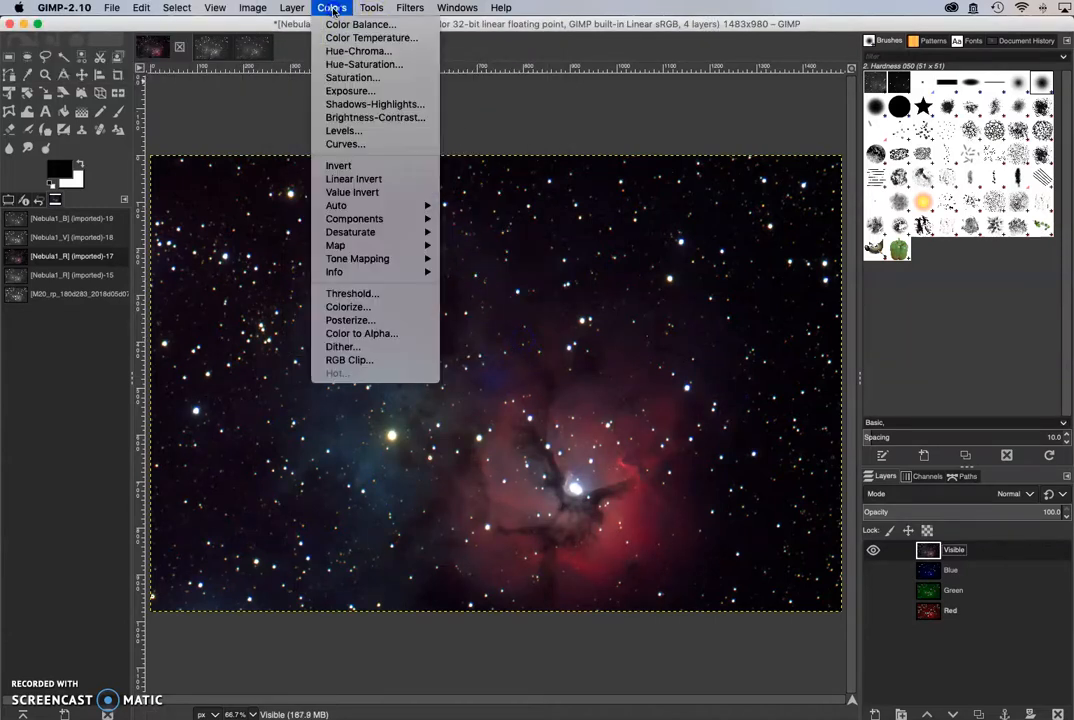
{"action": "left_click", "coordinate": [344, 130]}
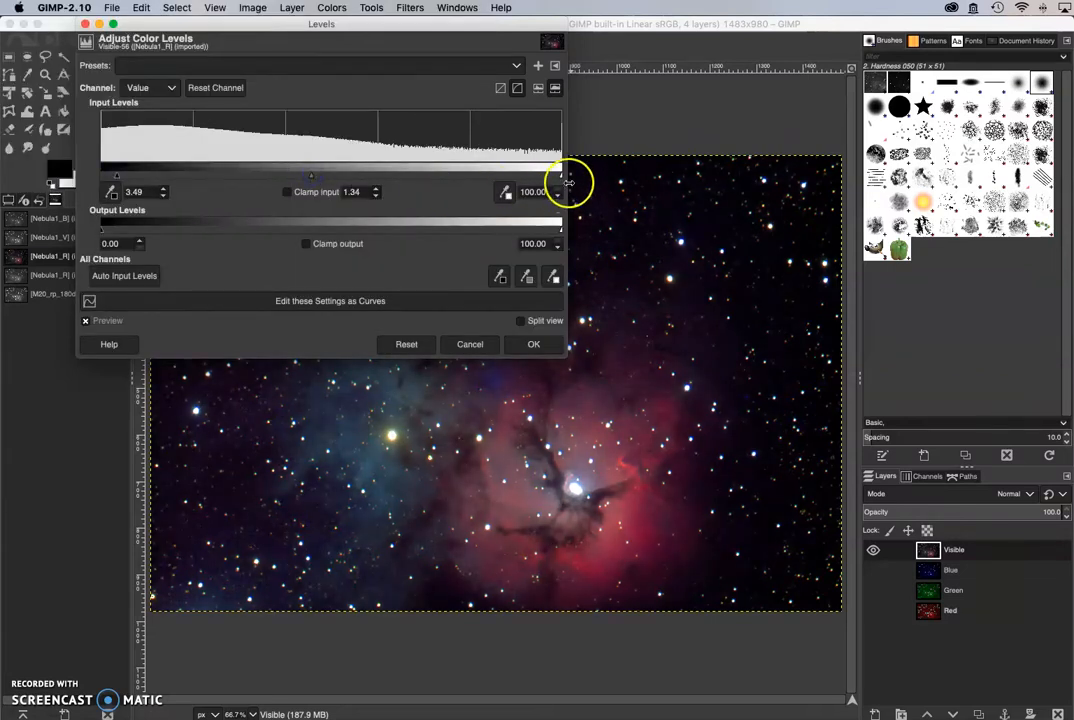
{"action": "left_click_drag", "start_coordinate": [568, 183], "coordinate": [552, 176]}
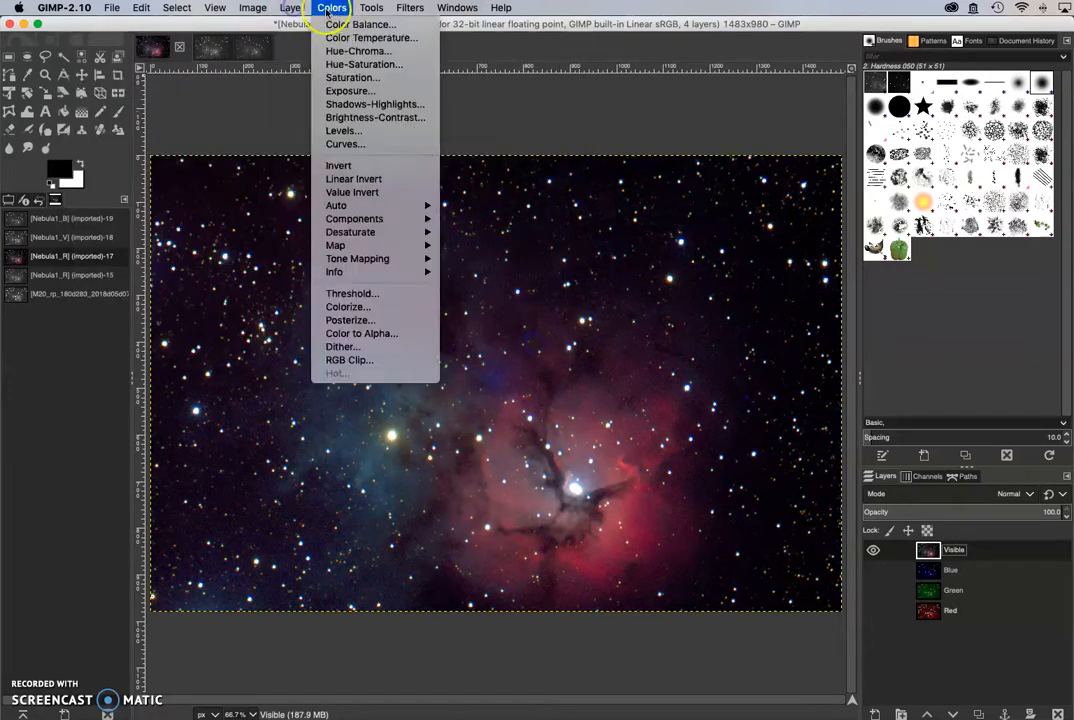
Step: In Color Balance, try and reset midtone shifts, then adjust the shadows' cyan–red balance
{"action": "left_click", "coordinate": [360, 24]}
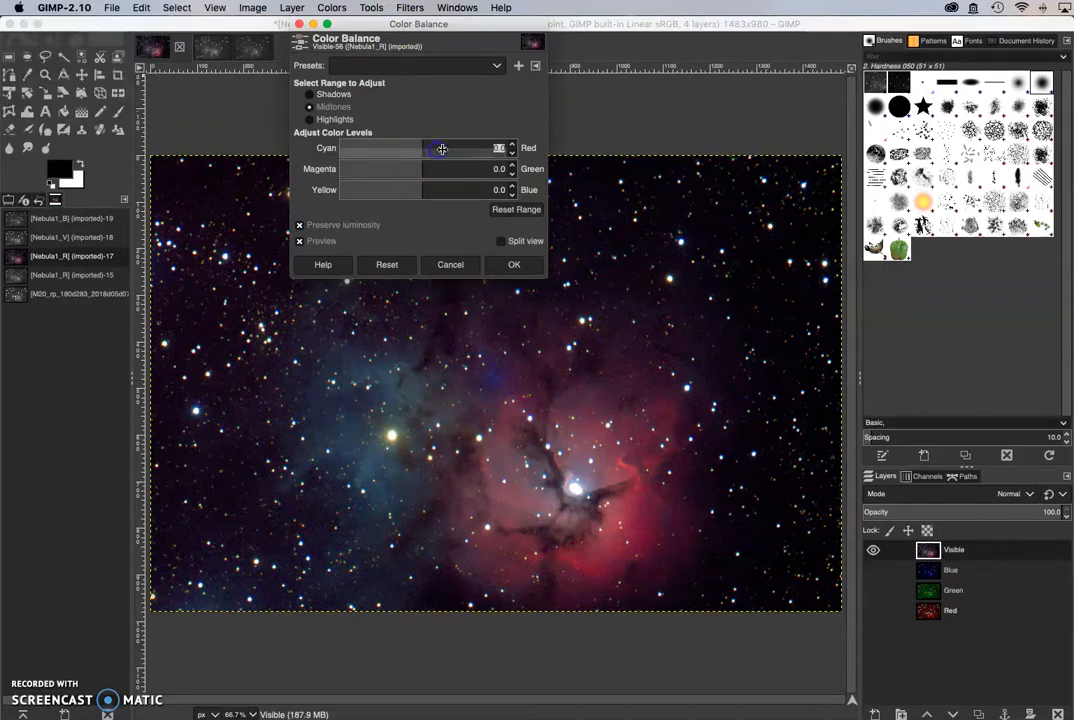
{"action": "left_click_drag", "start_coordinate": [442, 149], "coordinate": [497, 150]}
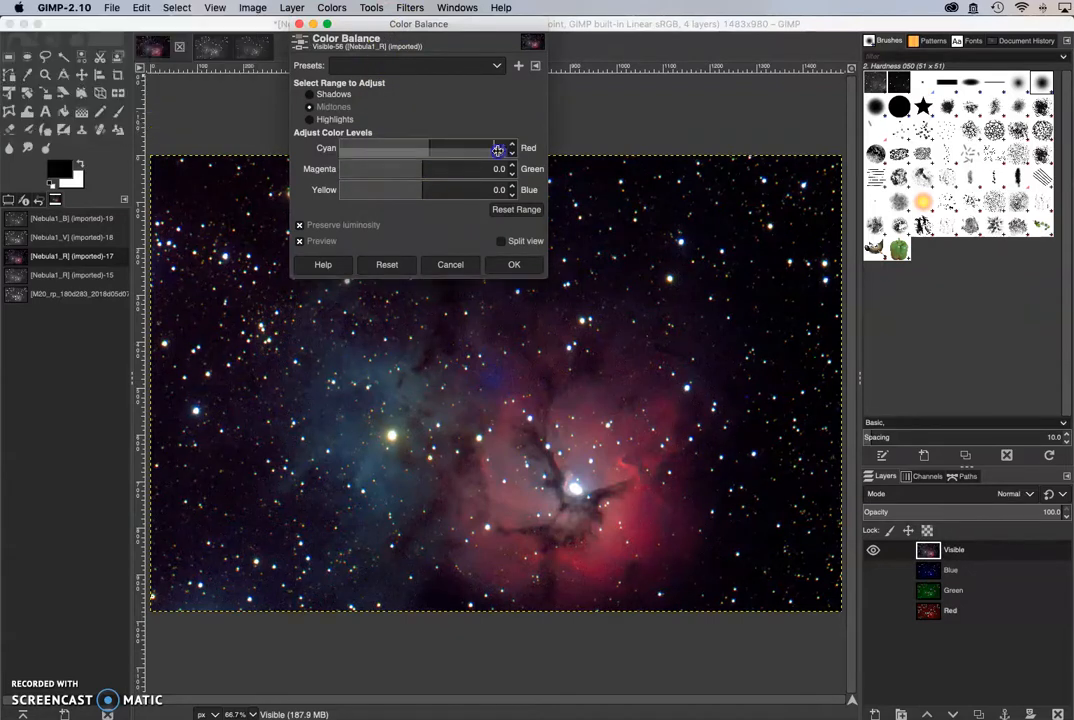
{"action": "left_click_drag", "start_coordinate": [498, 148], "coordinate": [590, 150]}
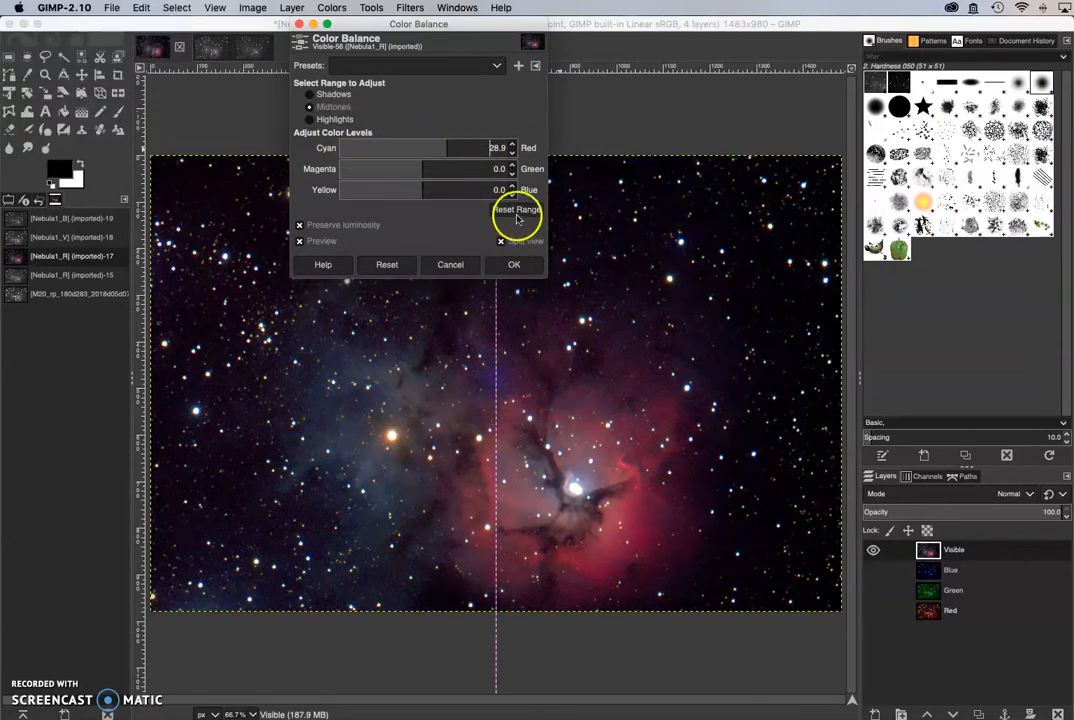
{"action": "left_click", "coordinate": [516, 209]}
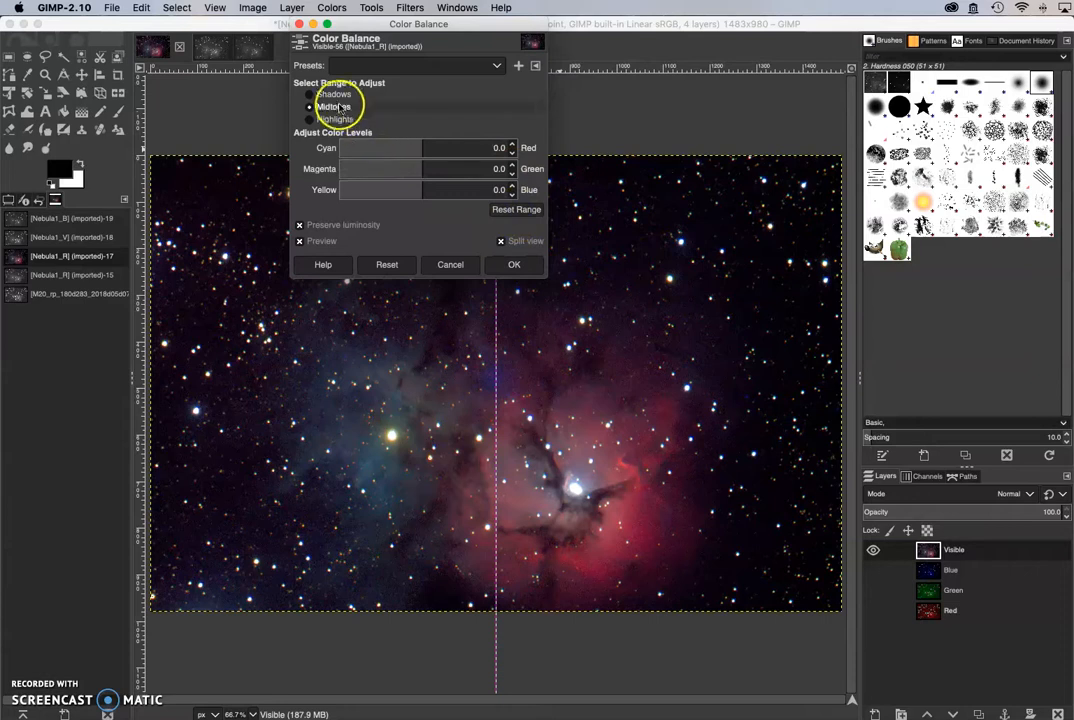
{"action": "left_click", "coordinate": [310, 94]}
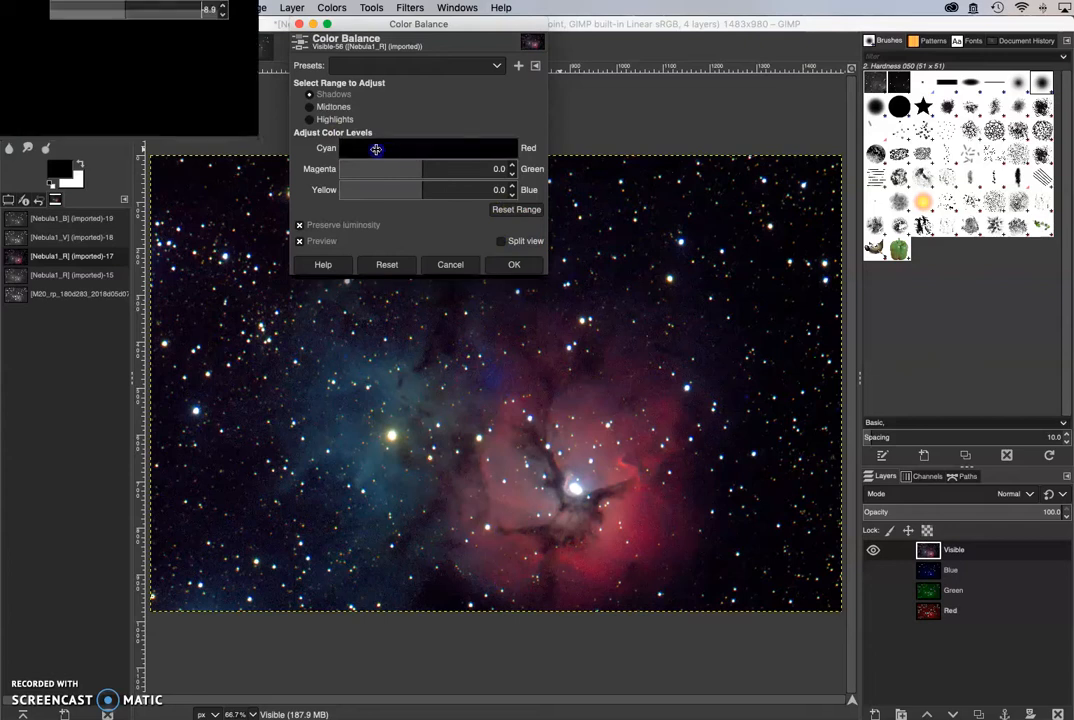
{"action": "left_click_drag", "start_coordinate": [376, 149], "coordinate": [477, 157]}
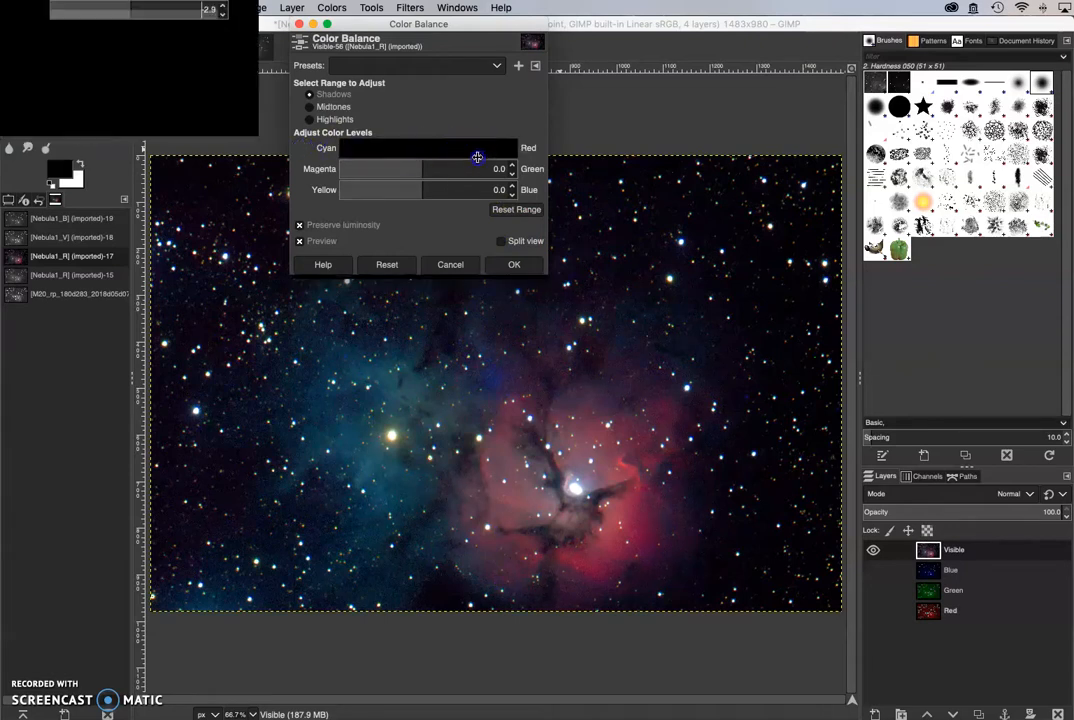
{"action": "left_click_drag", "start_coordinate": [477, 156], "coordinate": [435, 156]}
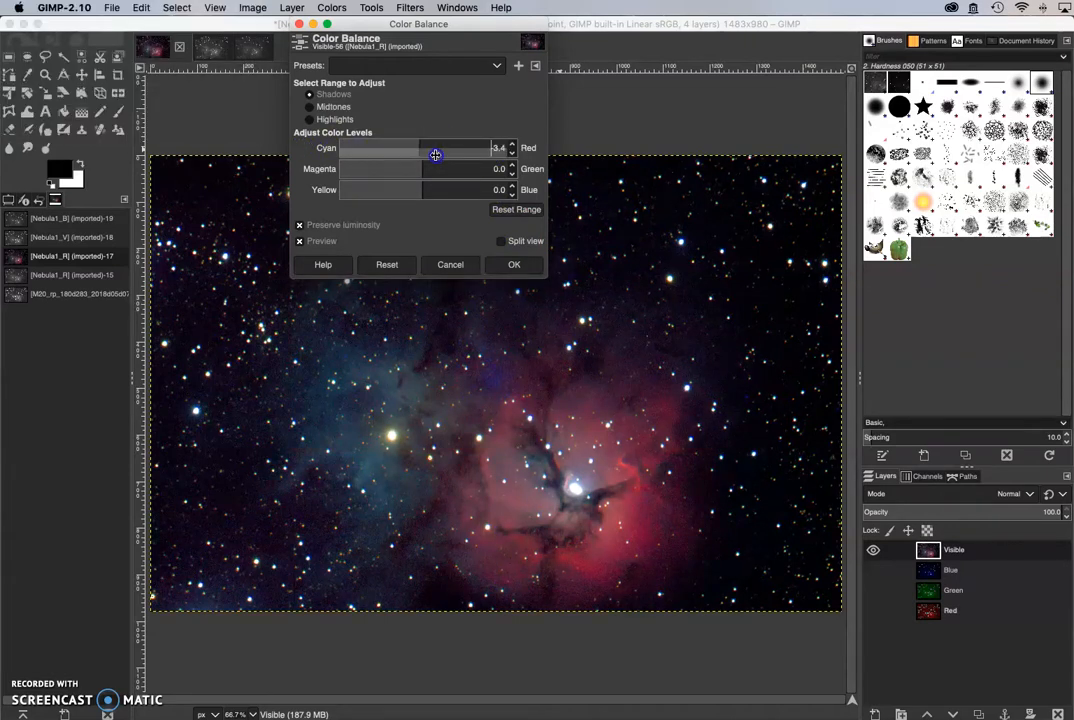
Step: Set highlights Cyan-Red to -1.7 and Magenta-Green to -1.0, and apply
{"action": "left_click", "coordinate": [310, 119]}
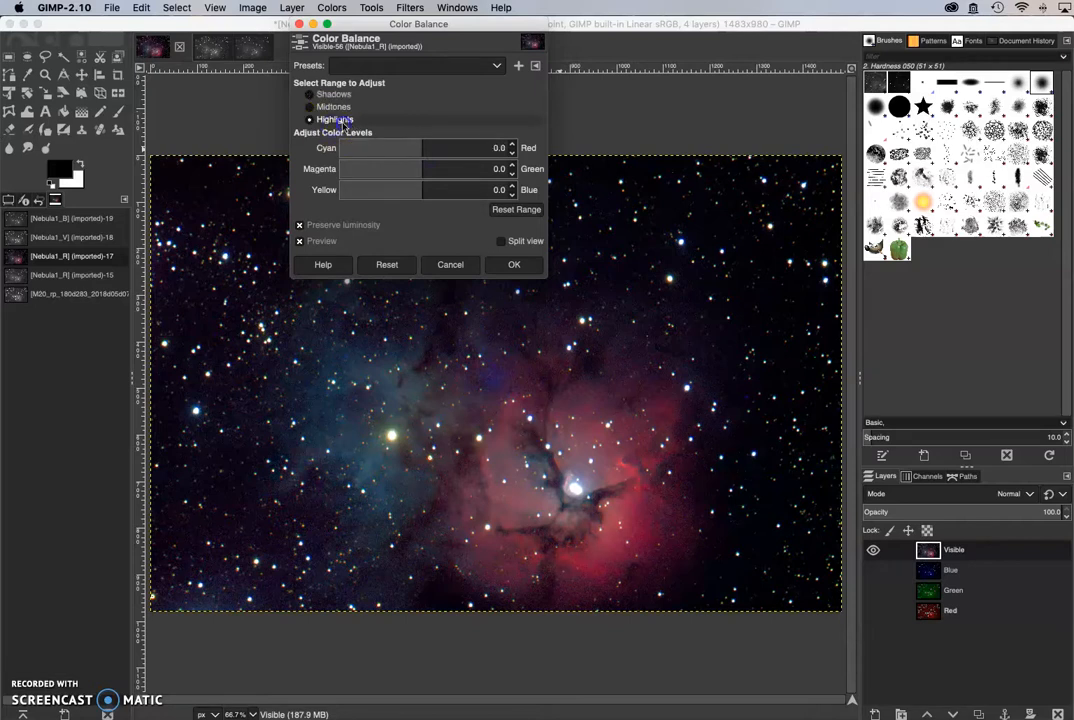
{"action": "left_click_drag", "start_coordinate": [425, 169], "coordinate": [382, 169]}
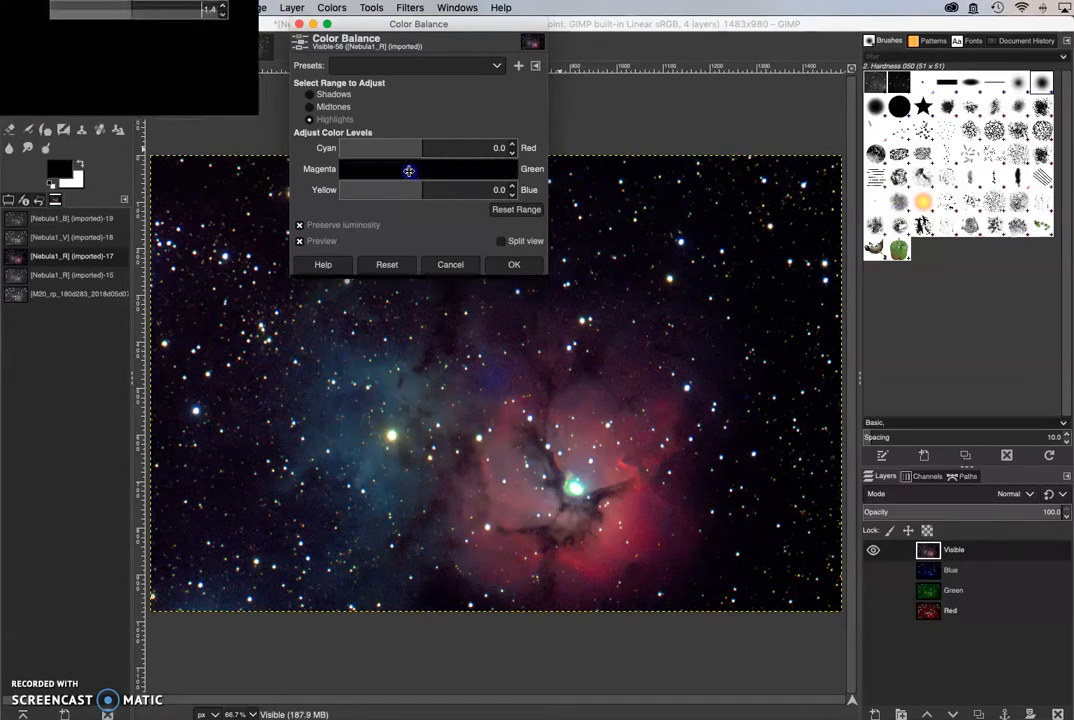
{"action": "left_click_drag", "start_coordinate": [408, 147], "coordinate": [378, 147]}
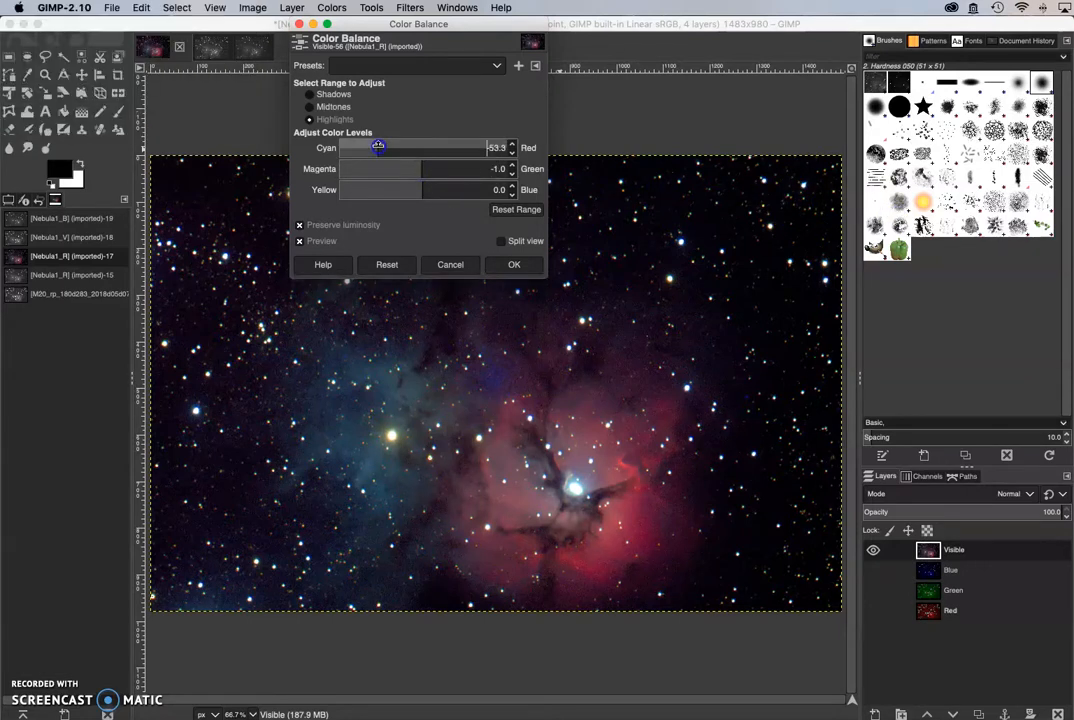
{"action": "left_click_drag", "start_coordinate": [378, 148], "coordinate": [416, 148]}
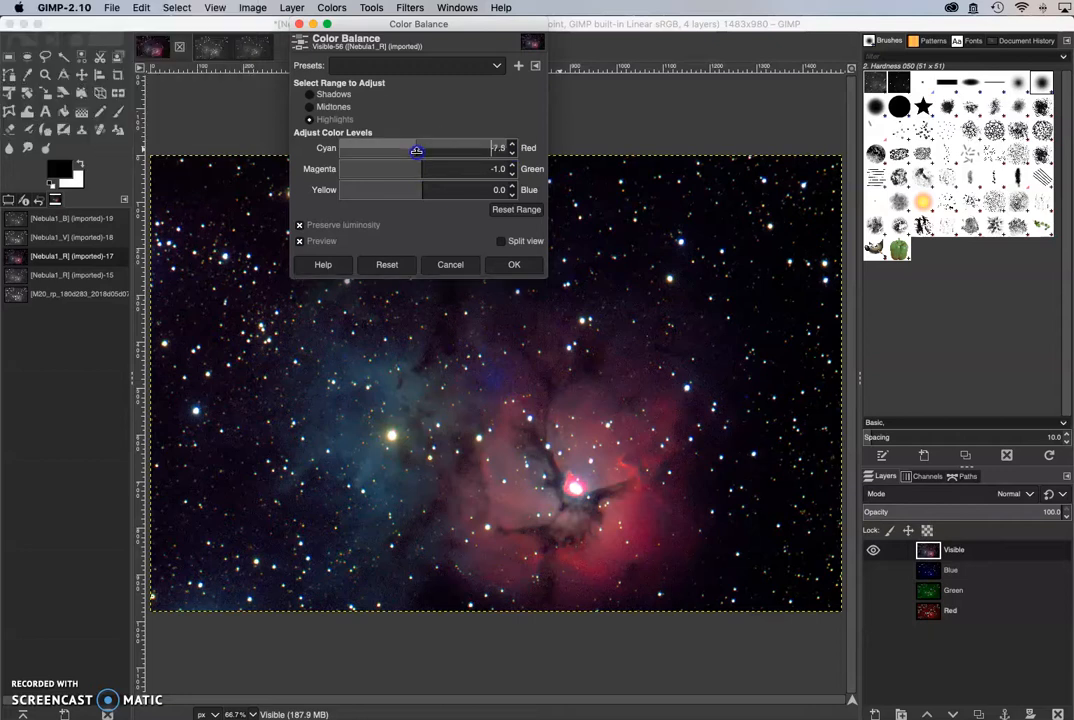
{"action": "left_click_drag", "start_coordinate": [418, 150], "coordinate": [430, 152]}
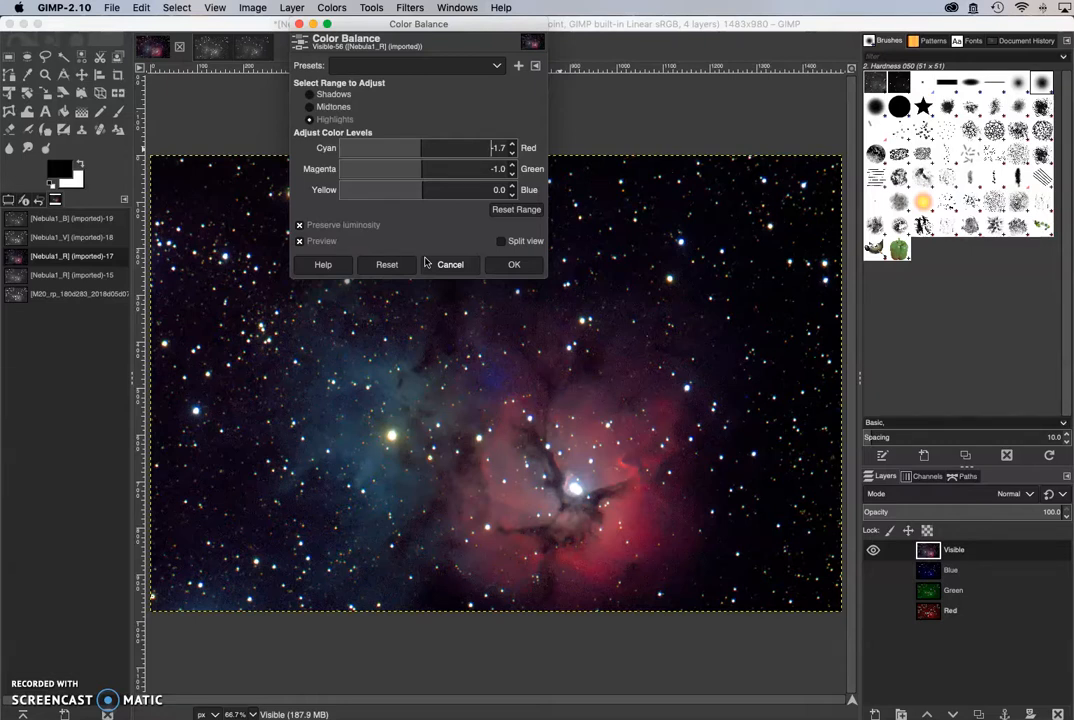
{"action": "mouse_move", "coordinate": [511, 368]}
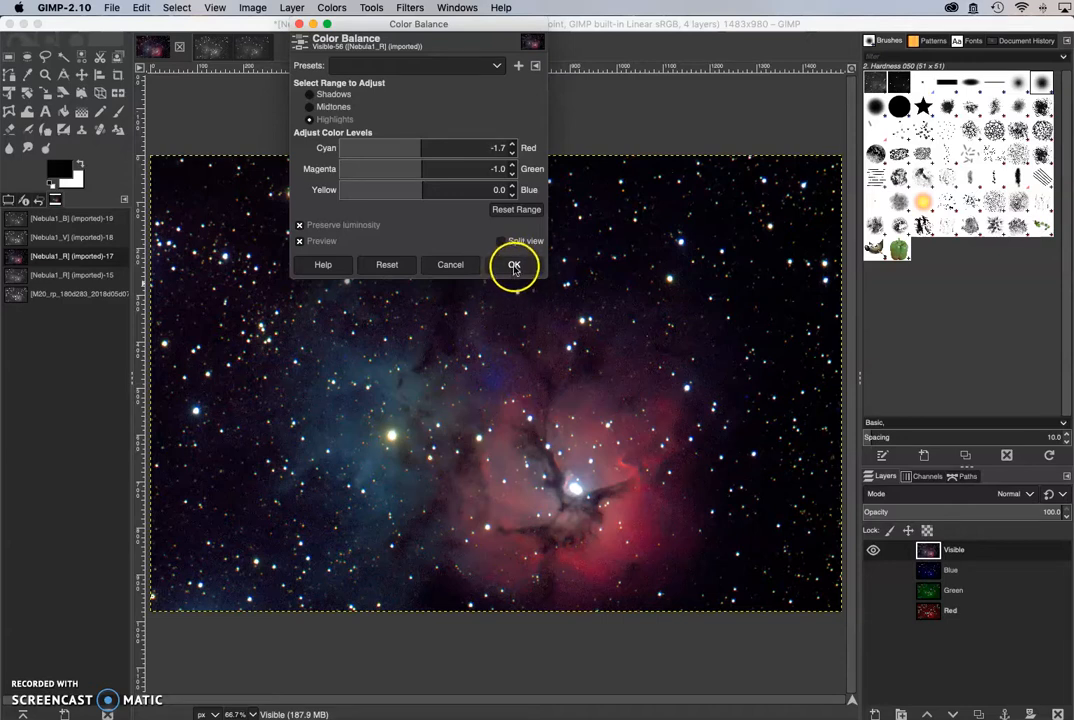
{"action": "left_click", "coordinate": [514, 264]}
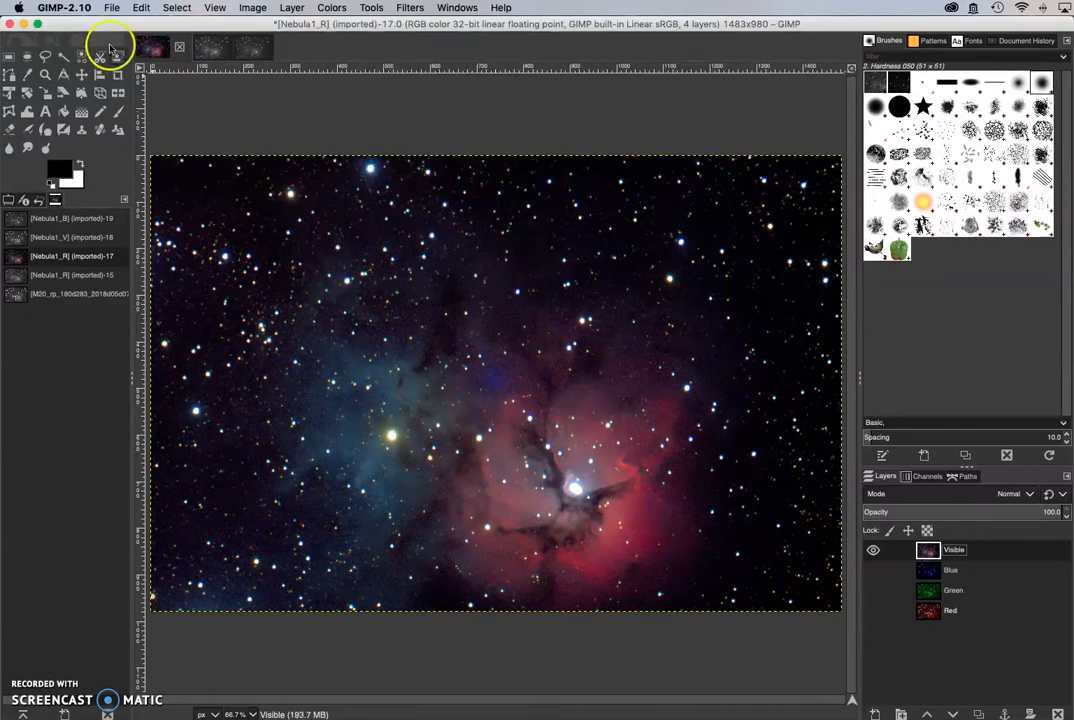
Step: Start File > Save a Copy, then cancel it
{"action": "left_click", "coordinate": [112, 7]}
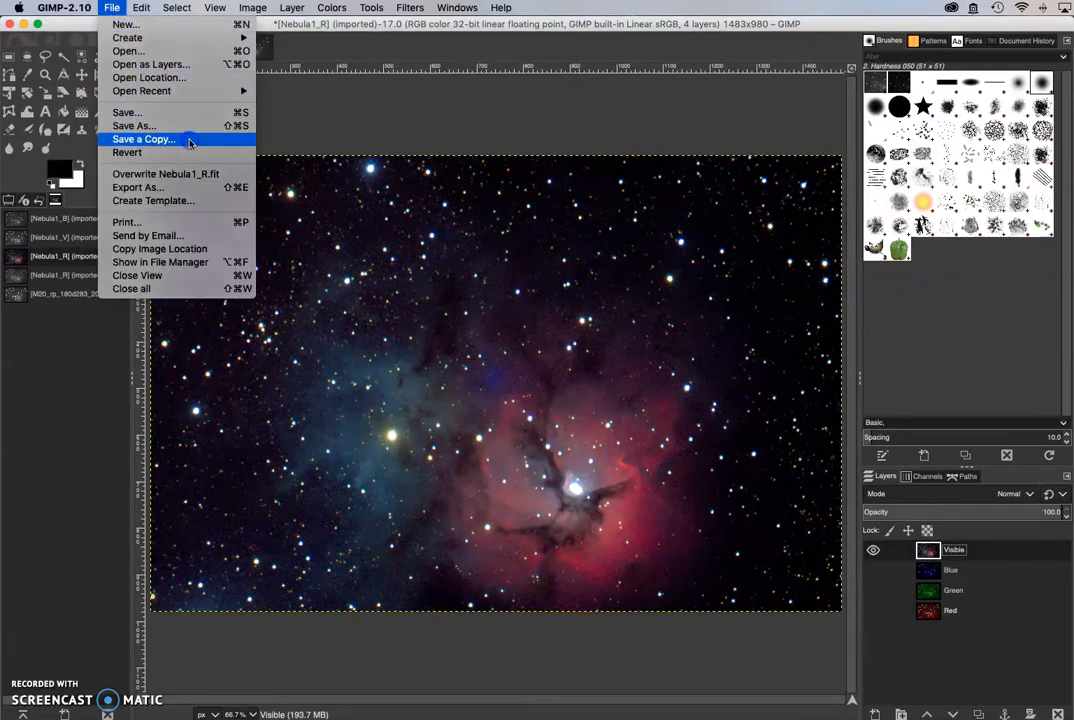
{"action": "left_click", "coordinate": [143, 139]}
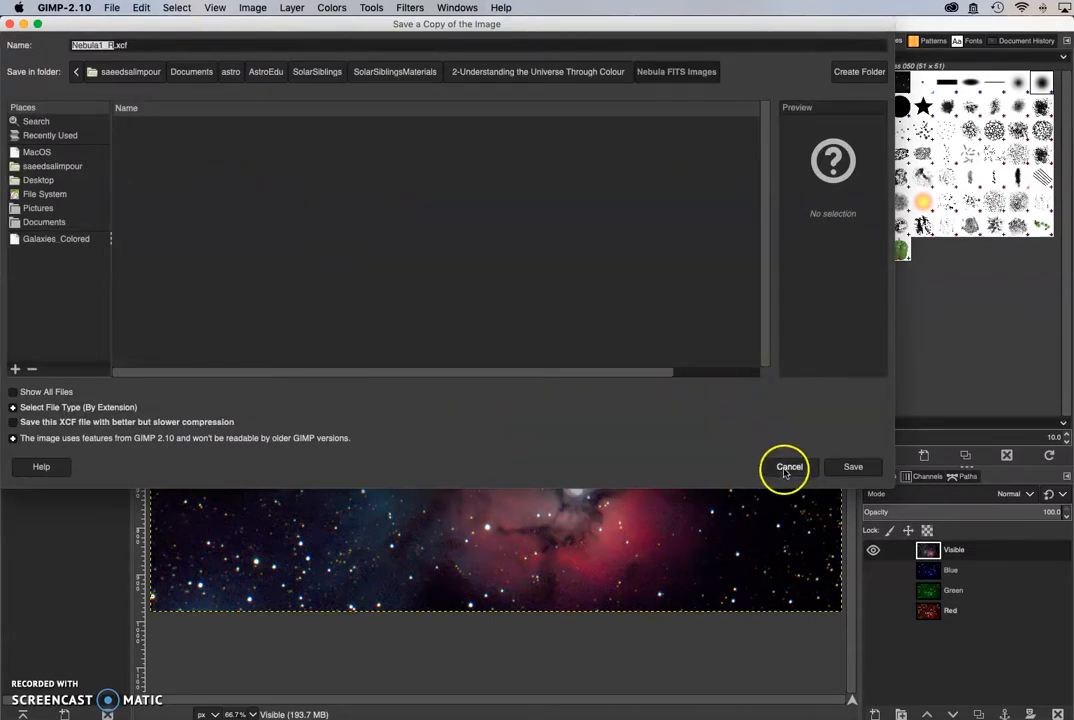
{"action": "left_click", "coordinate": [789, 466]}
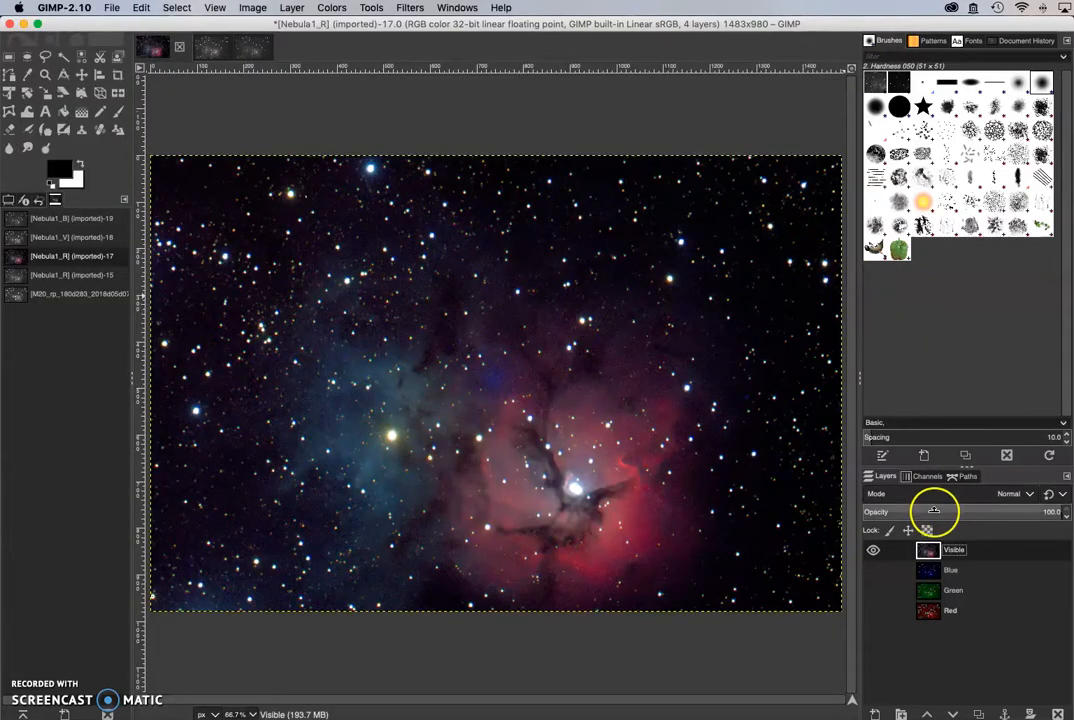
Step: Hide the Visible layer and toggle lower layers to restore the full-colour nebula
{"action": "left_click", "coordinate": [872, 550]}
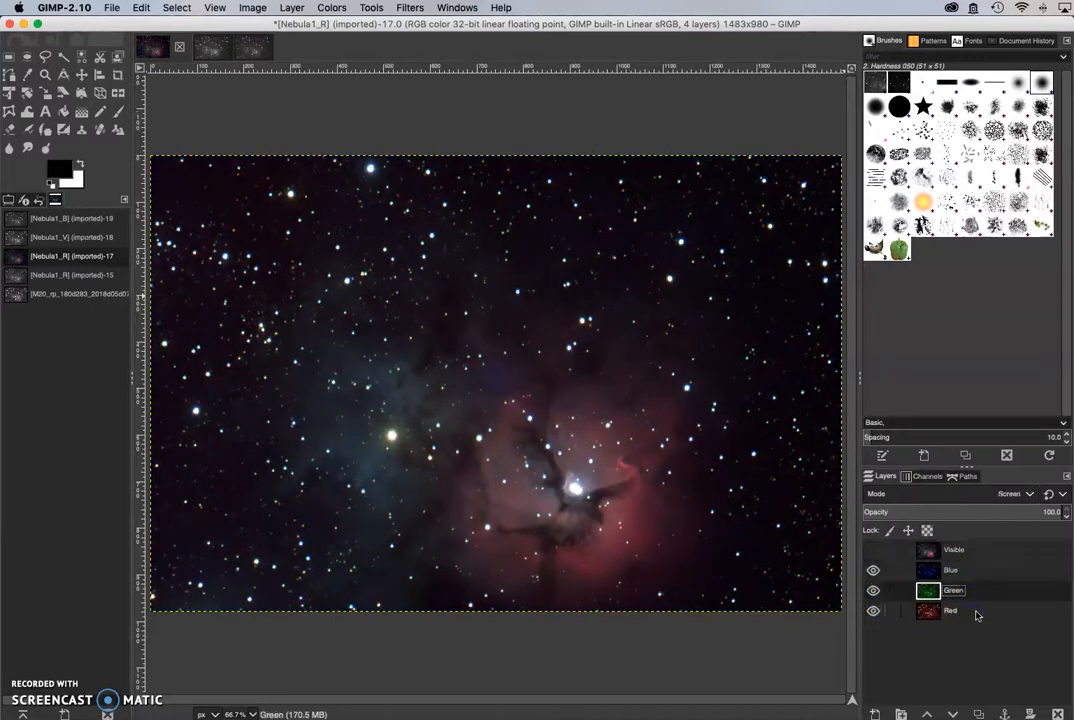
{"action": "left_click", "coordinate": [950, 570]}
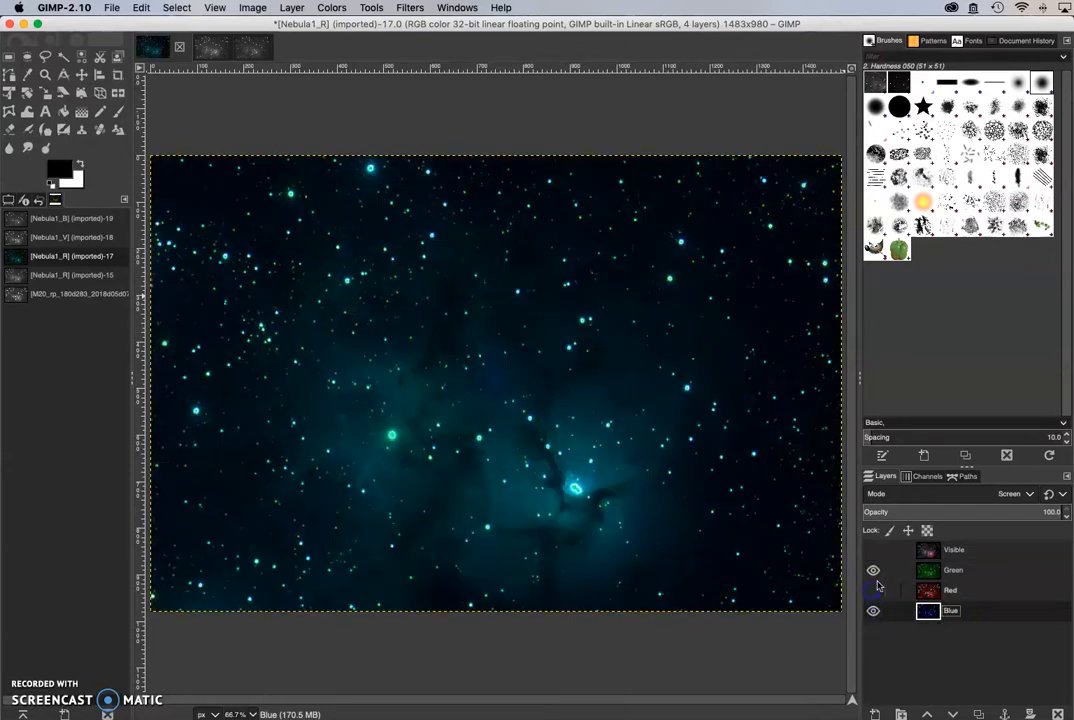
{"action": "left_click", "coordinate": [873, 590]}
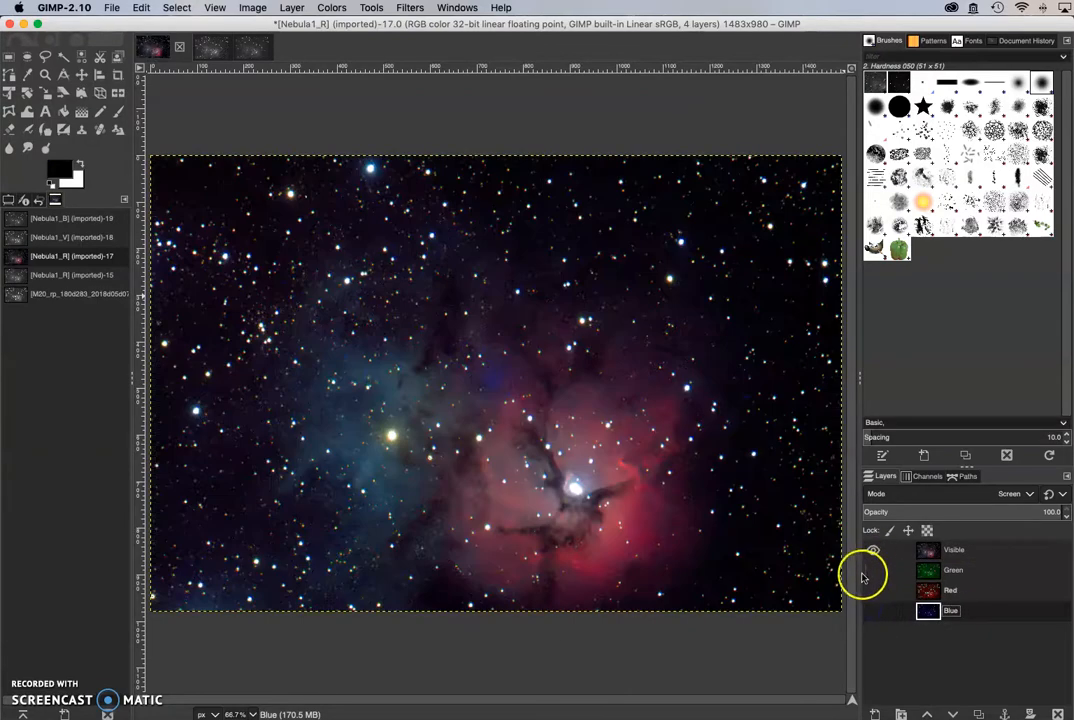